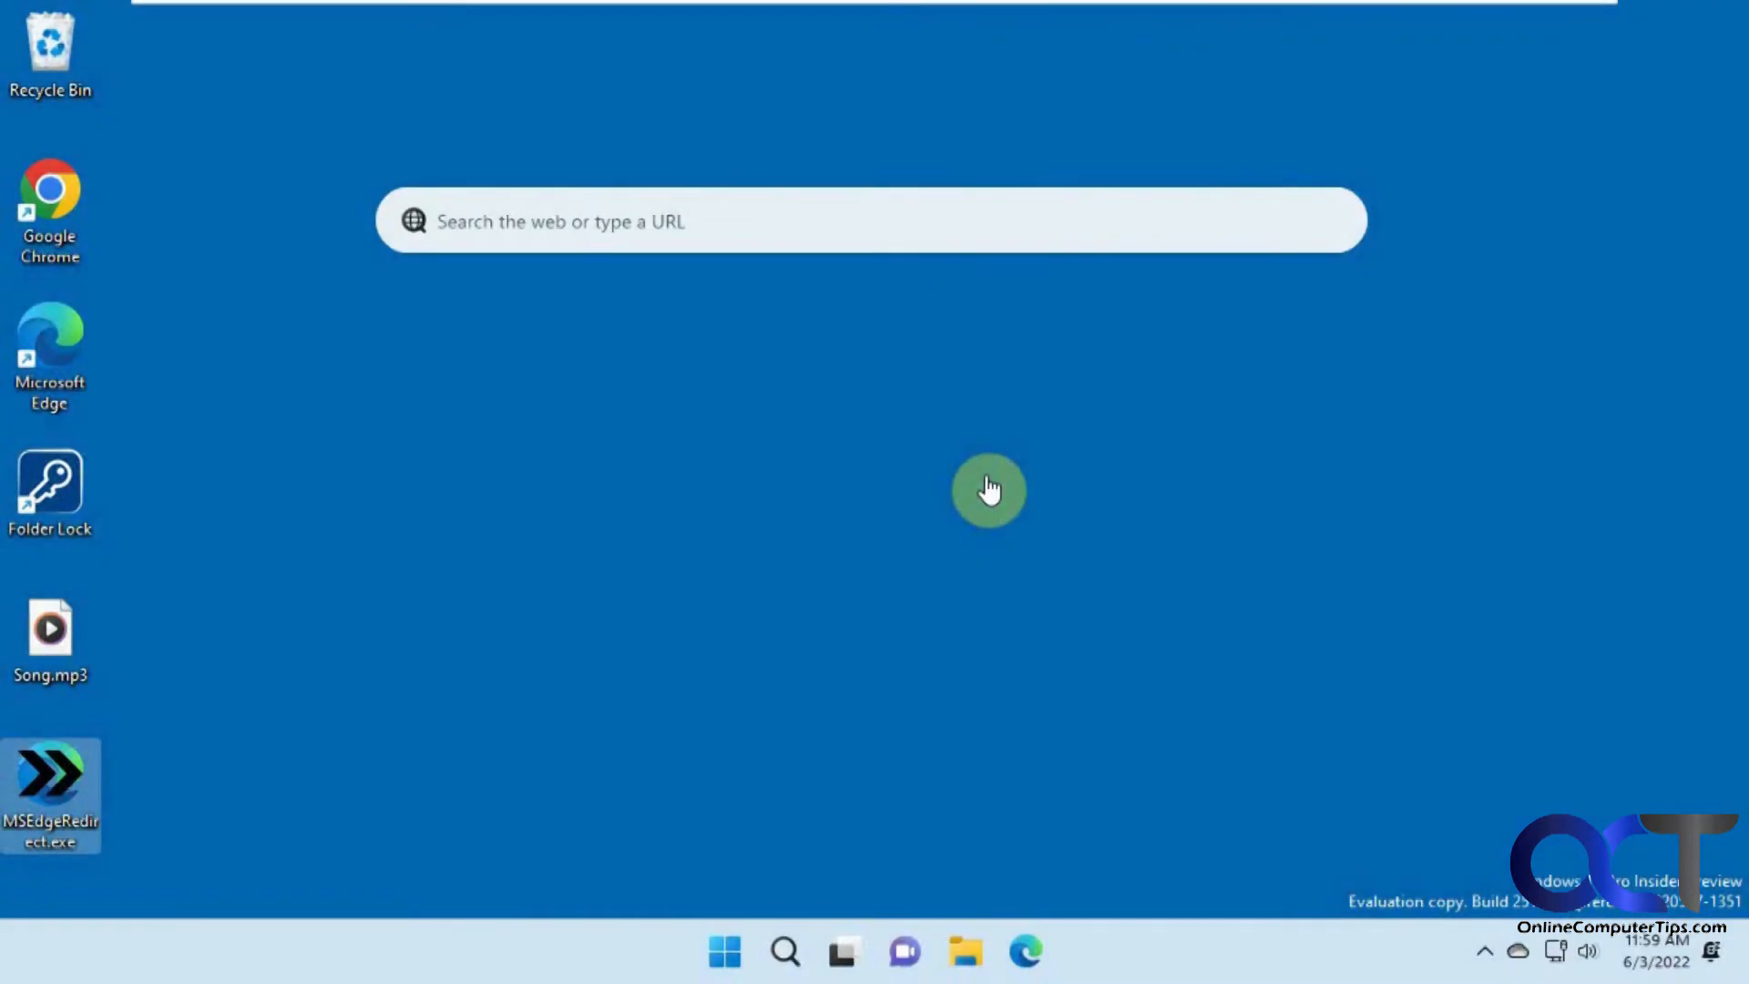
mouse_move(652, 361)
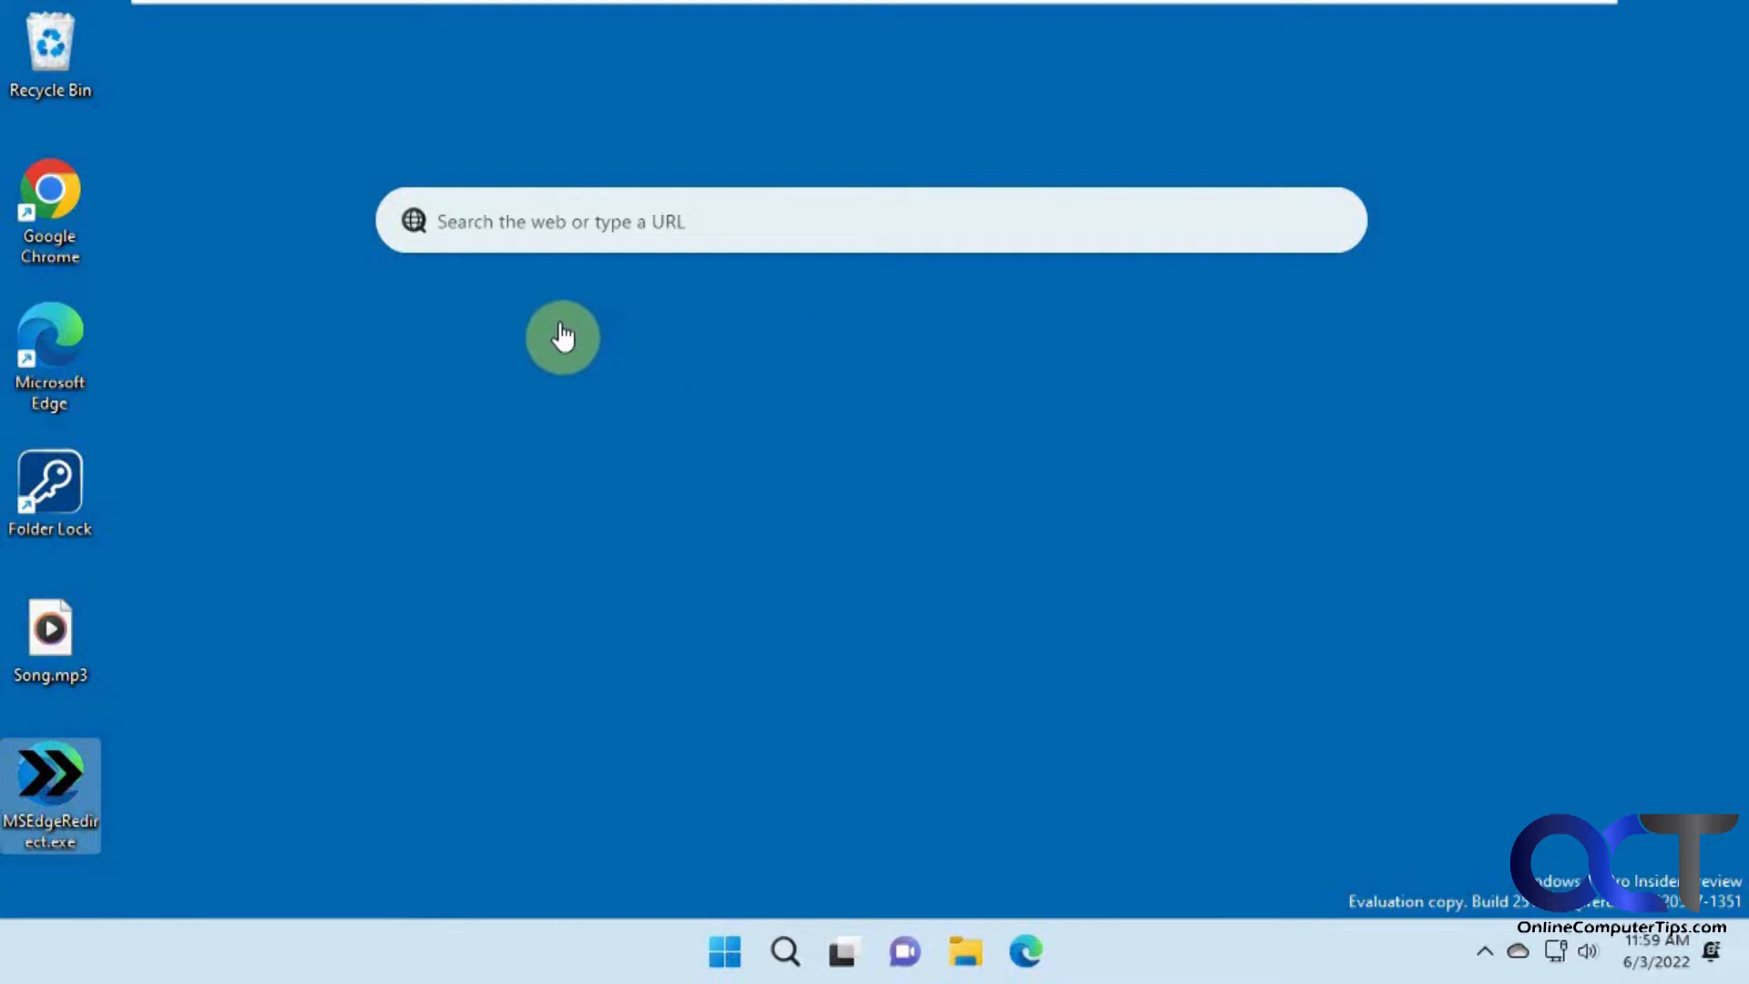
mouse_move(1541, 692)
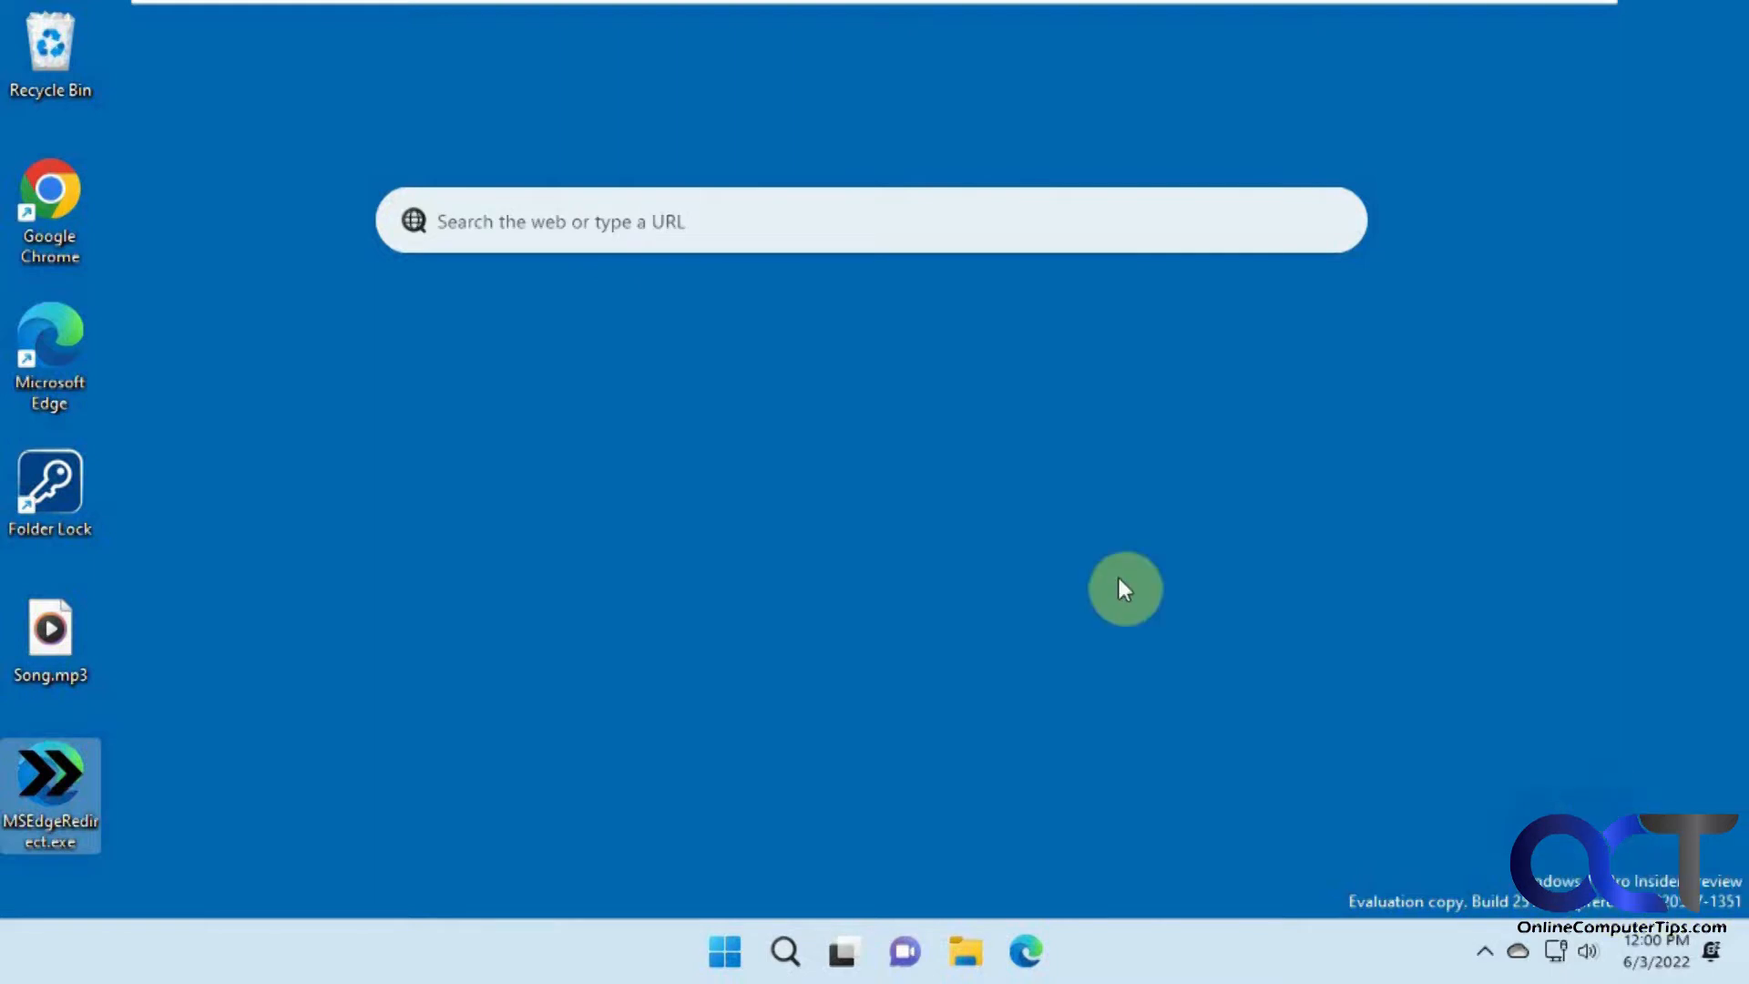
mouse_move(1035, 472)
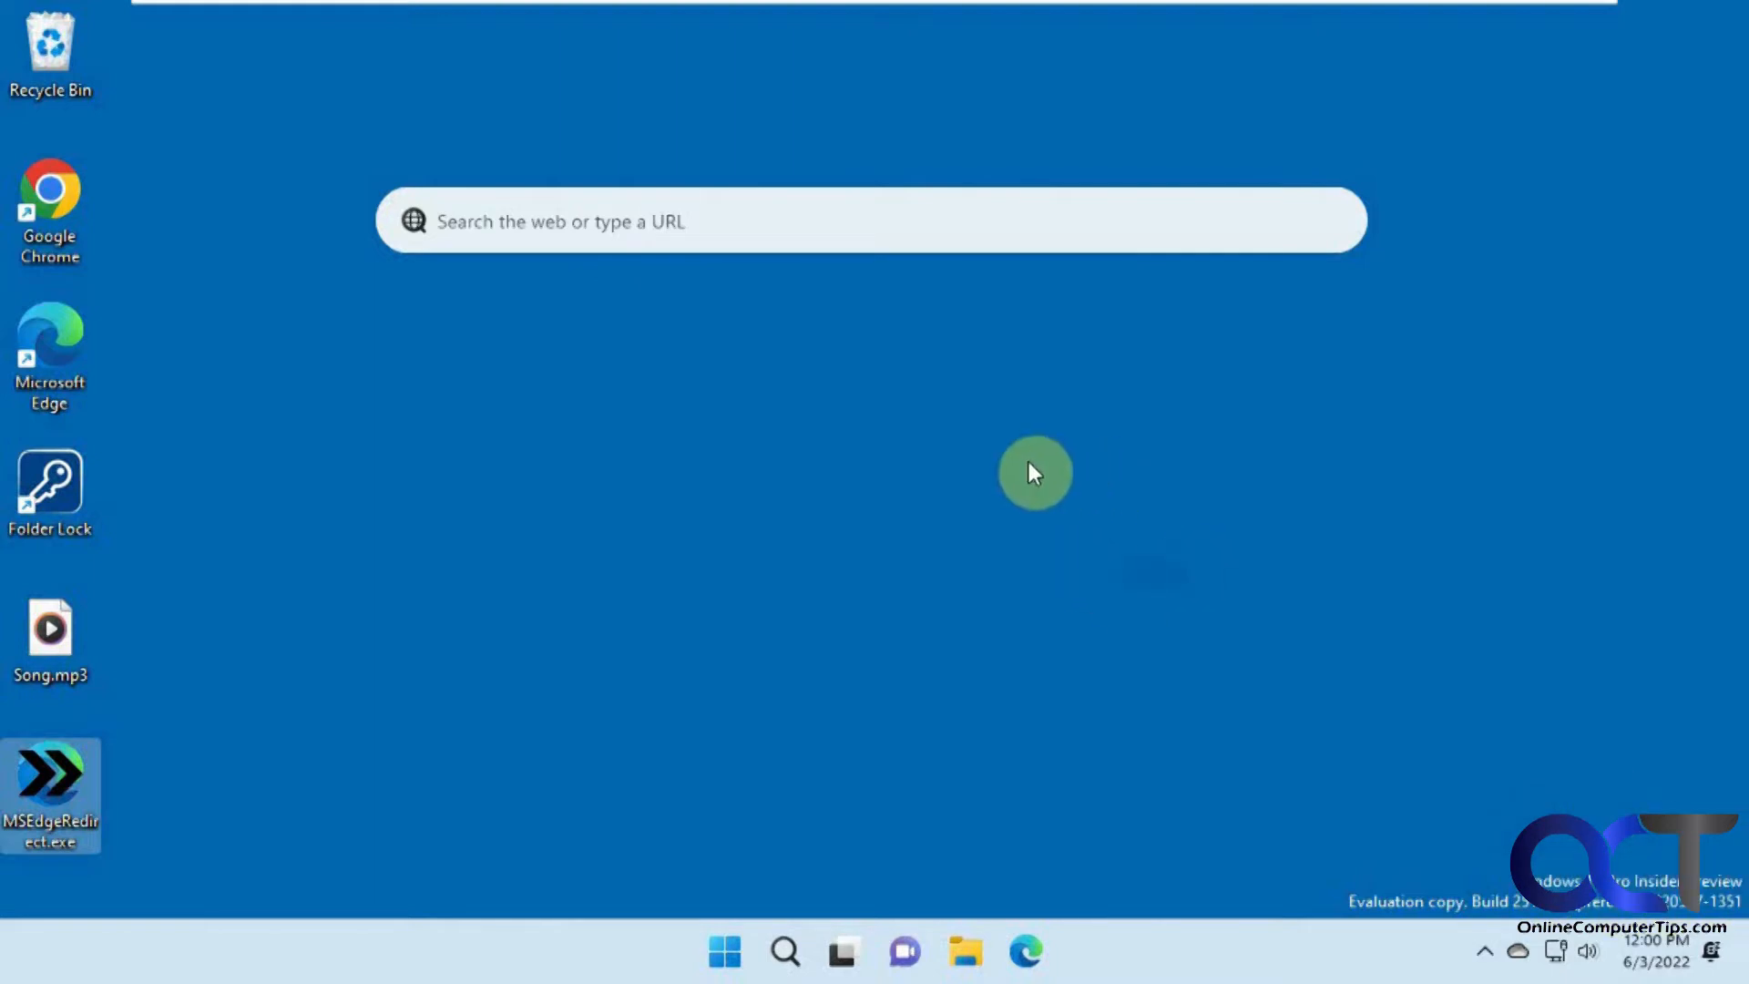
mouse_move(1180, 536)
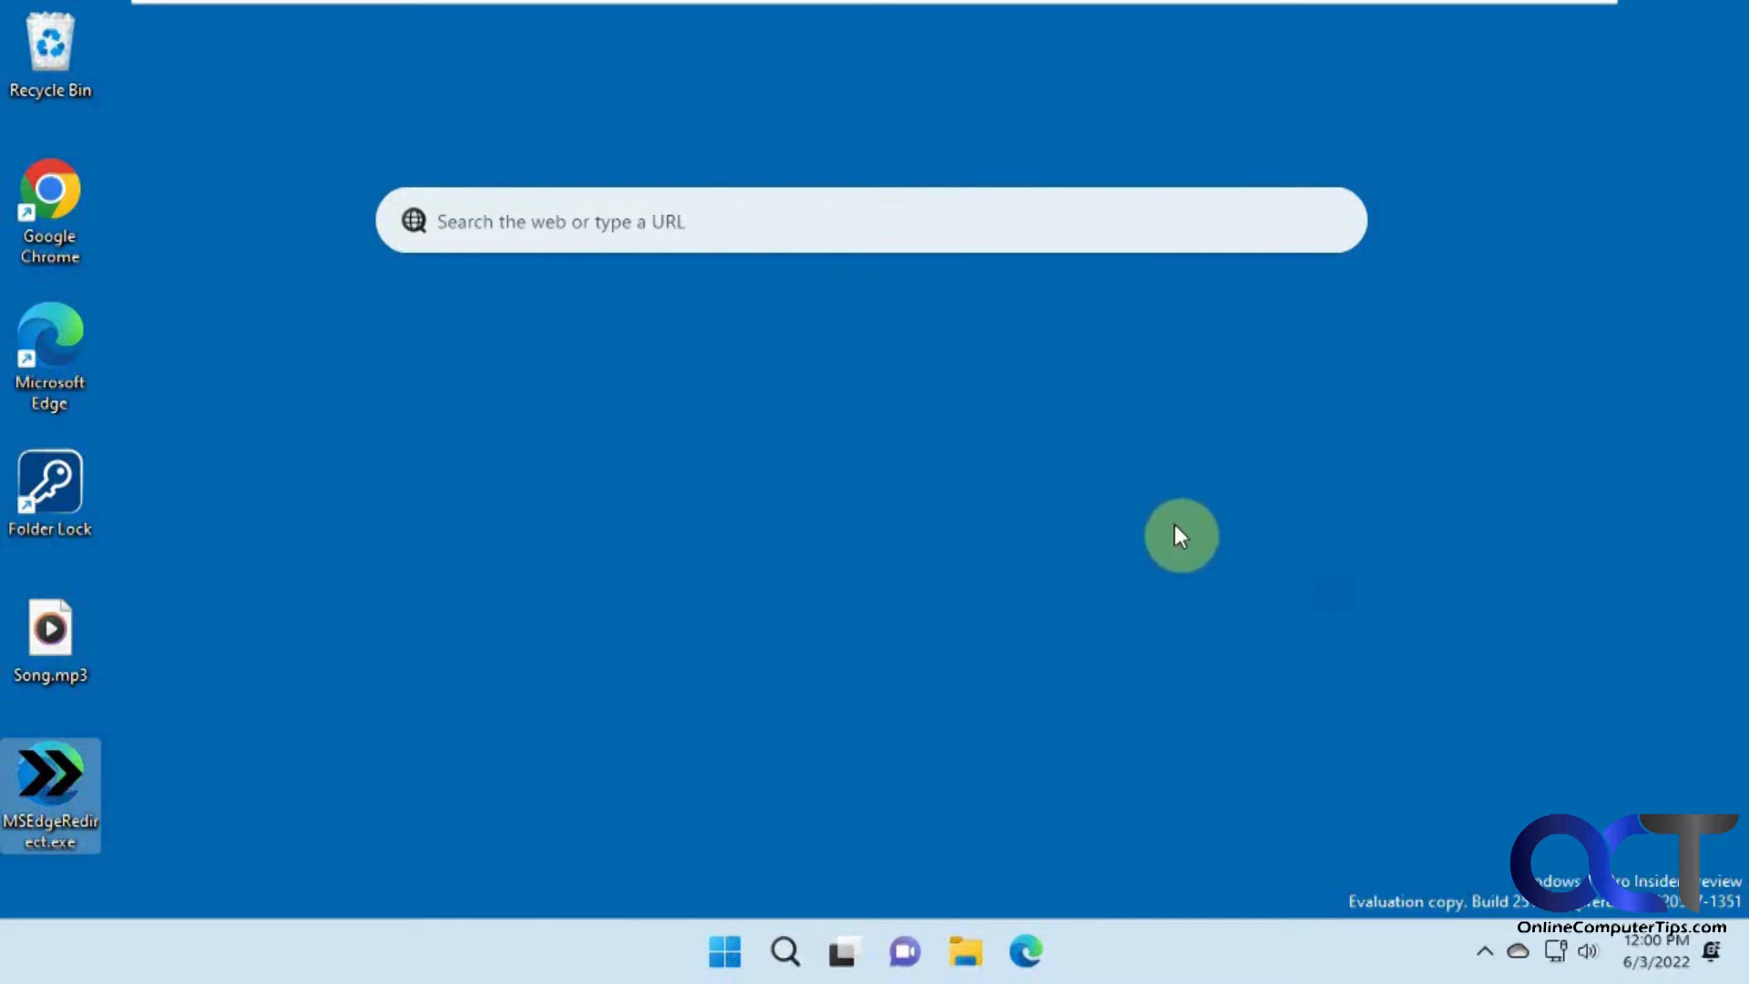
mouse_move(674, 424)
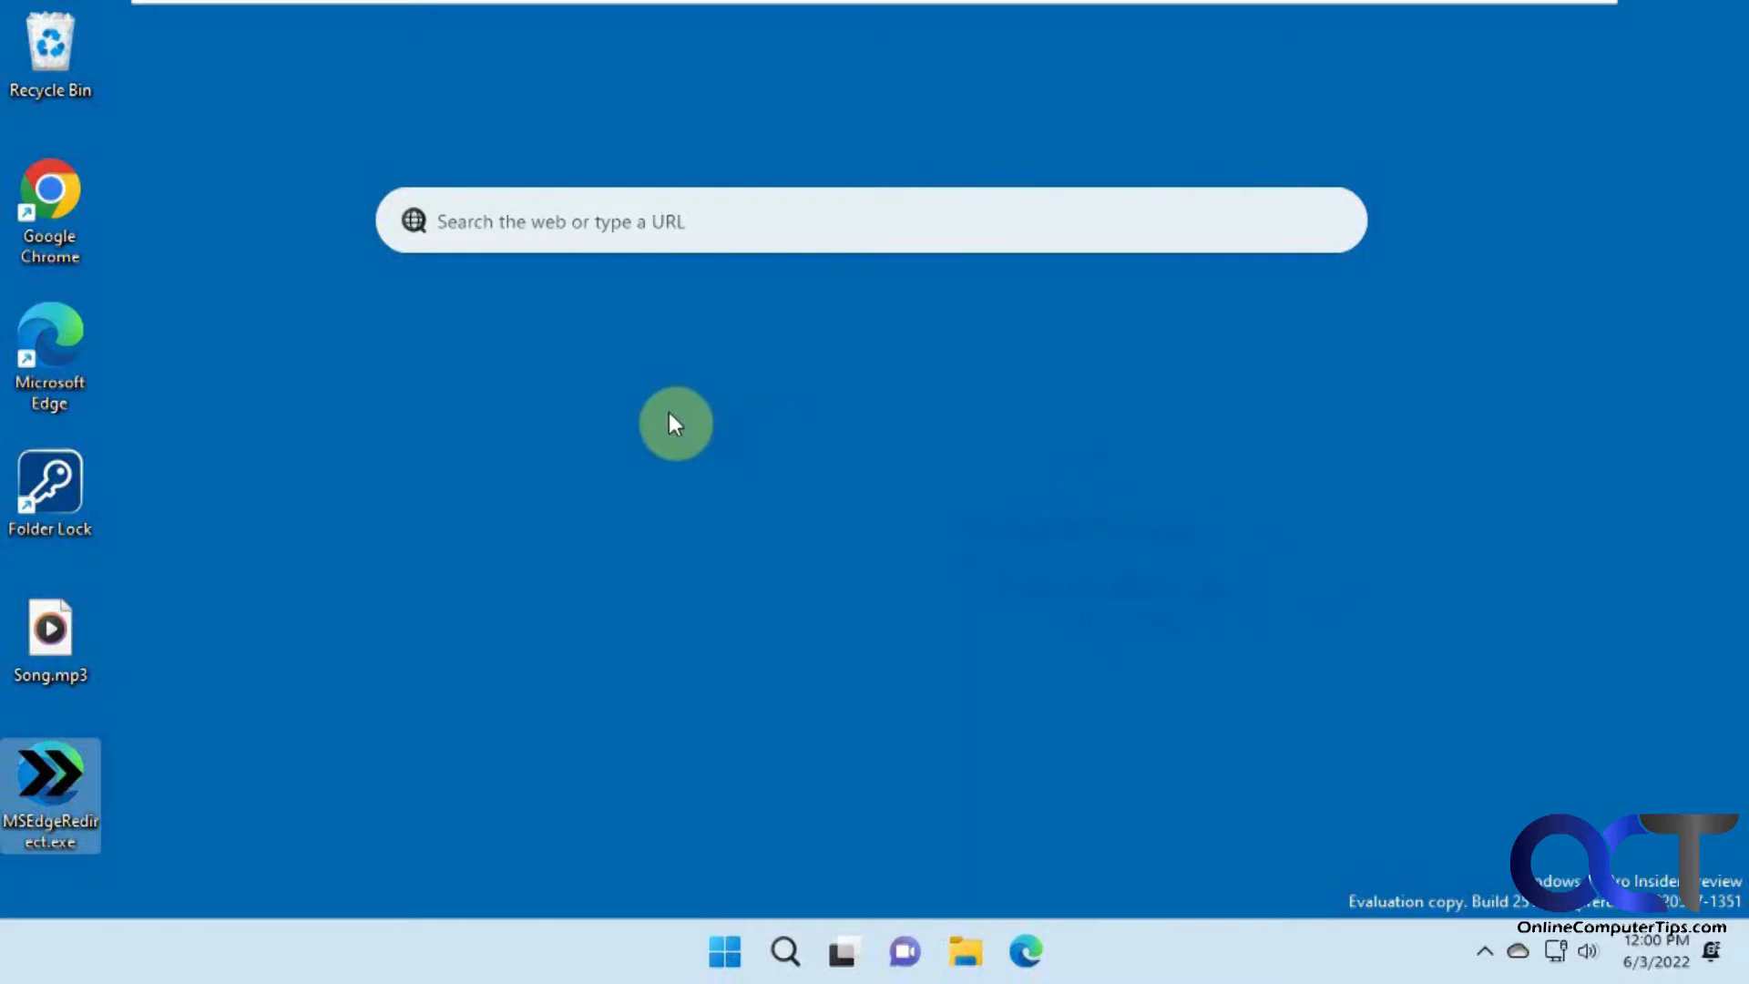
mouse_move(825, 281)
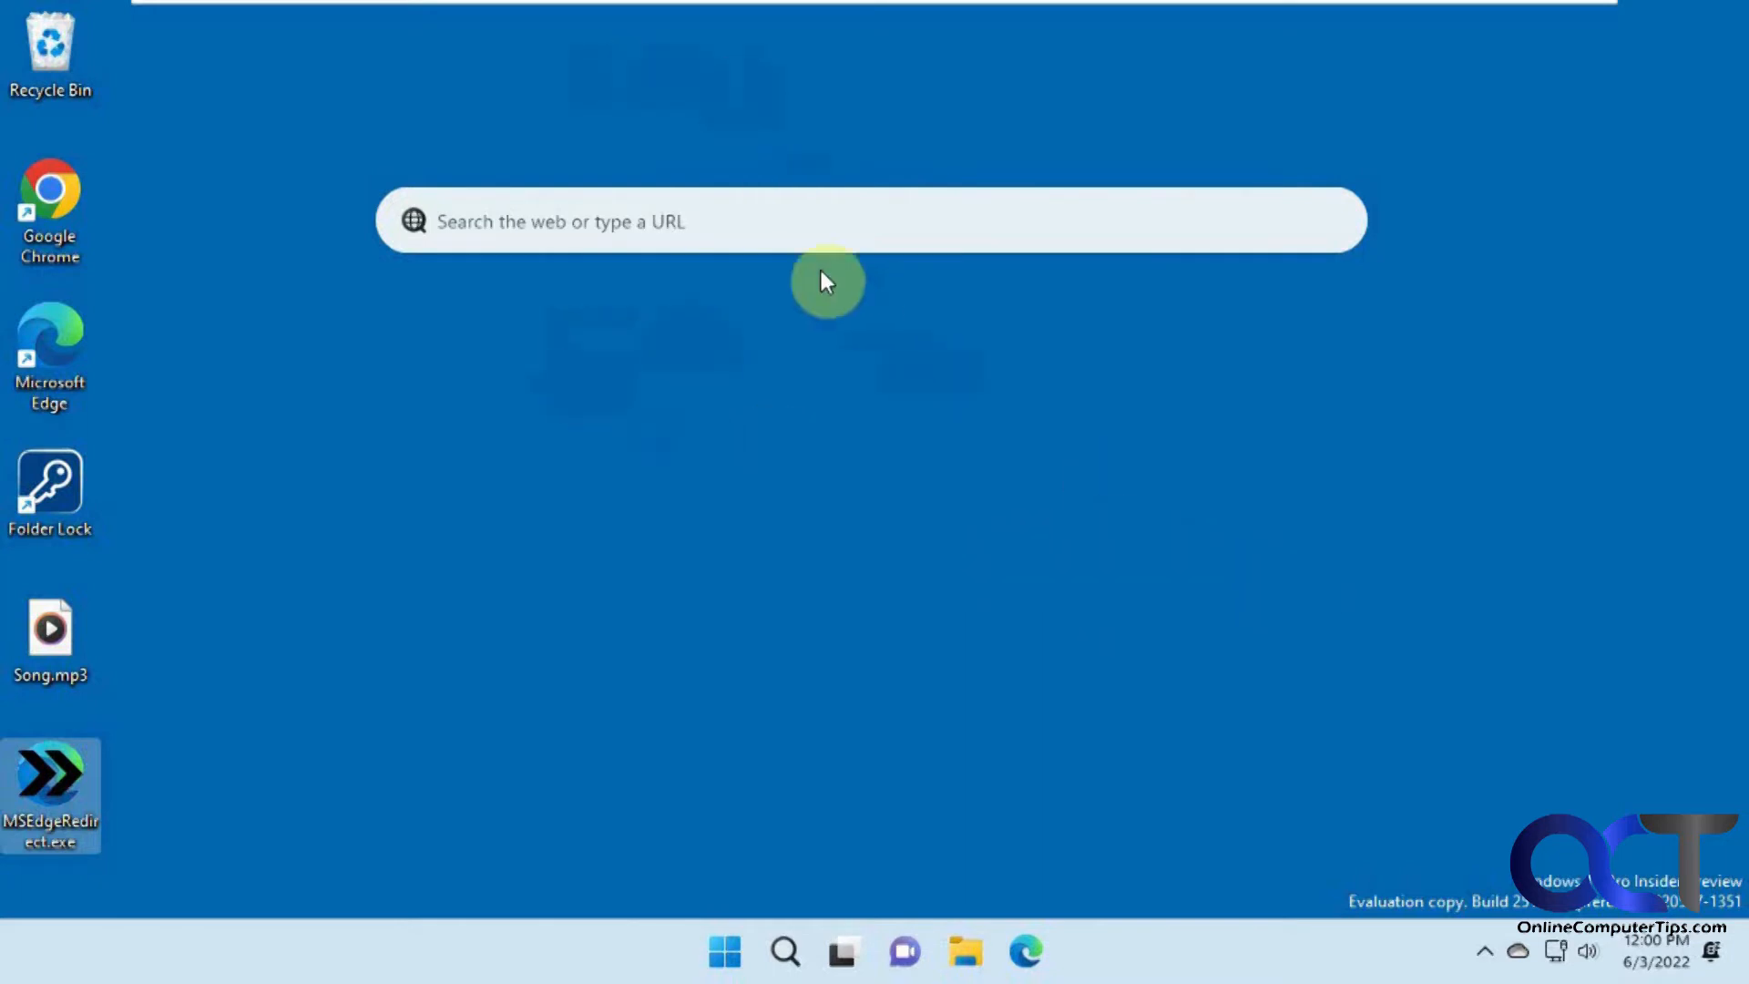
mouse_move(799, 415)
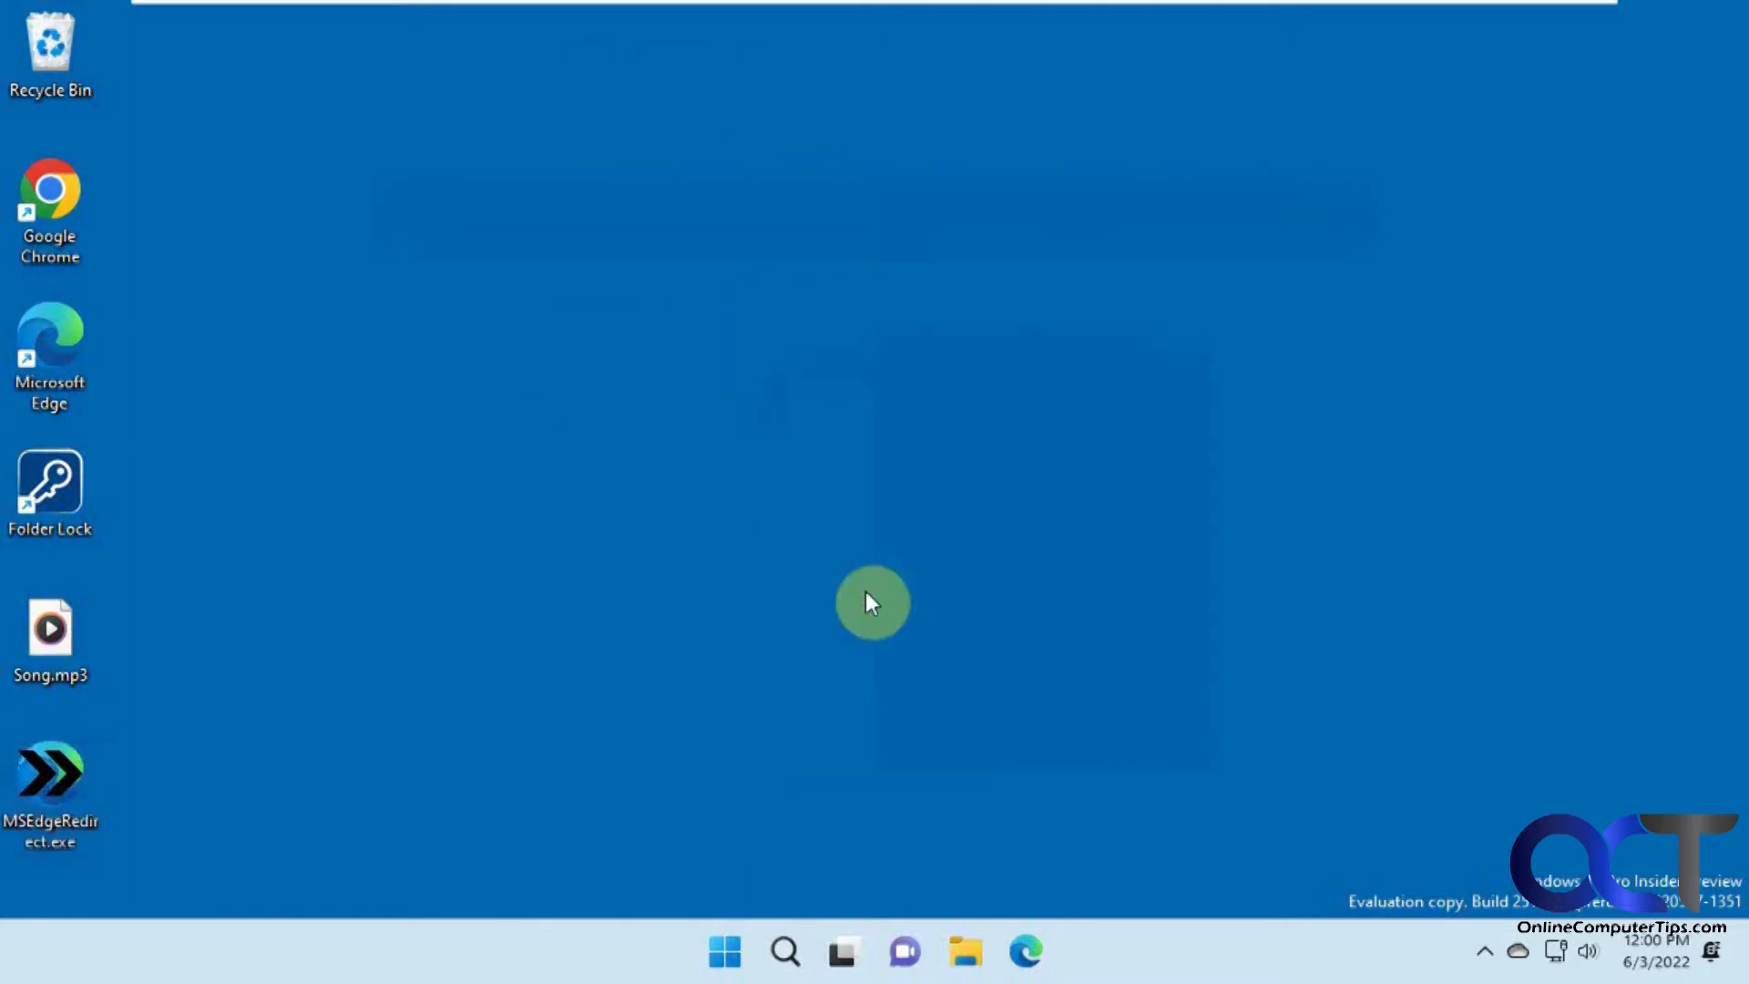
mouse_move(890, 655)
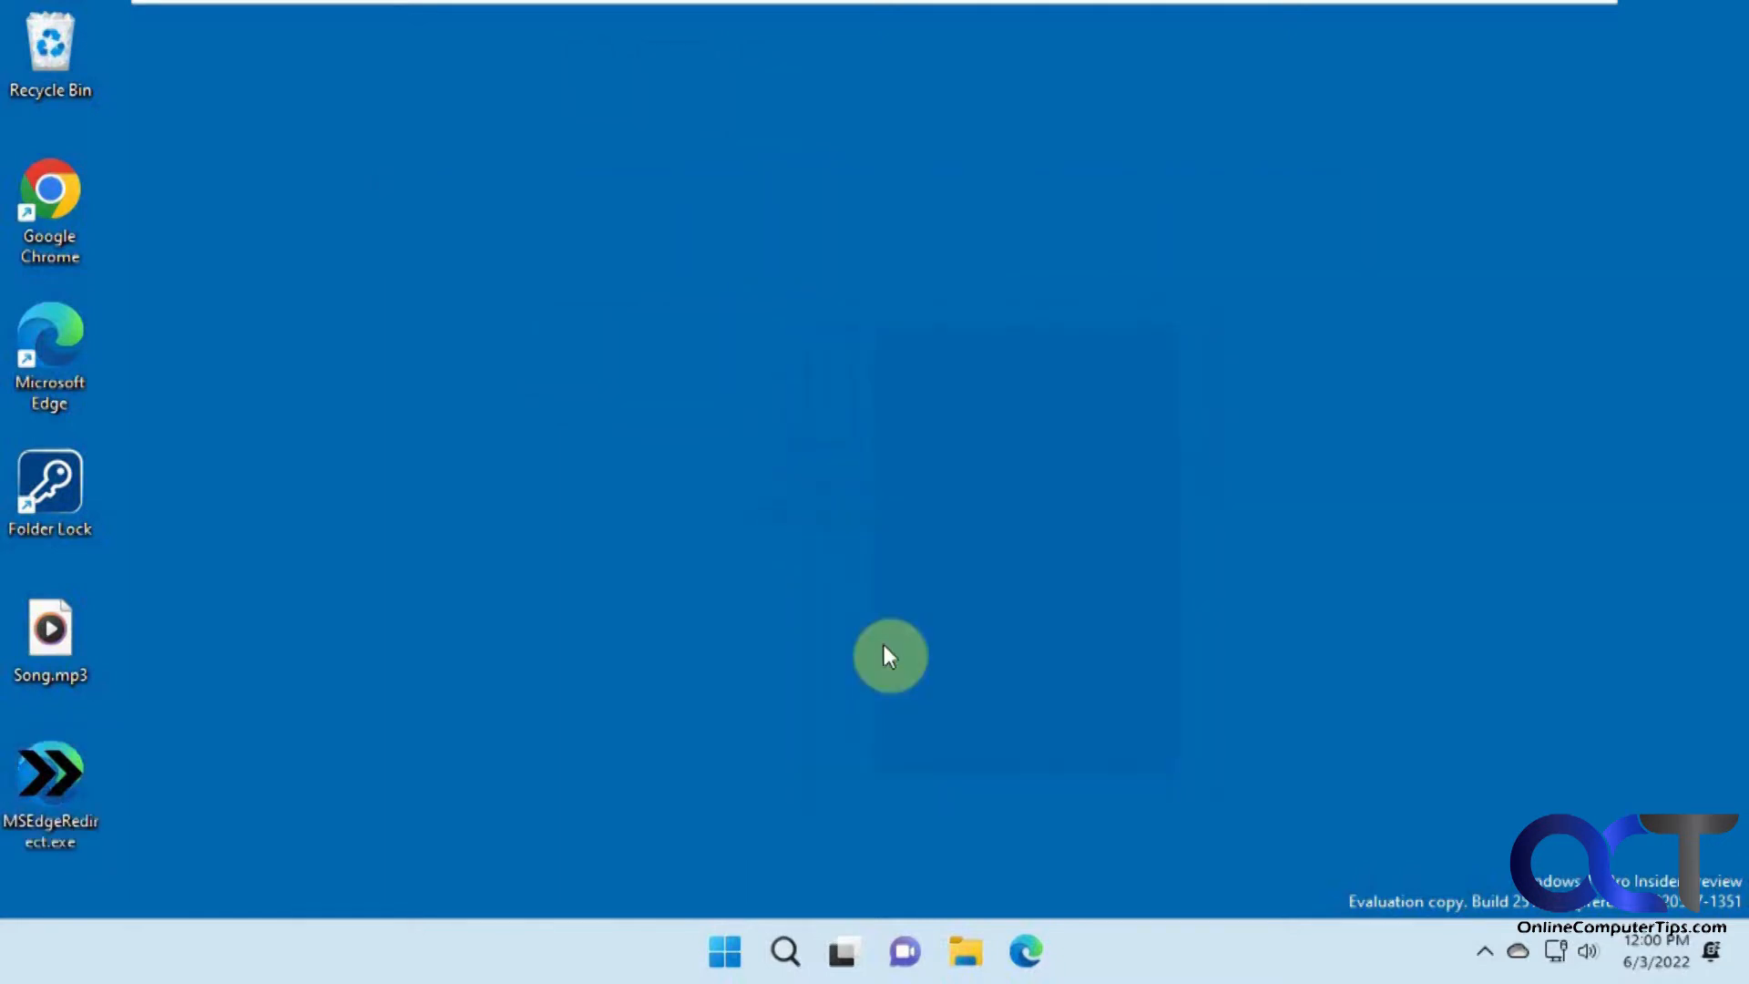
Step: Search for dog from the desktop search bar, landing on Bing results in Edge
text(d)
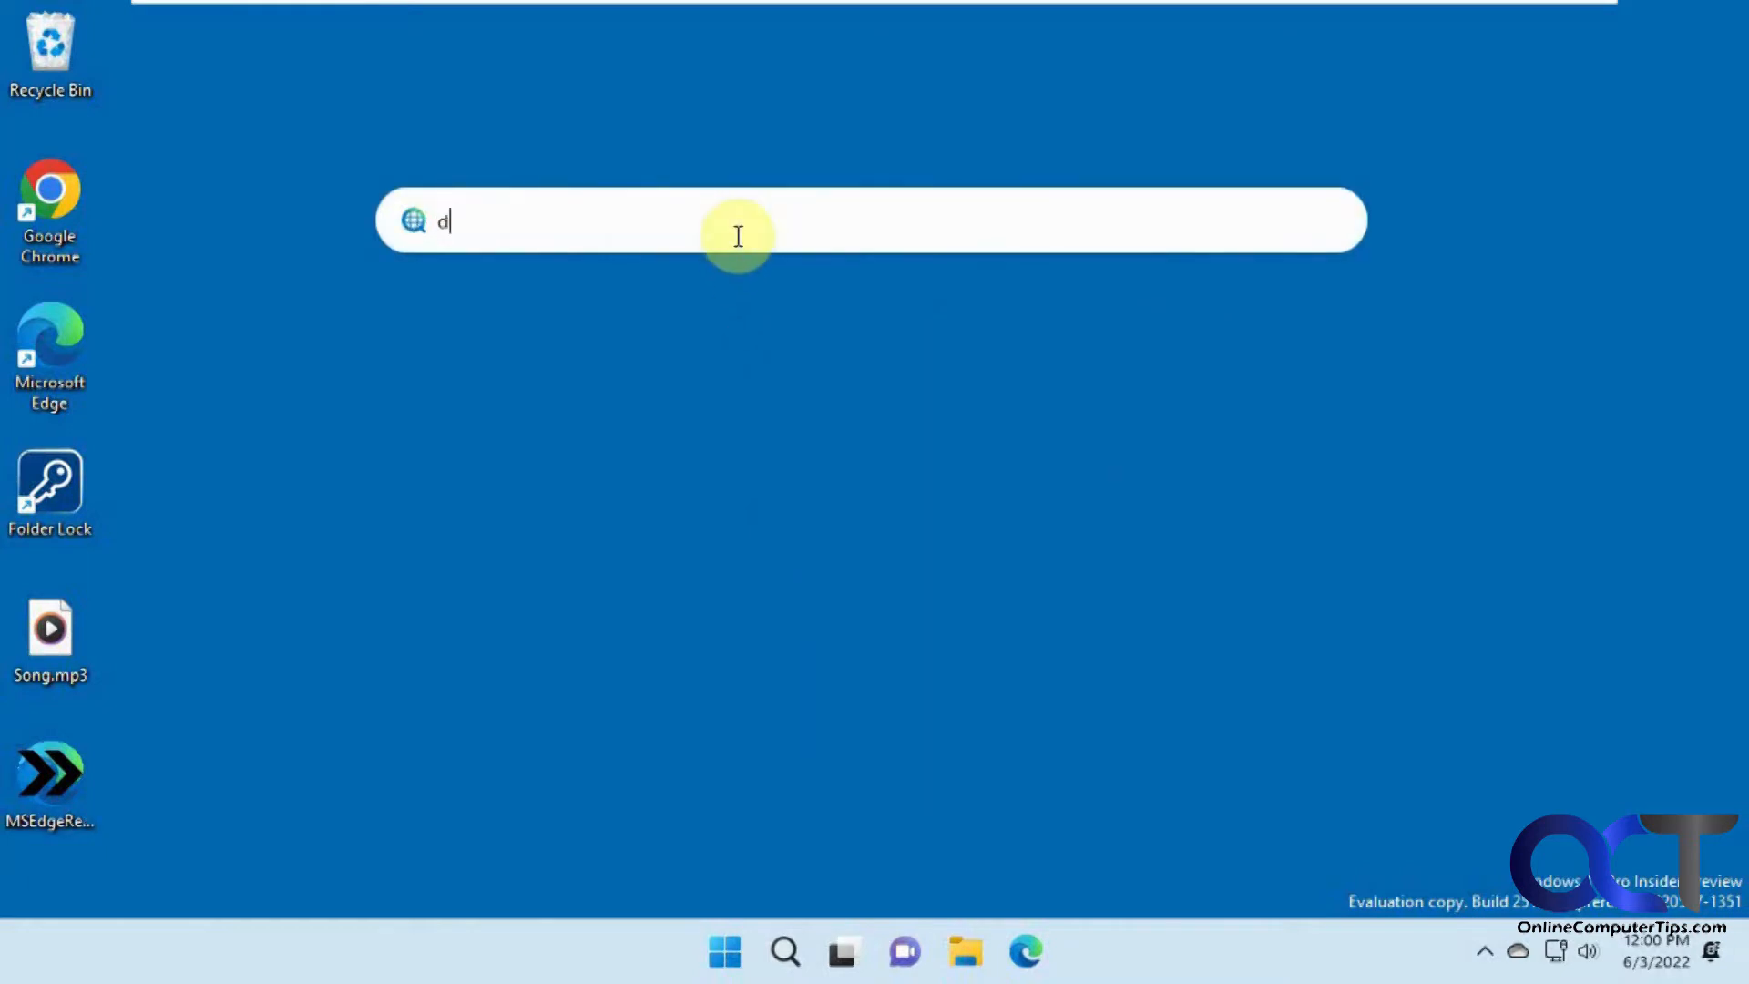
key(Return)
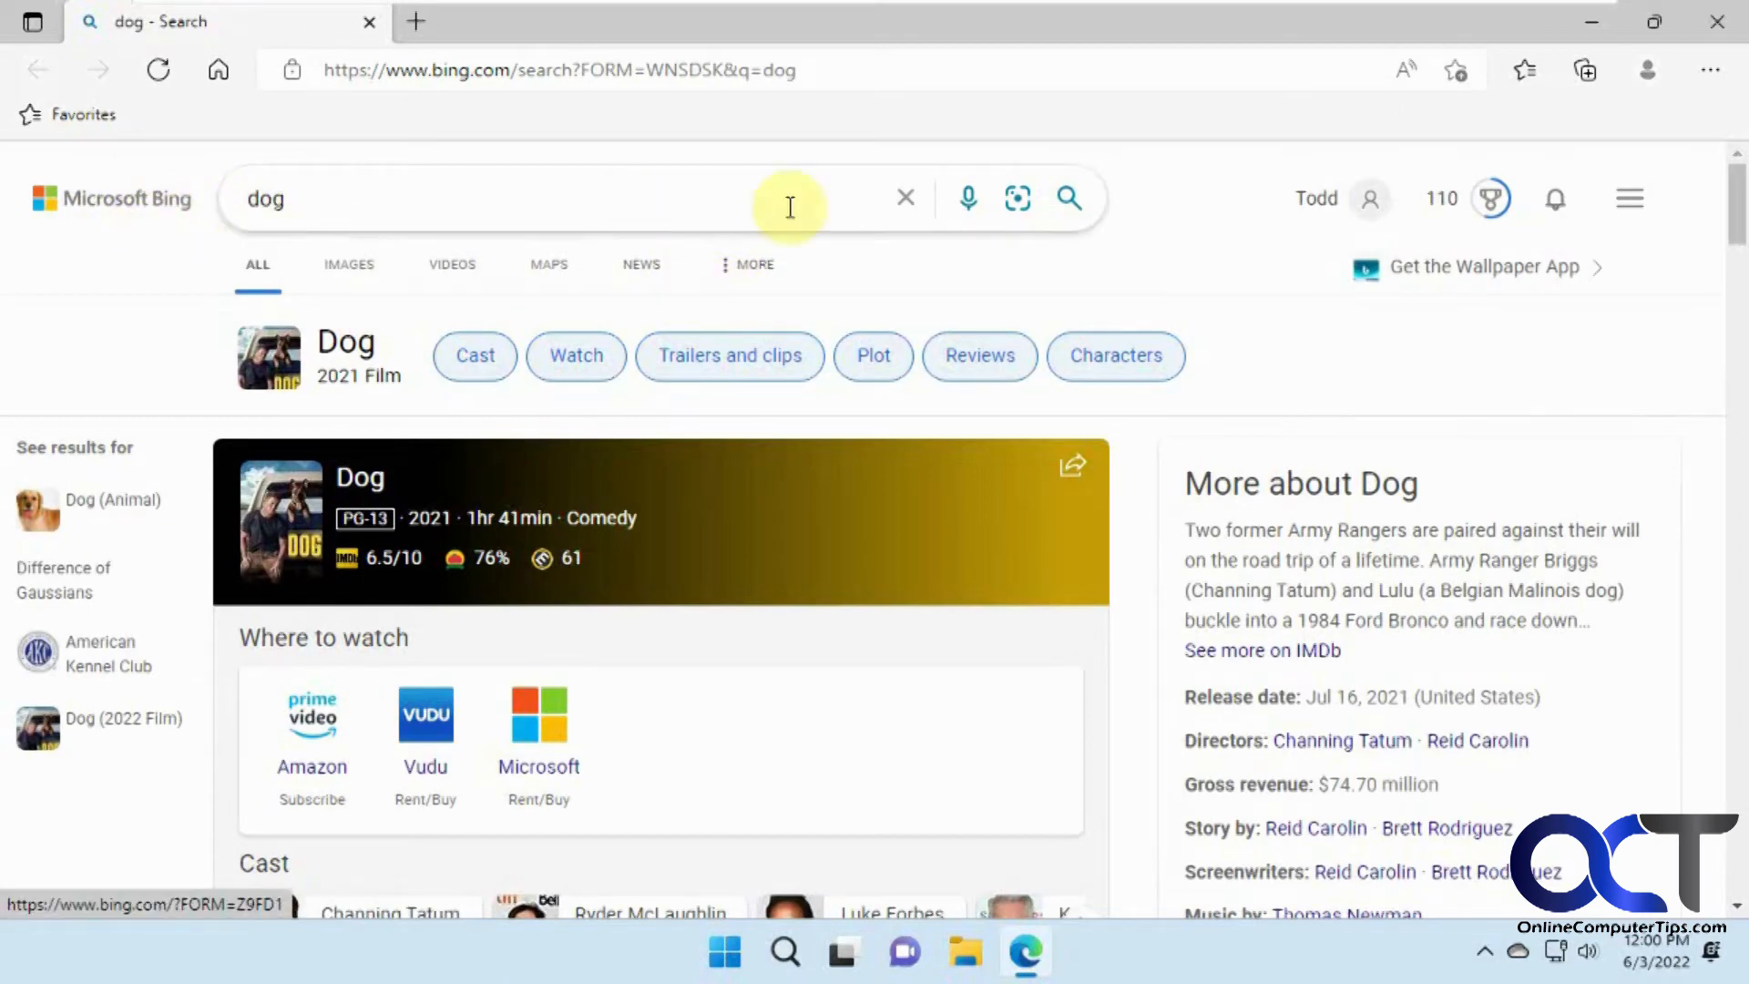
mouse_move(1477, 179)
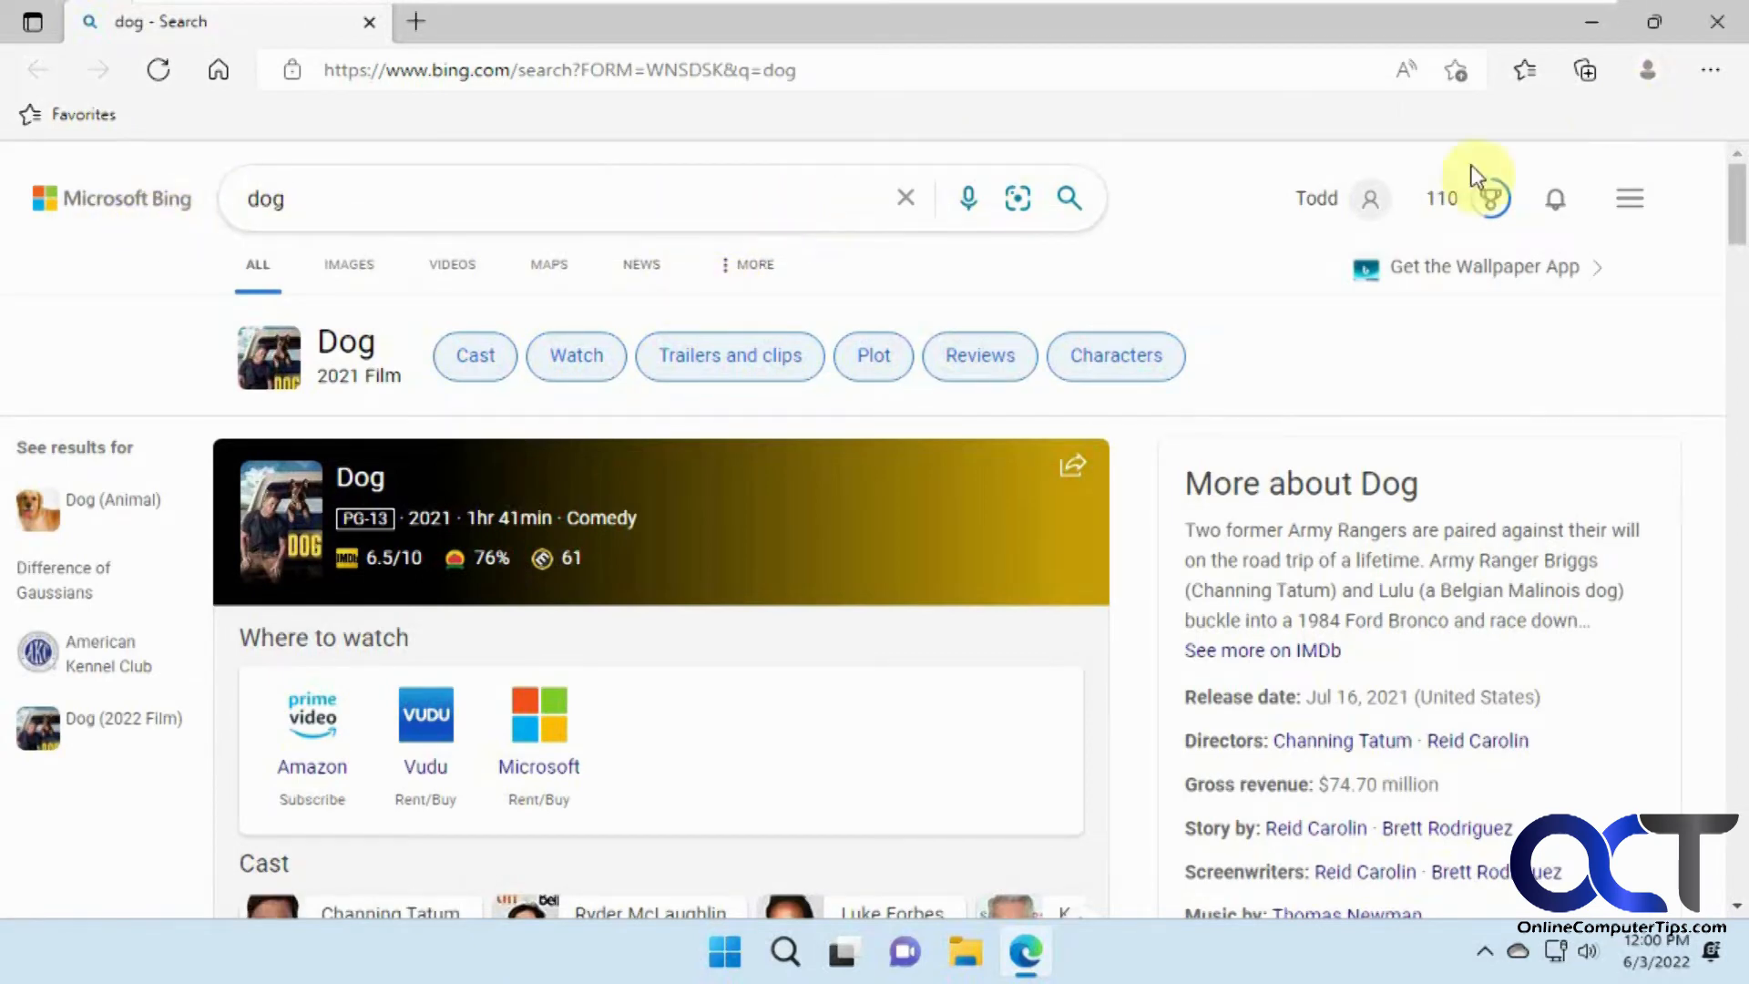
Step: Reach Edge's Address bar and search settings showing Google as the search engine
click(1709, 70)
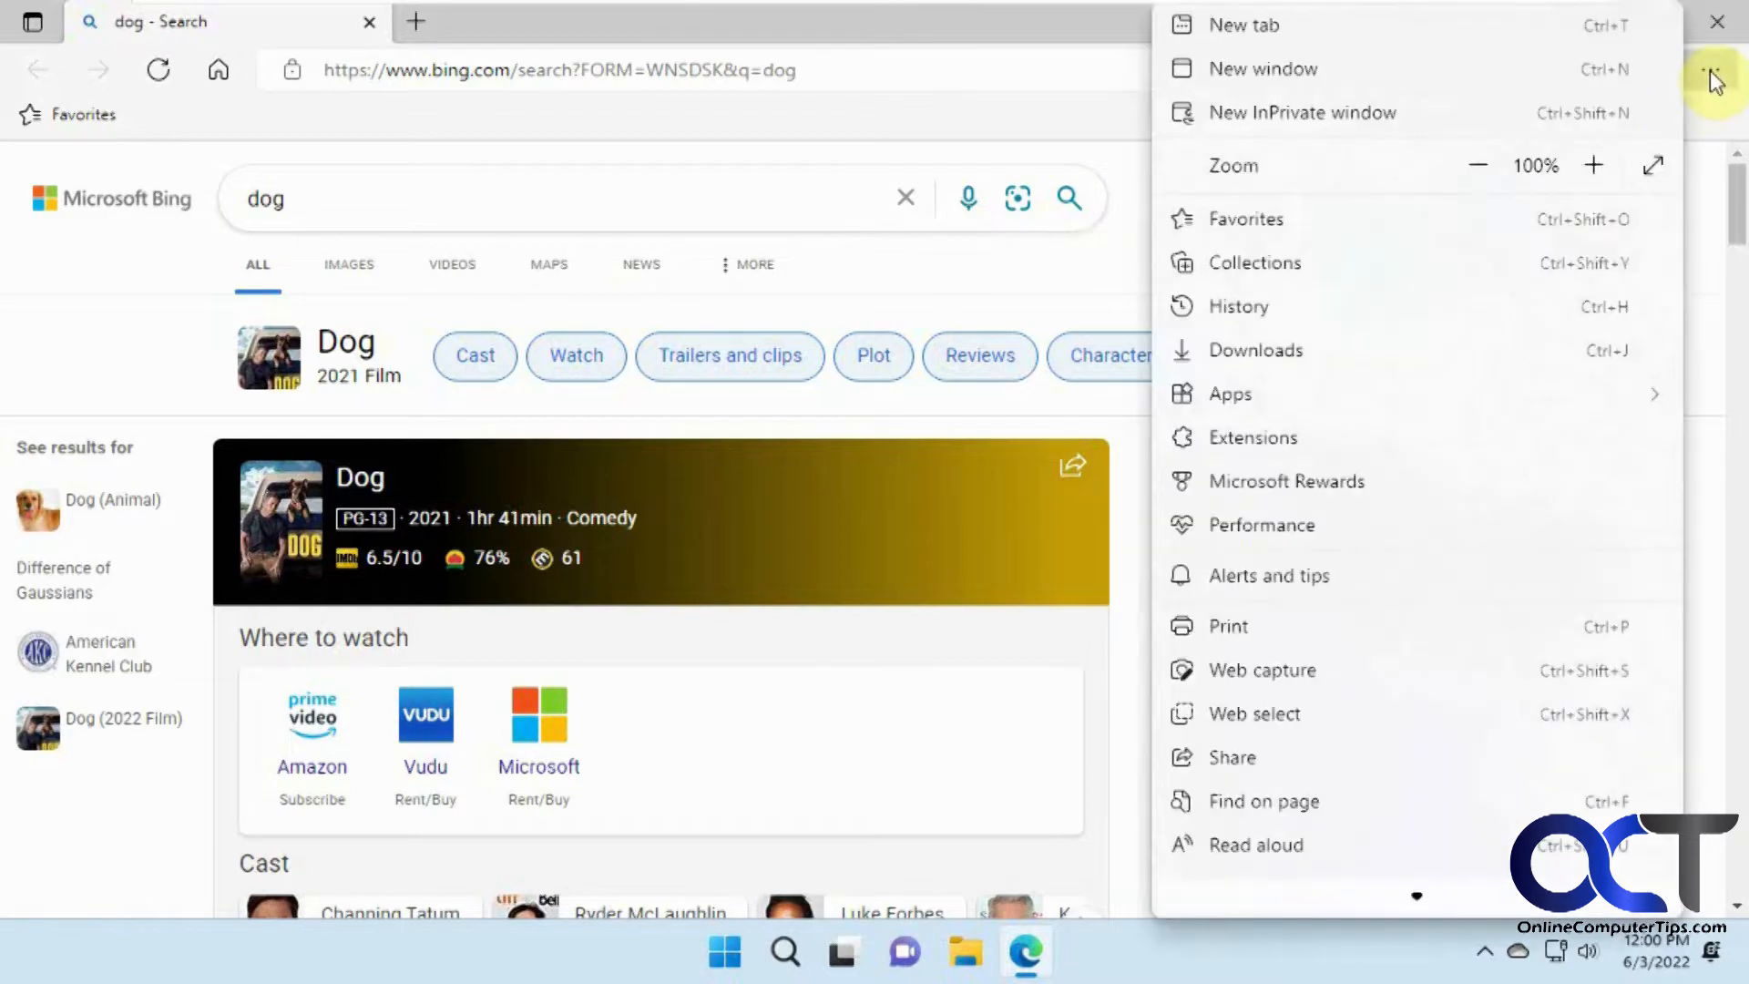
scroll(down, 3)
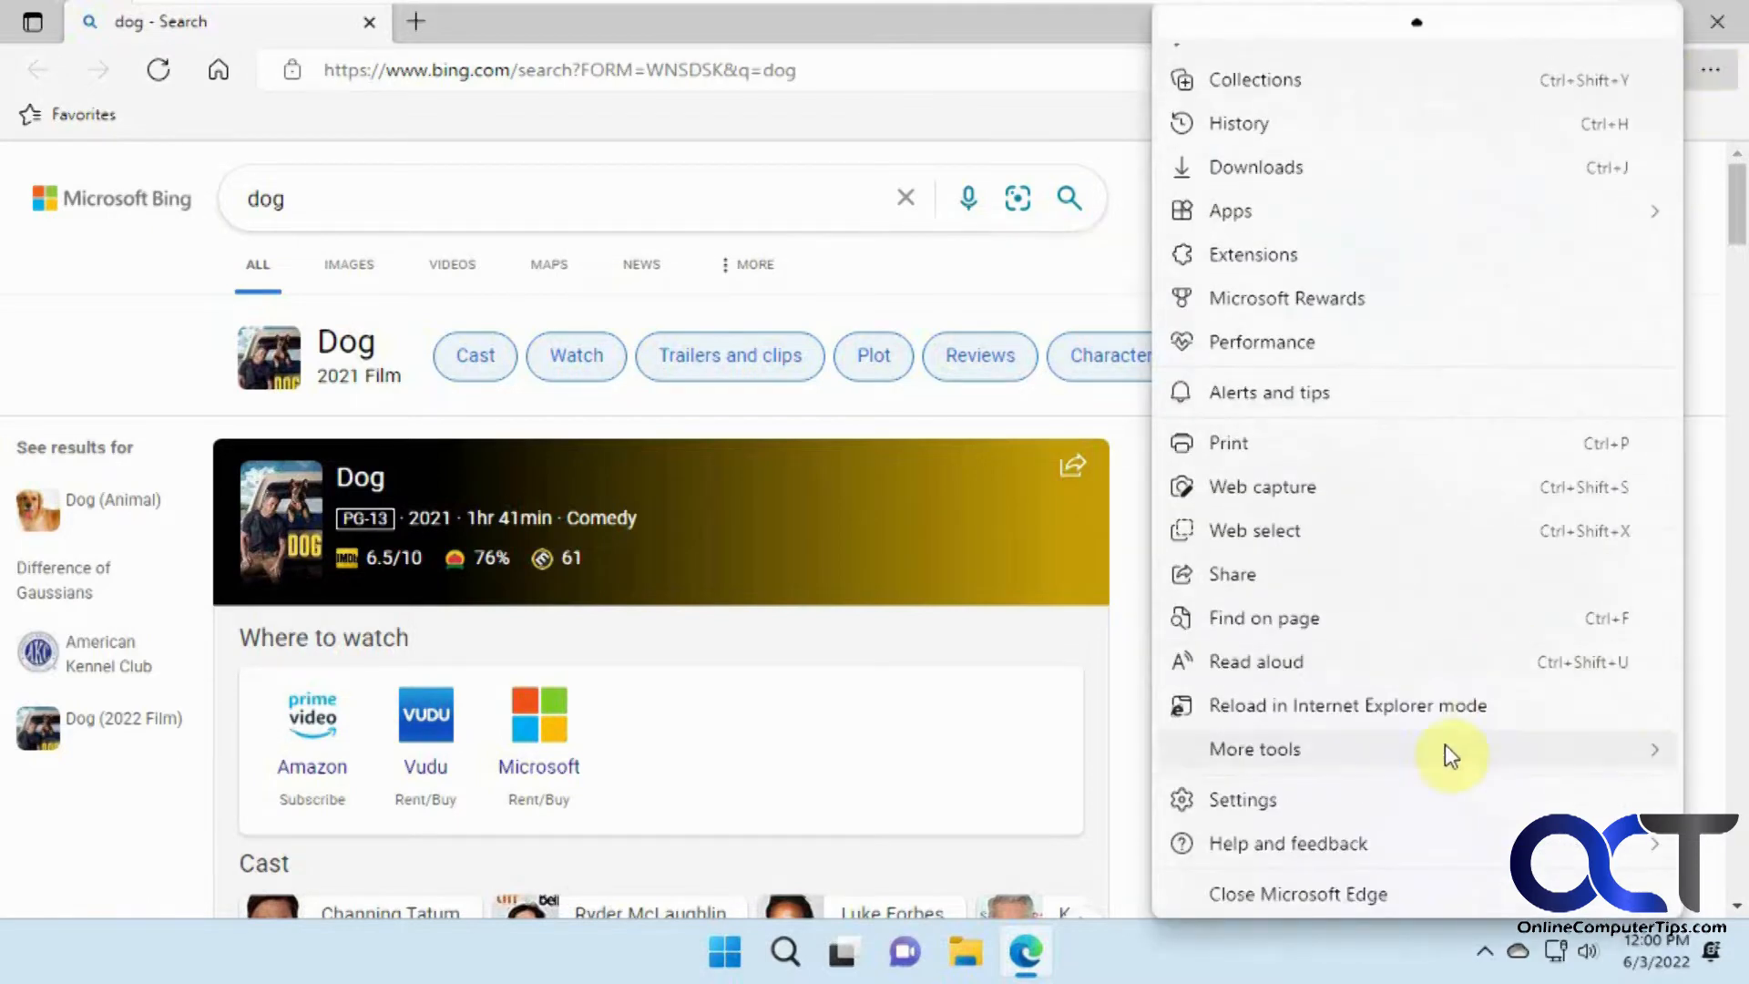
click(1241, 798)
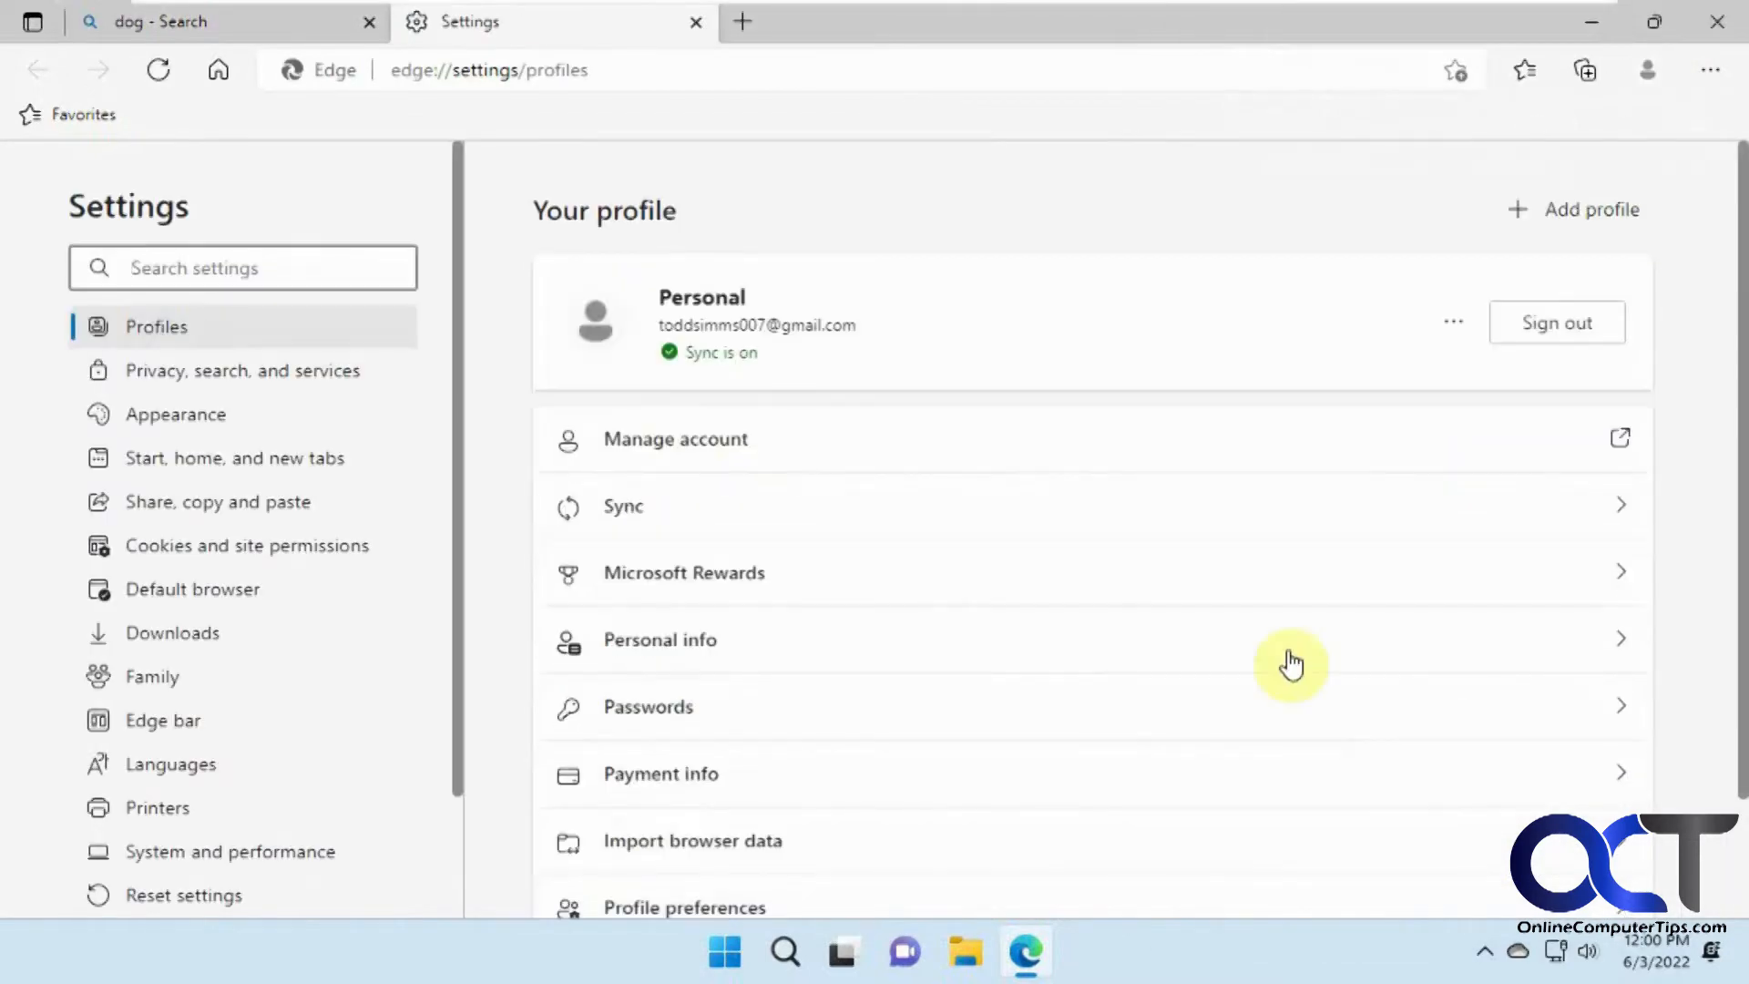
click(240, 370)
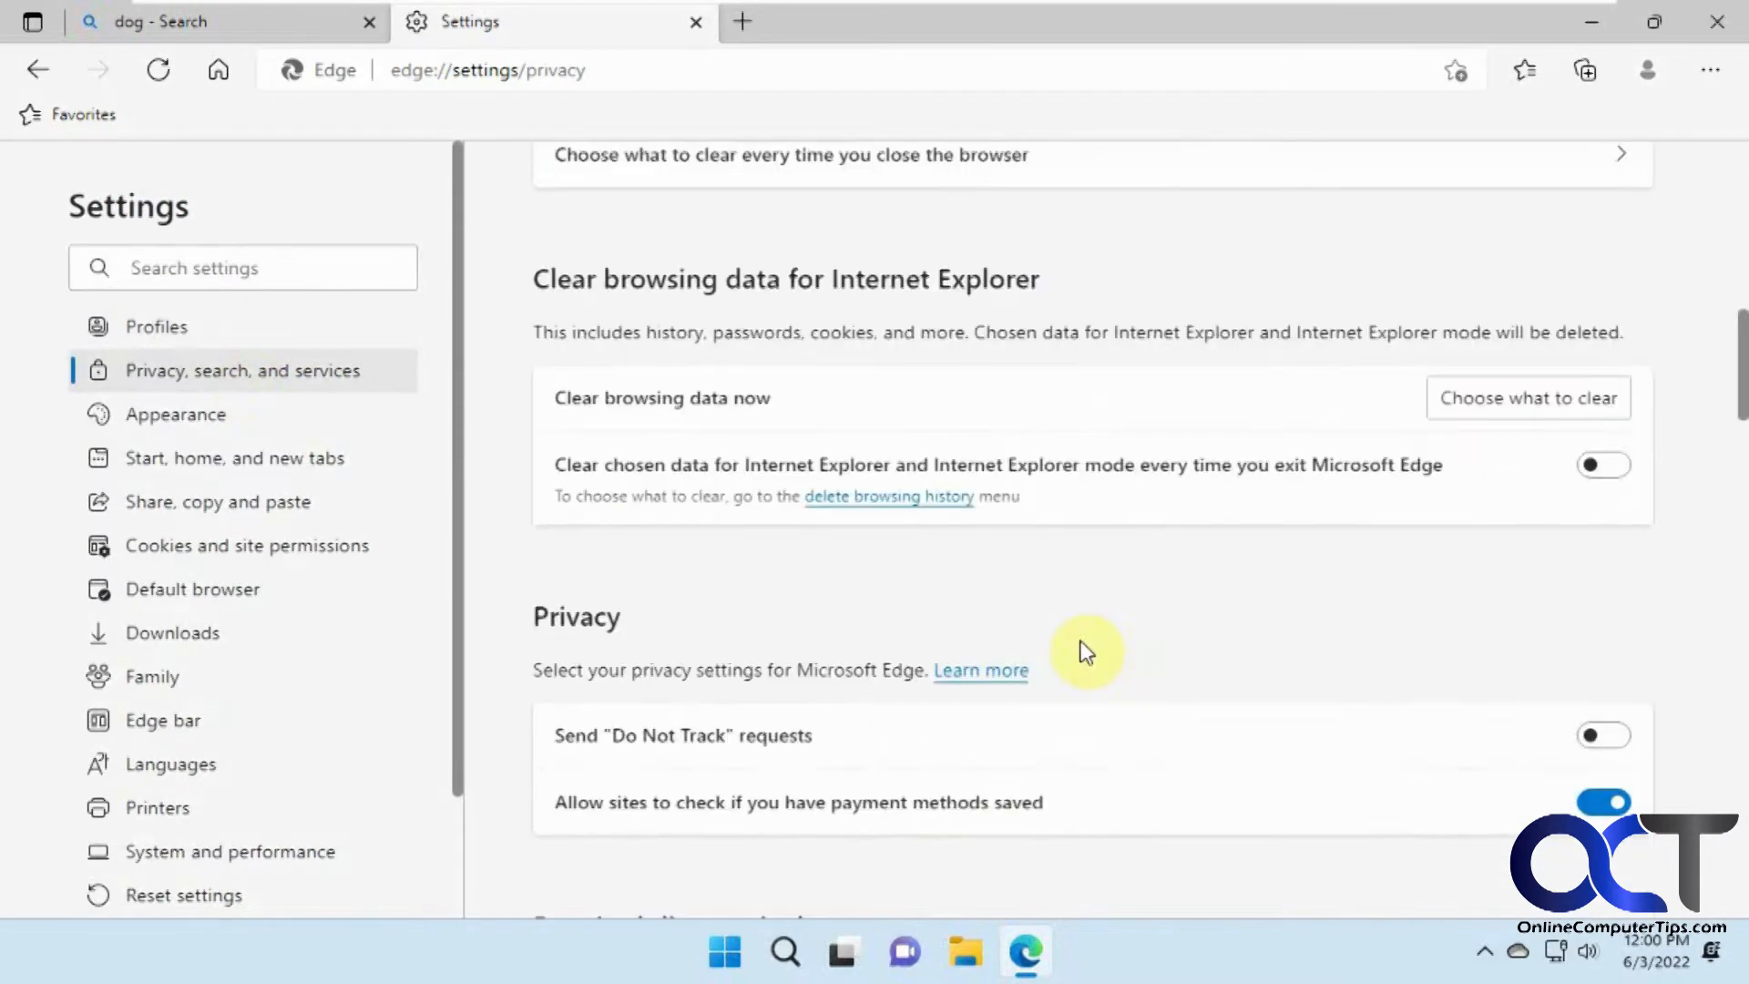
scroll(down, 3)
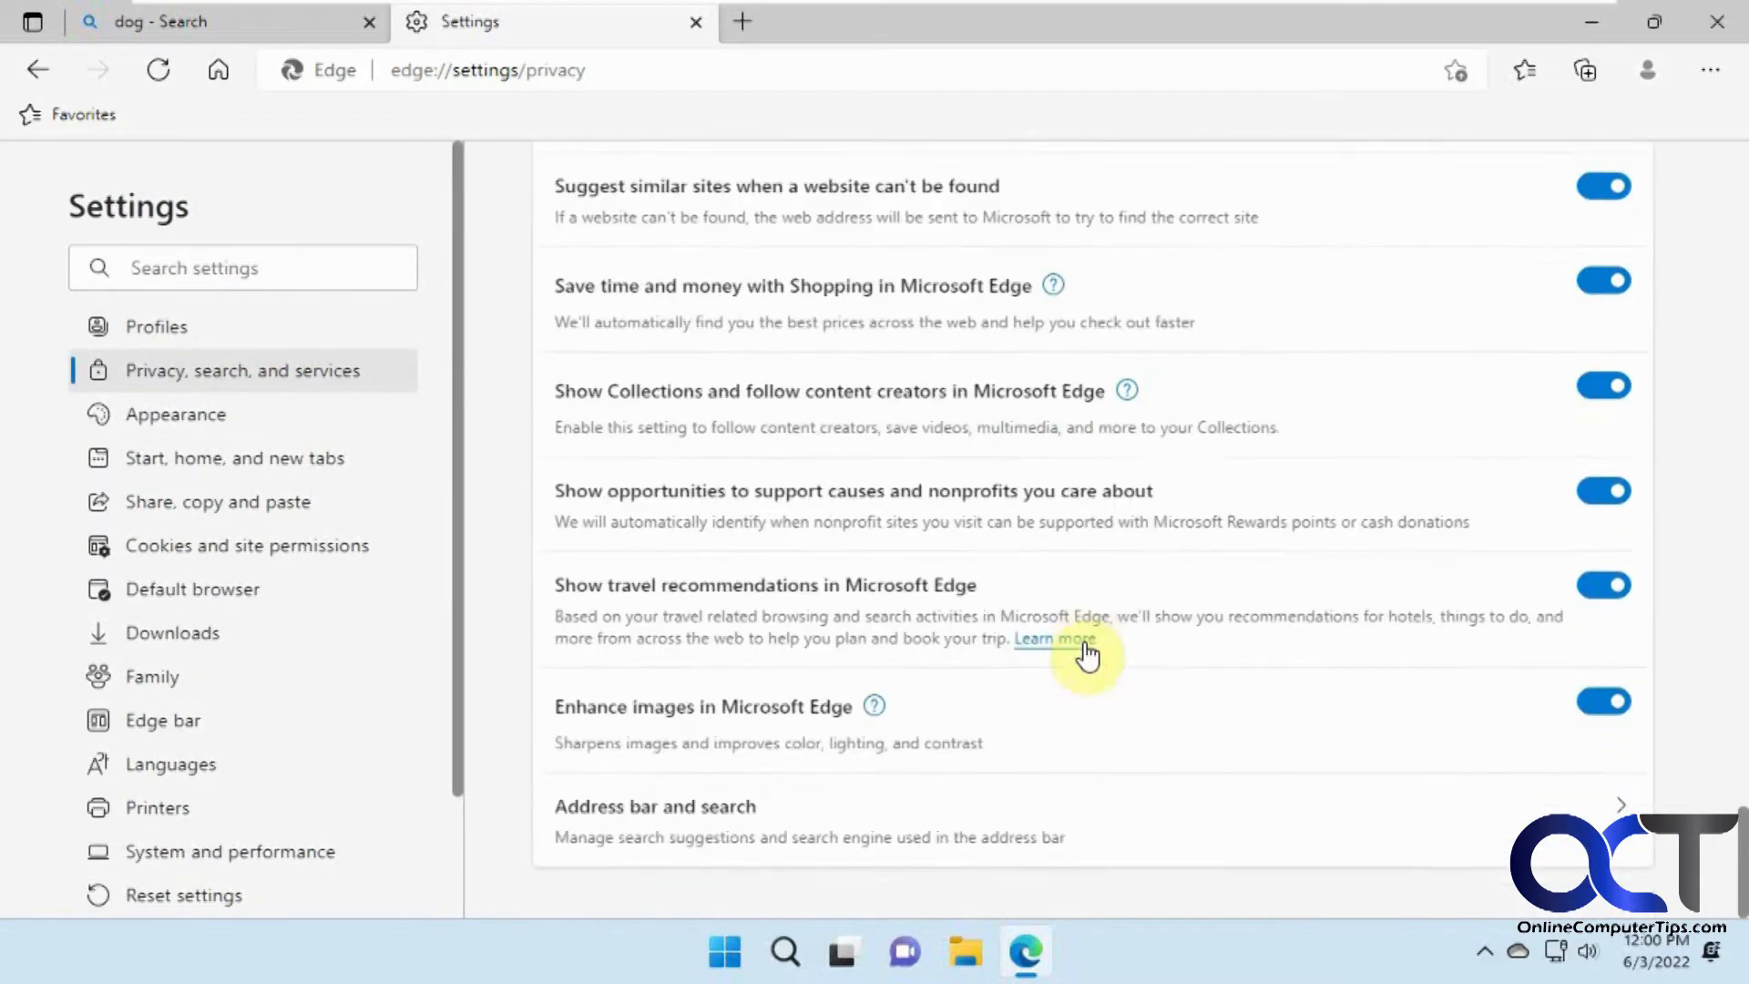
click(655, 807)
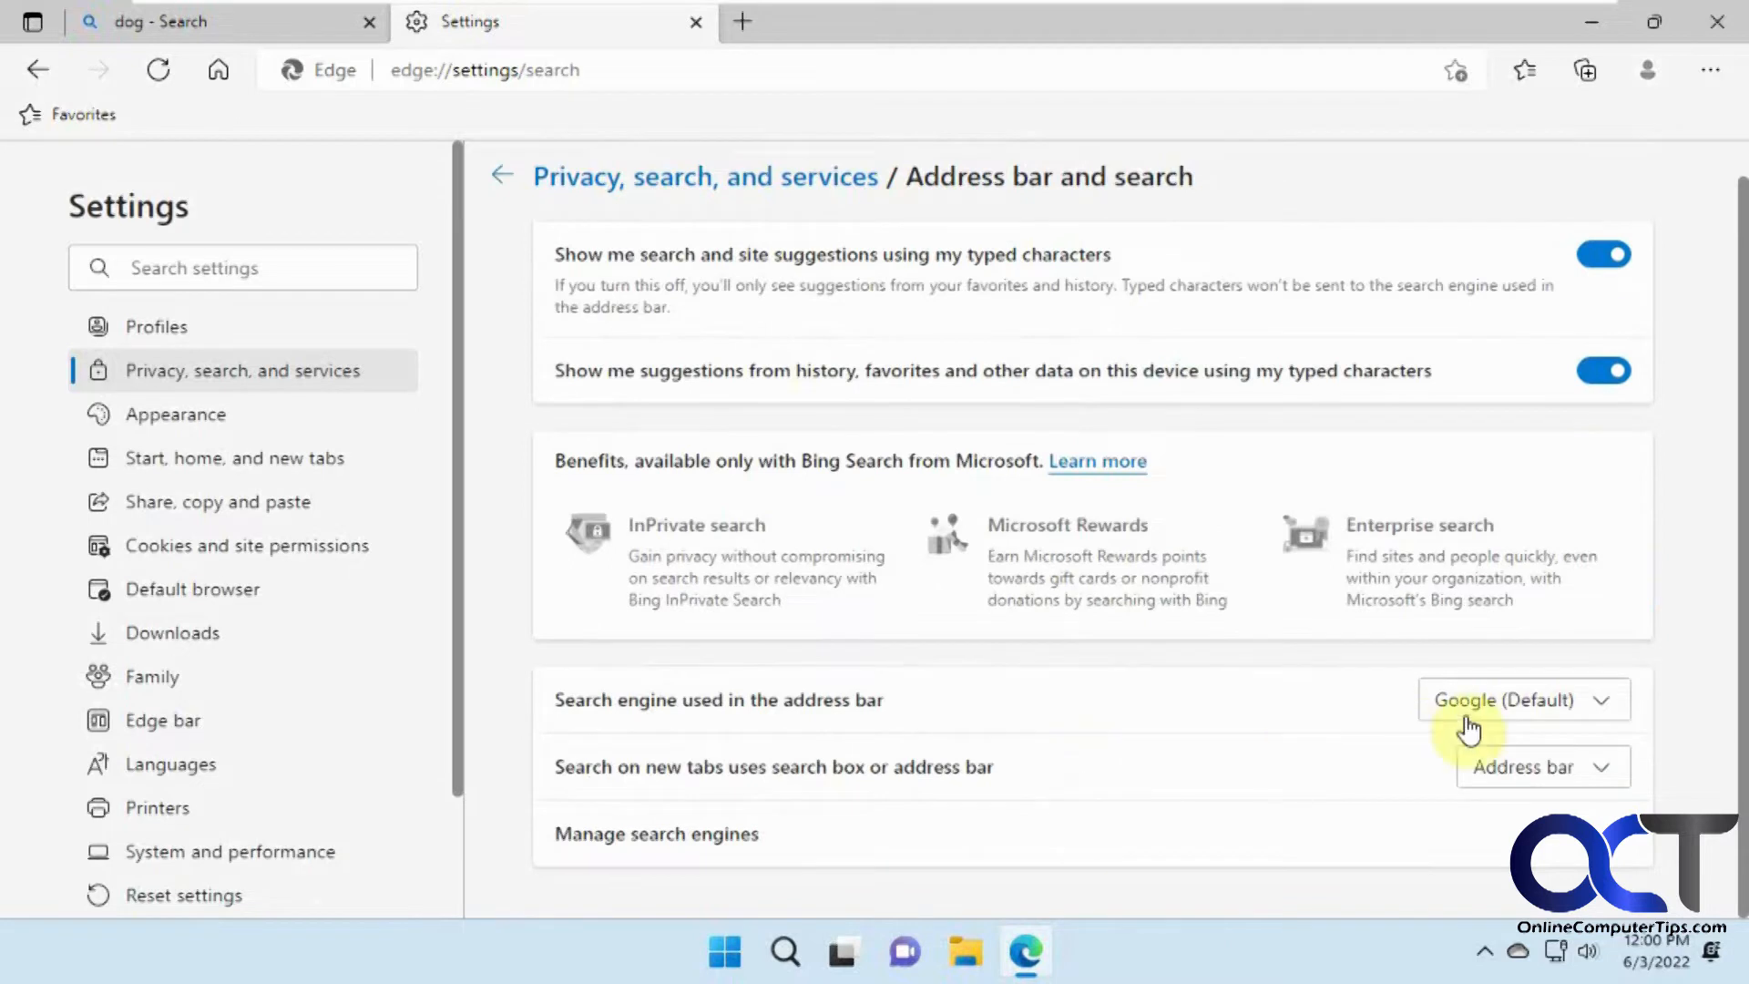
mouse_move(1009, 714)
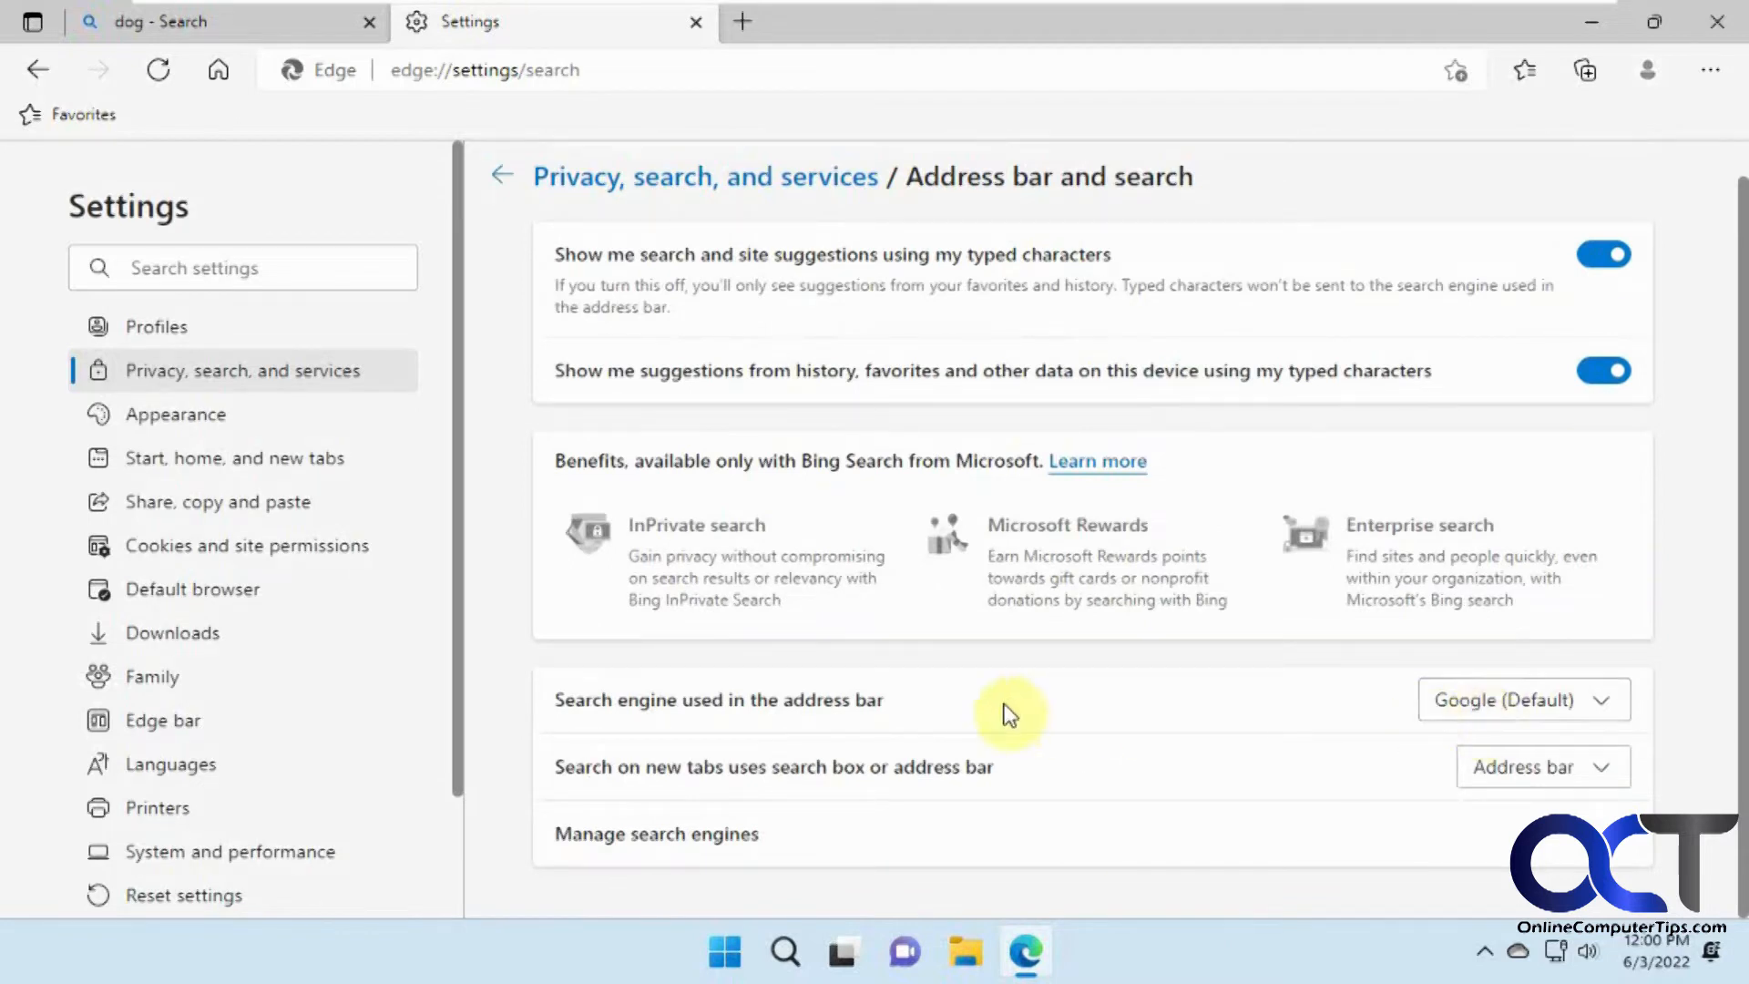
Step: Search dog from the address bar, getting Google results in a new tab
click(484, 69)
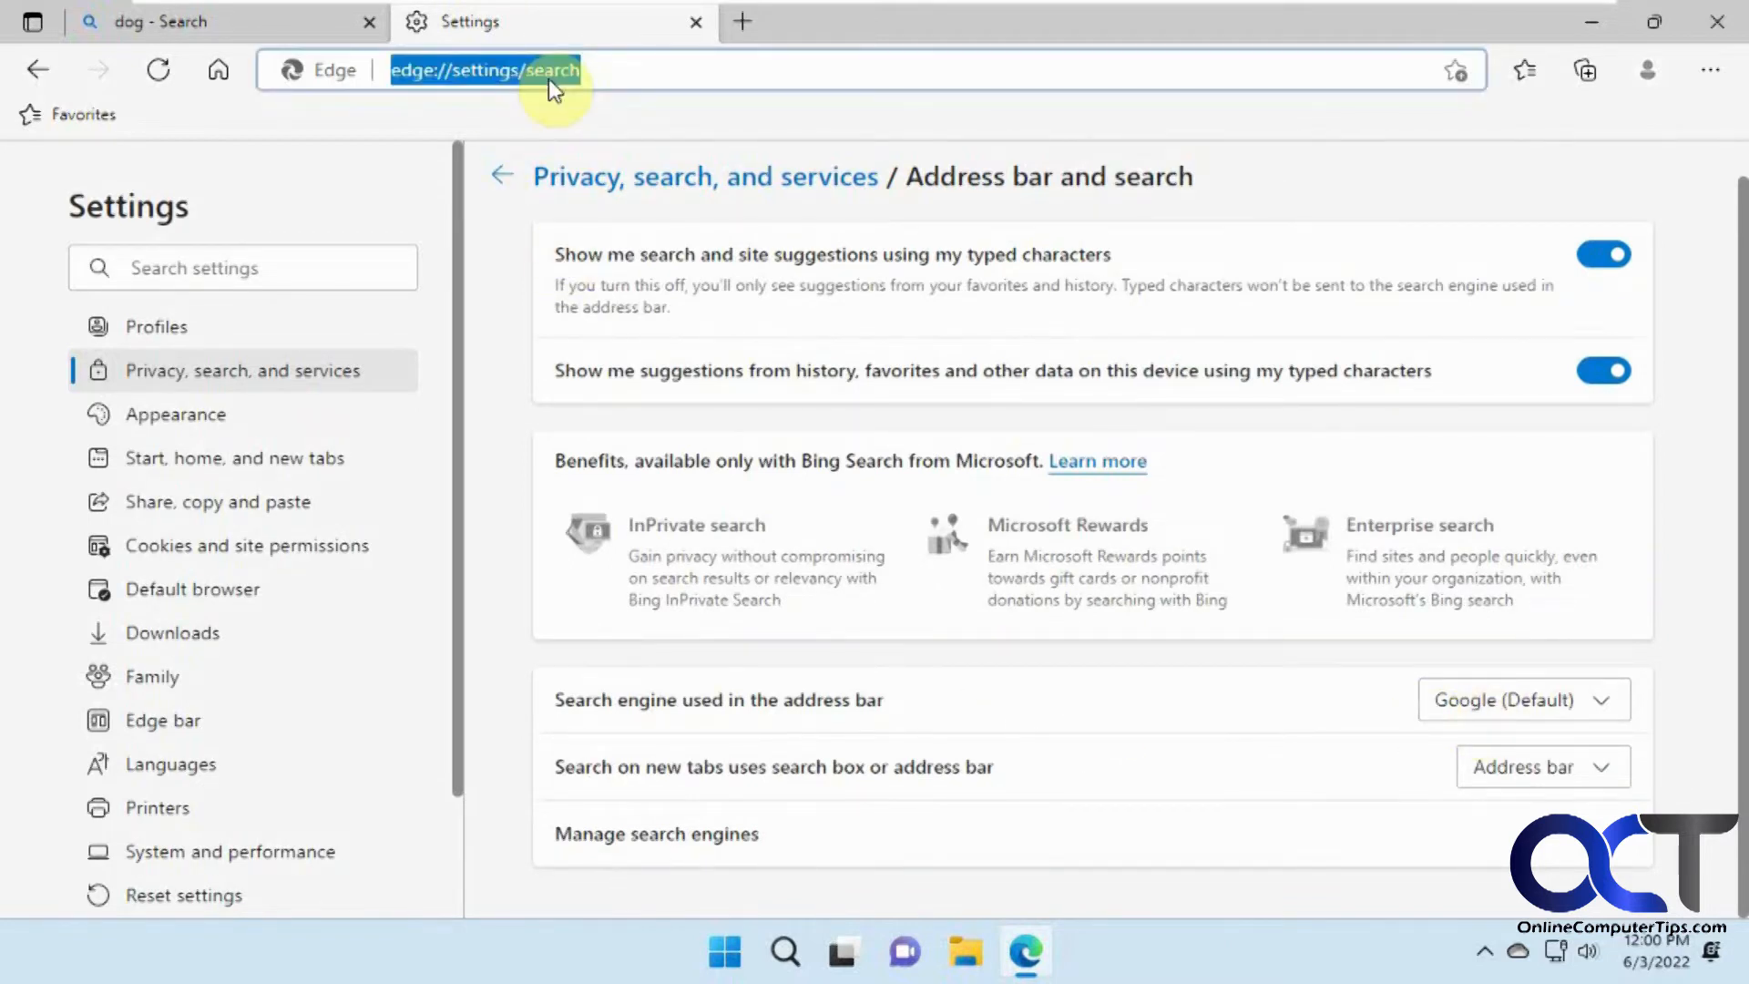
key(Return)
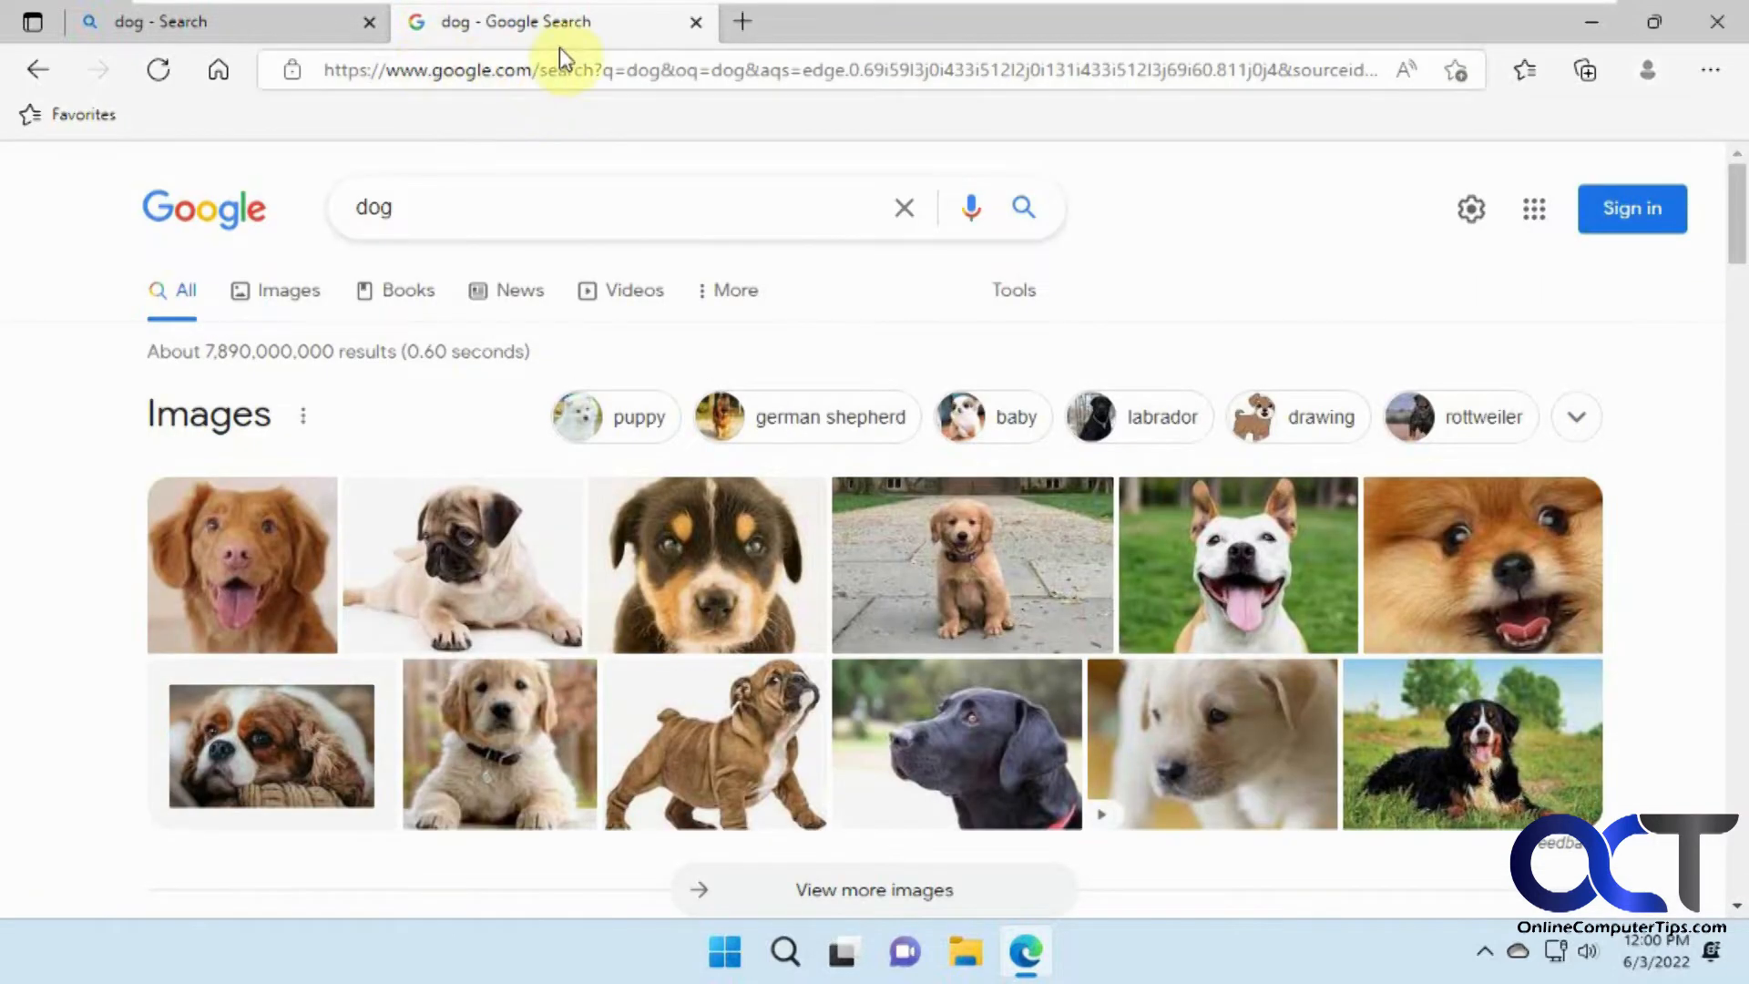
Step: Close the Google results tab and then the Edge window
click(696, 22)
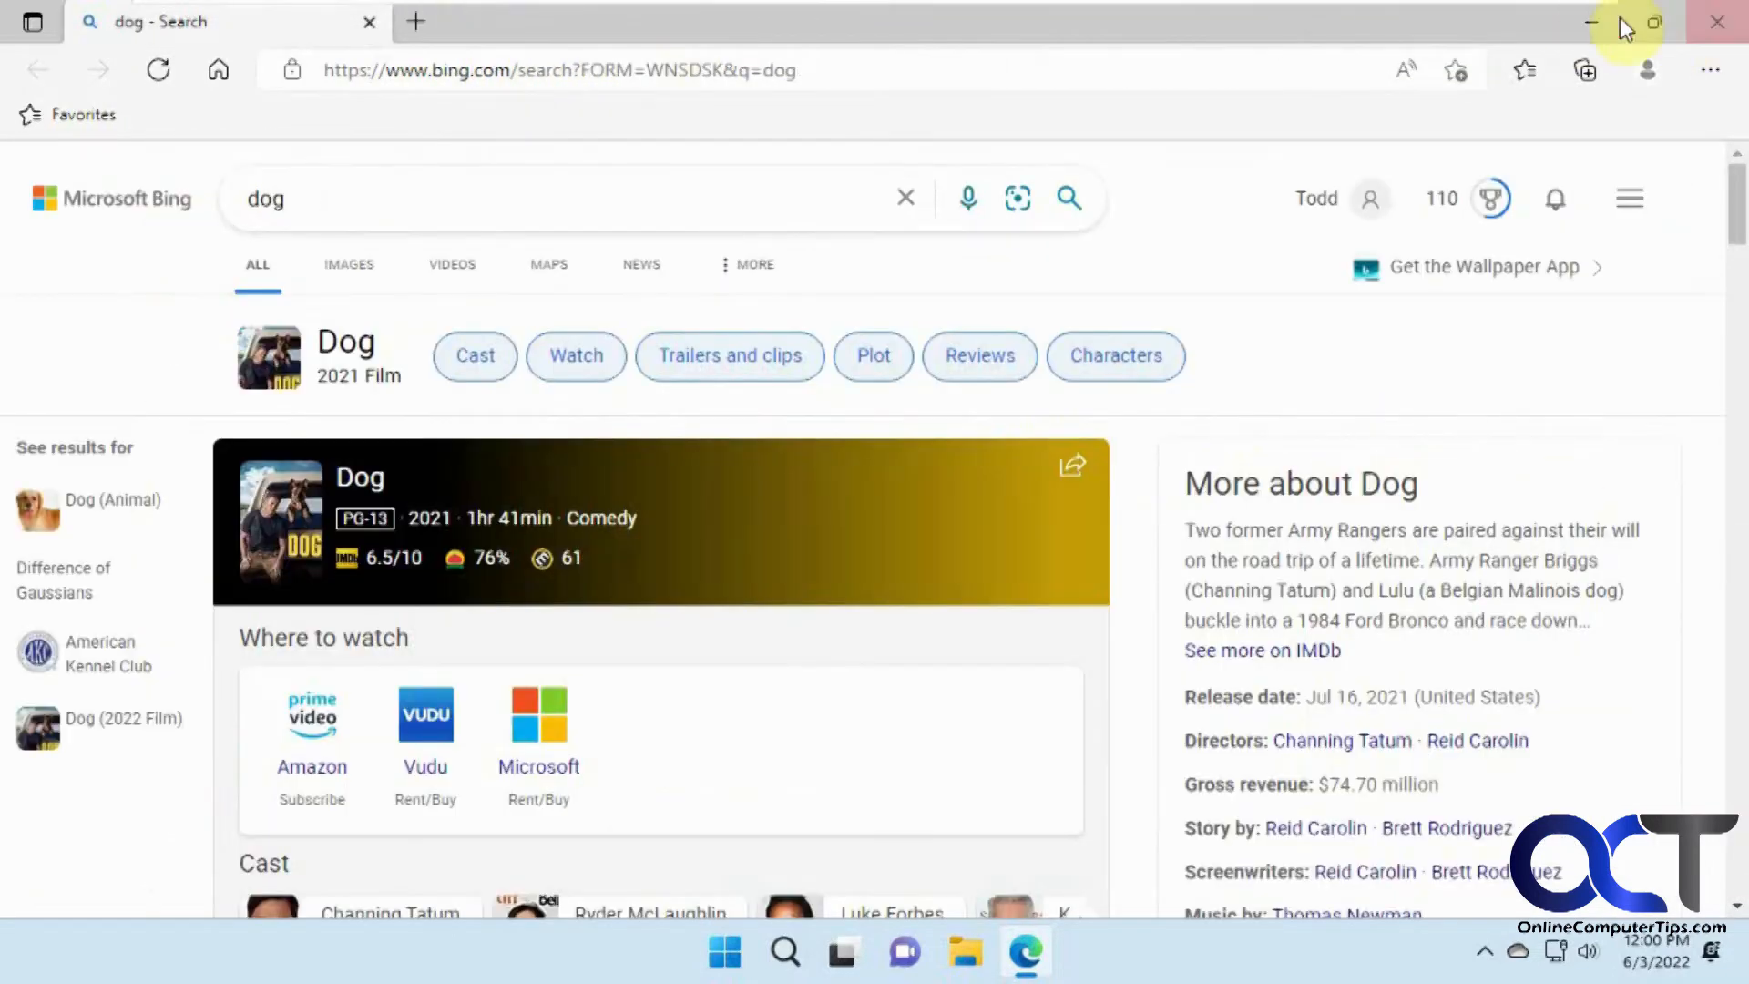
click(1597, 21)
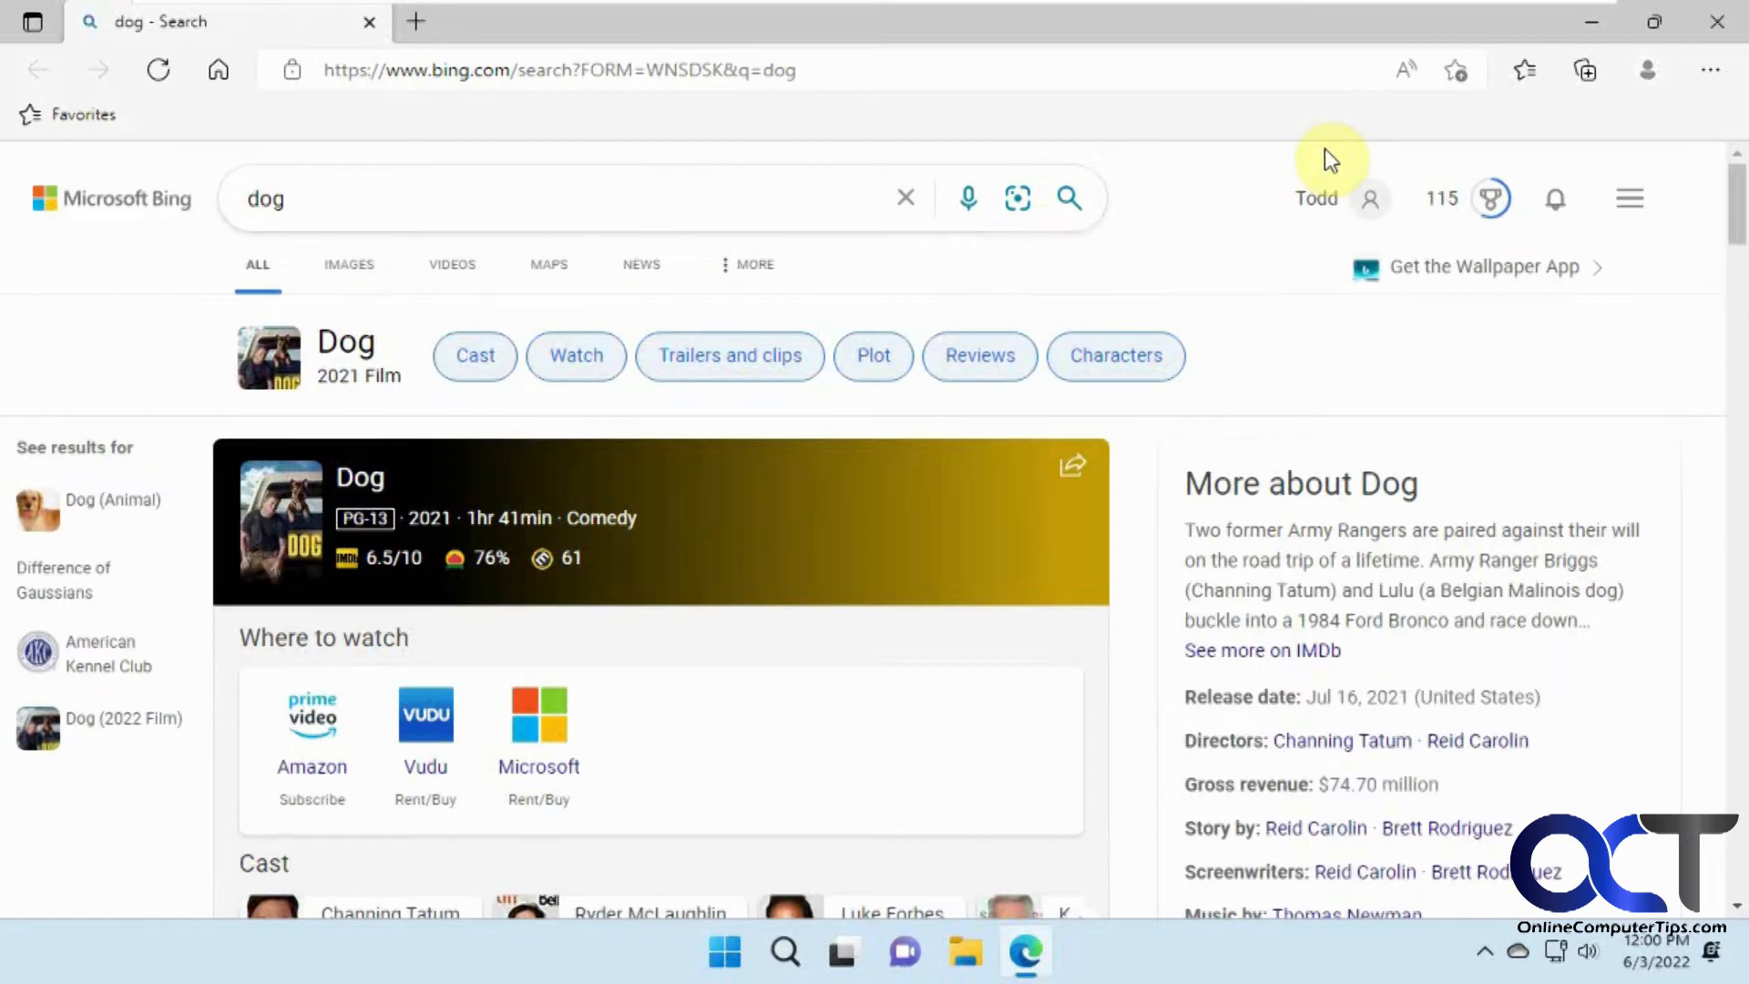
mouse_move(1723, 52)
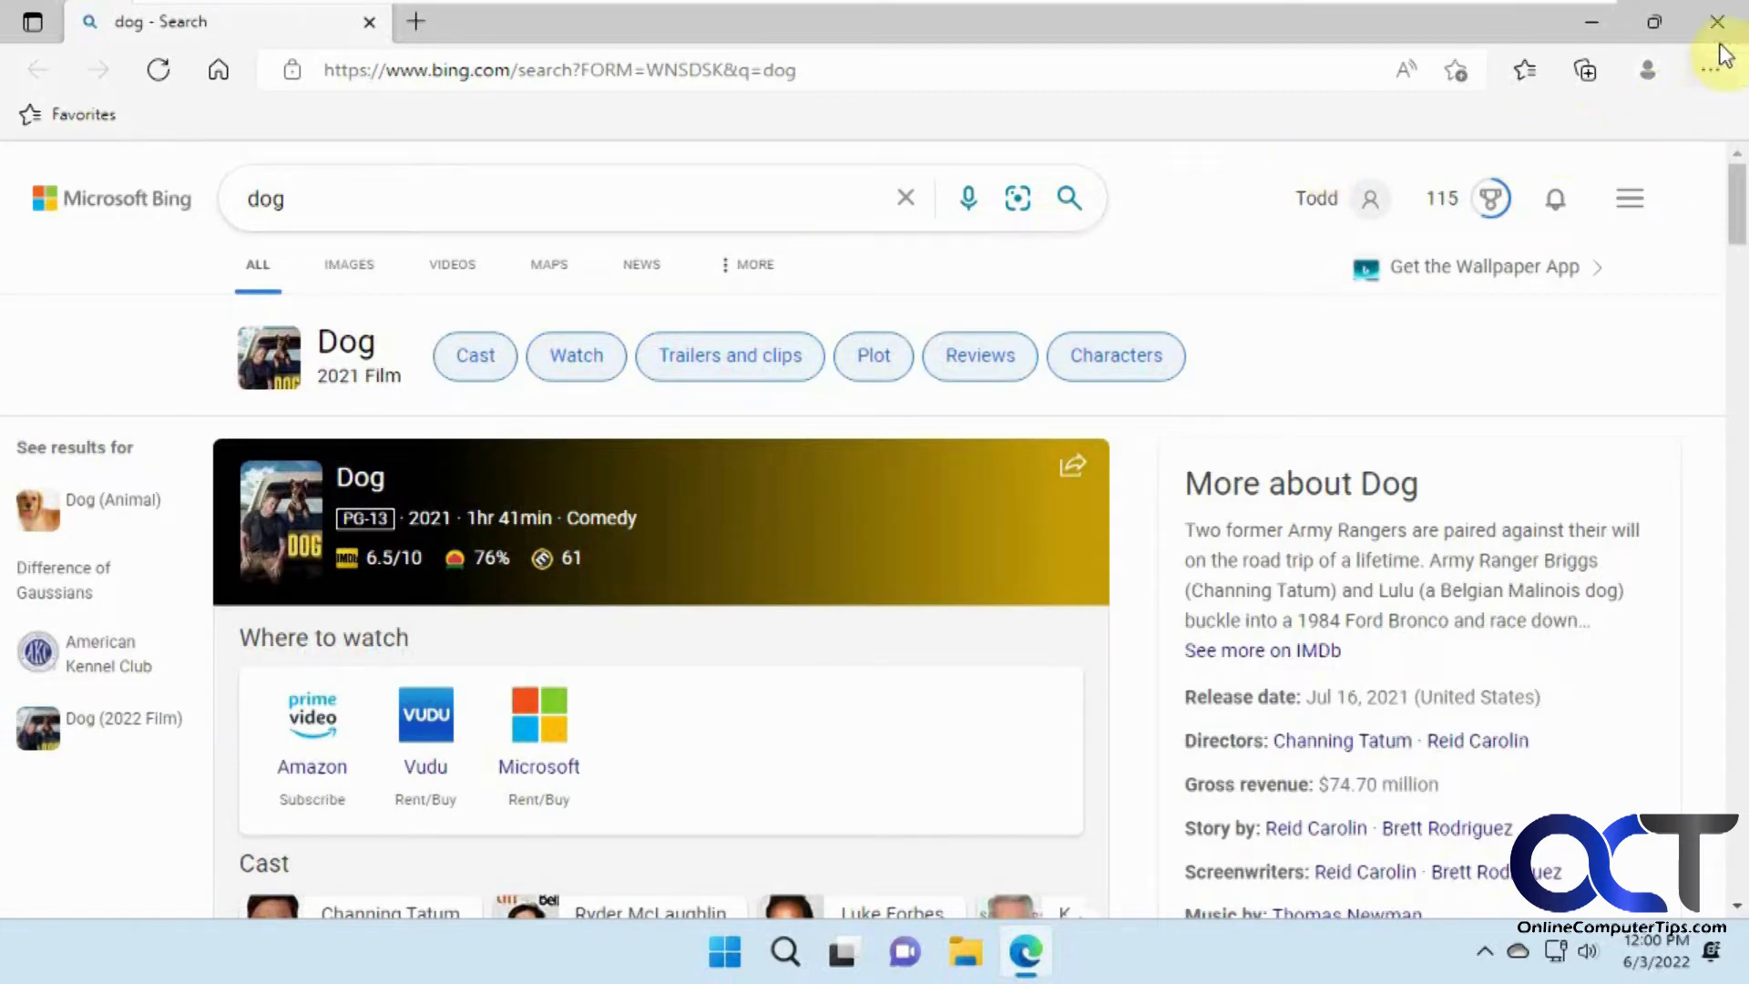
click(1716, 22)
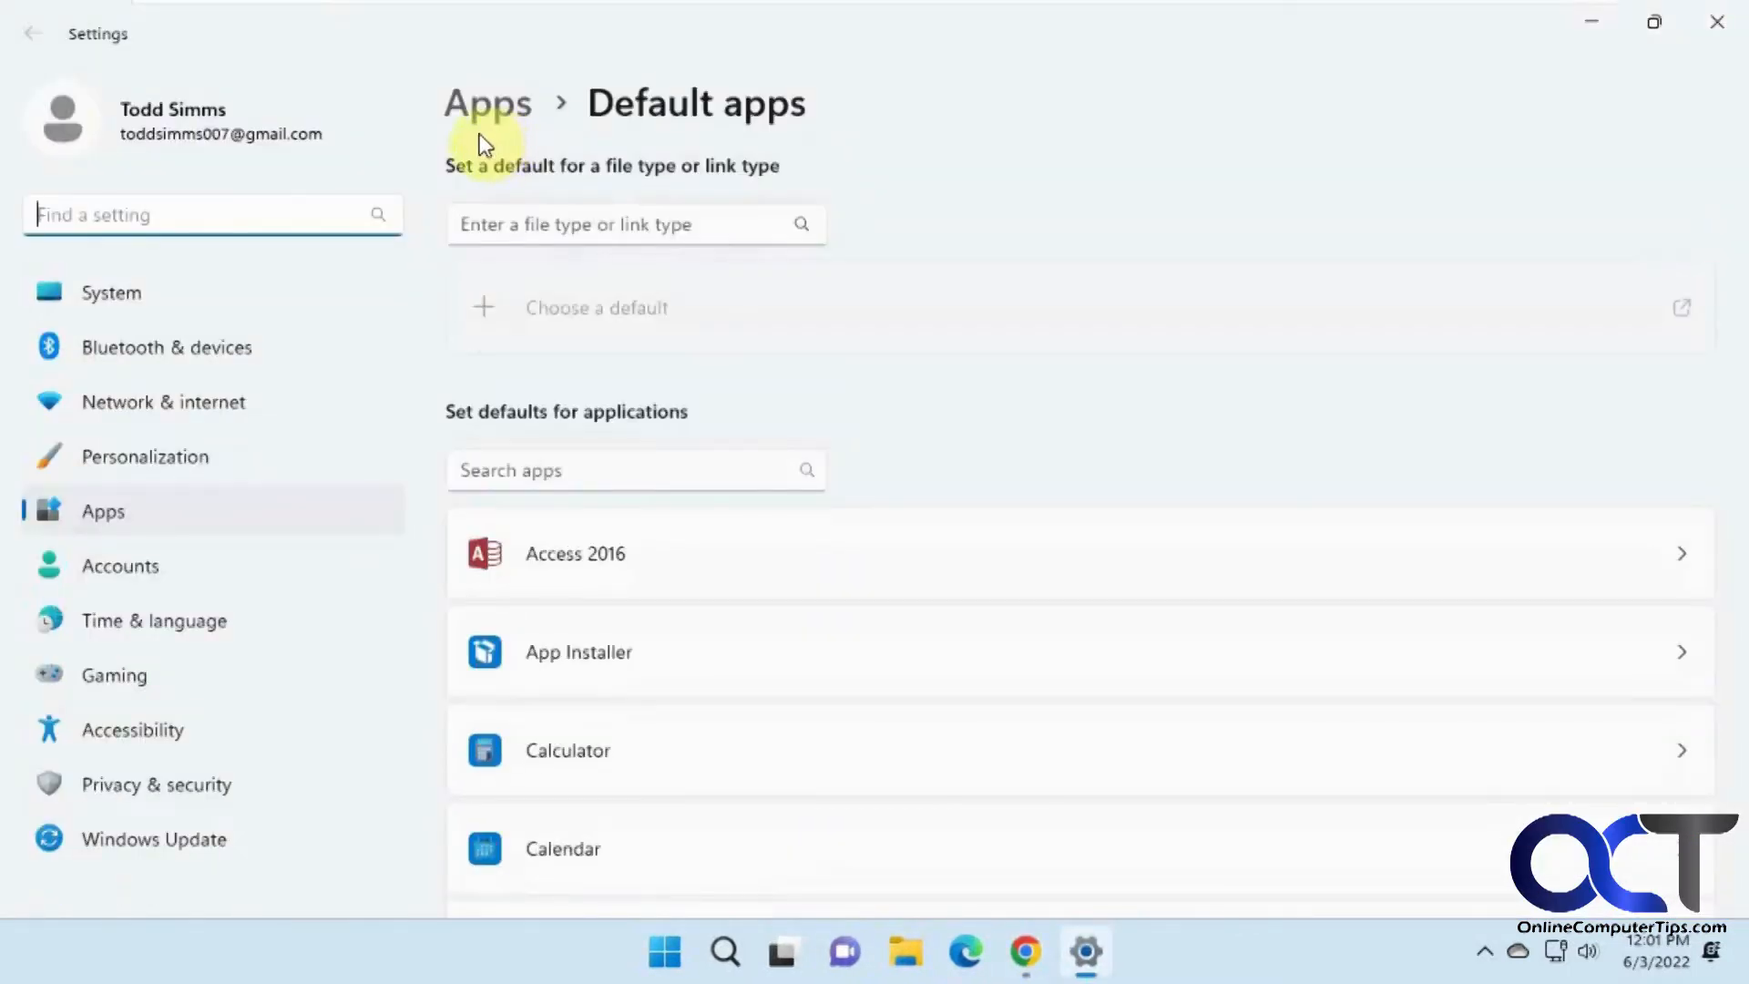
Step: Select Google Chrome on the Default apps page to view its file type defaults
scroll(down, 3)
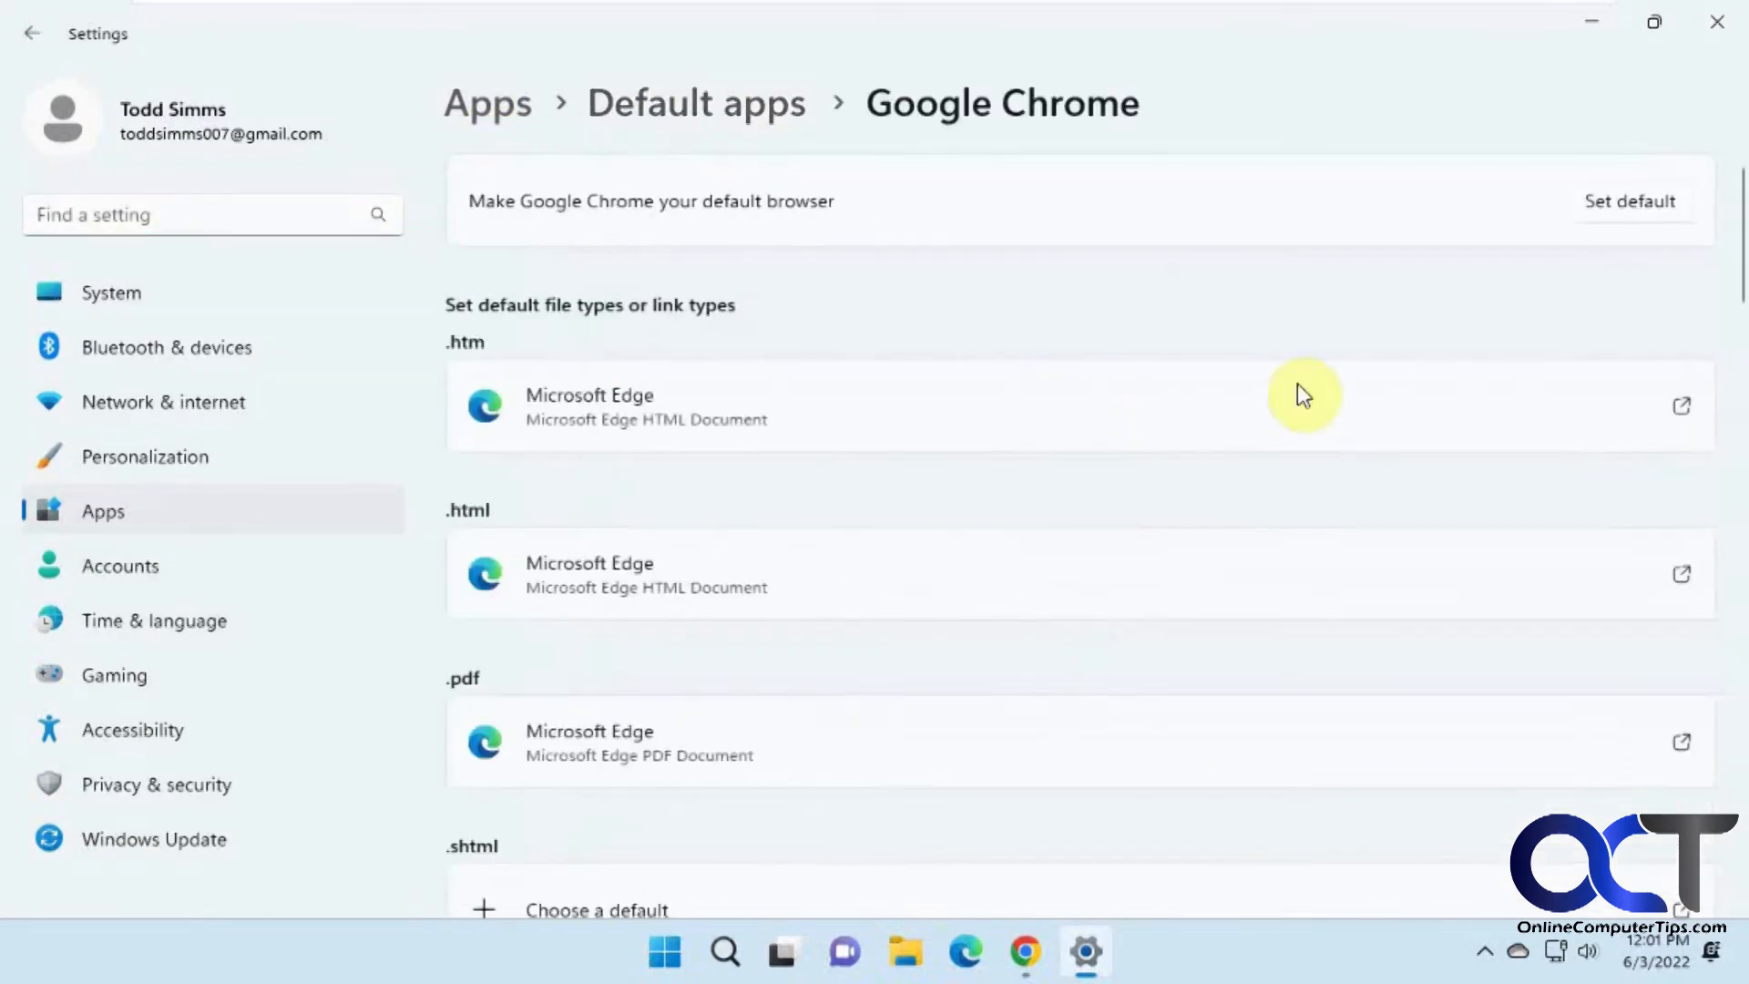
click(1629, 203)
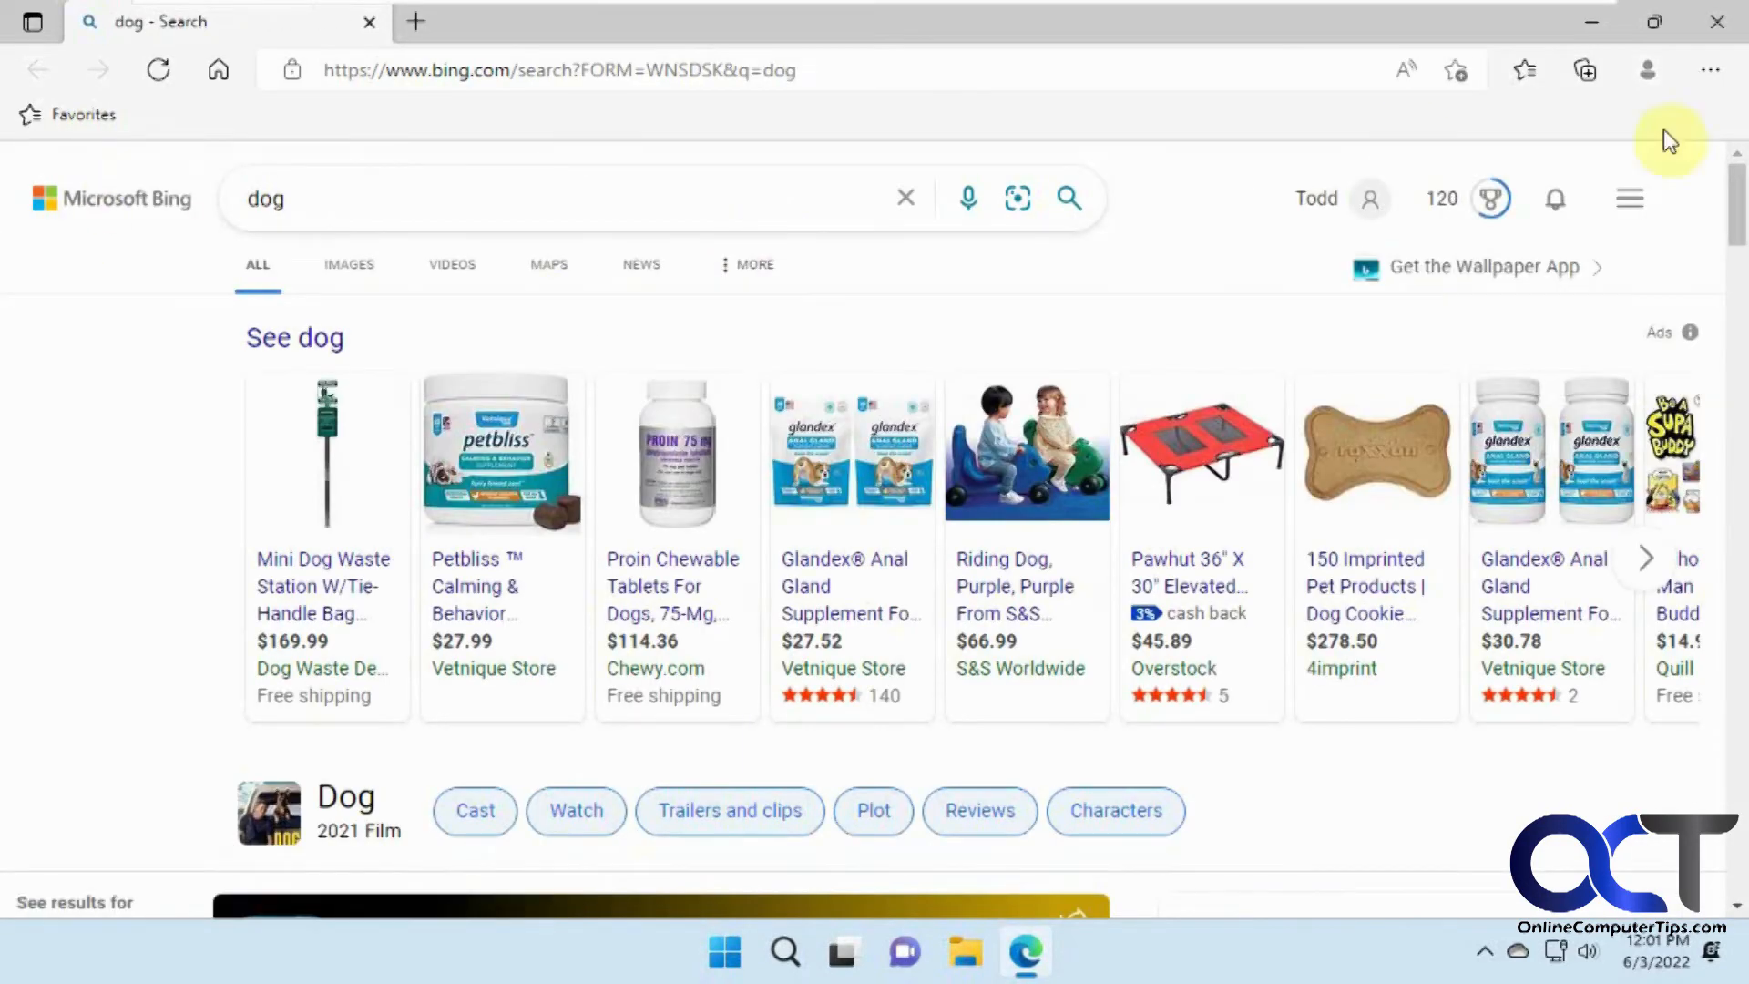
mouse_move(168, 206)
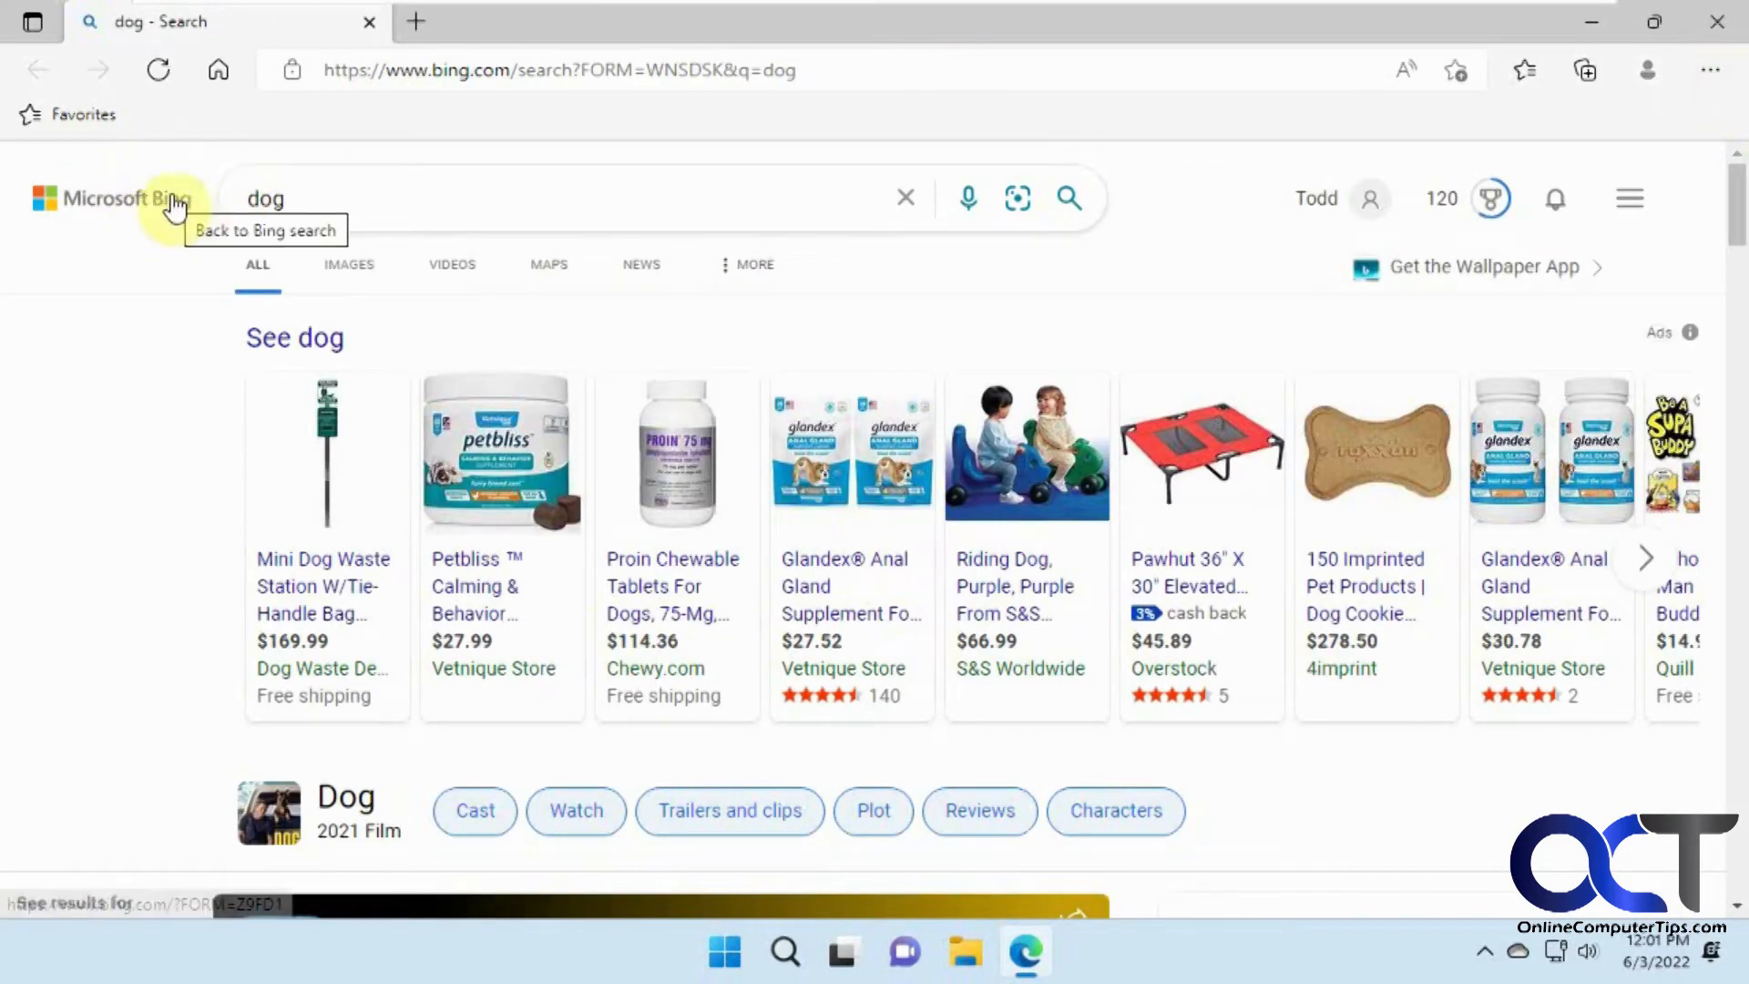
mouse_move(1723, 28)
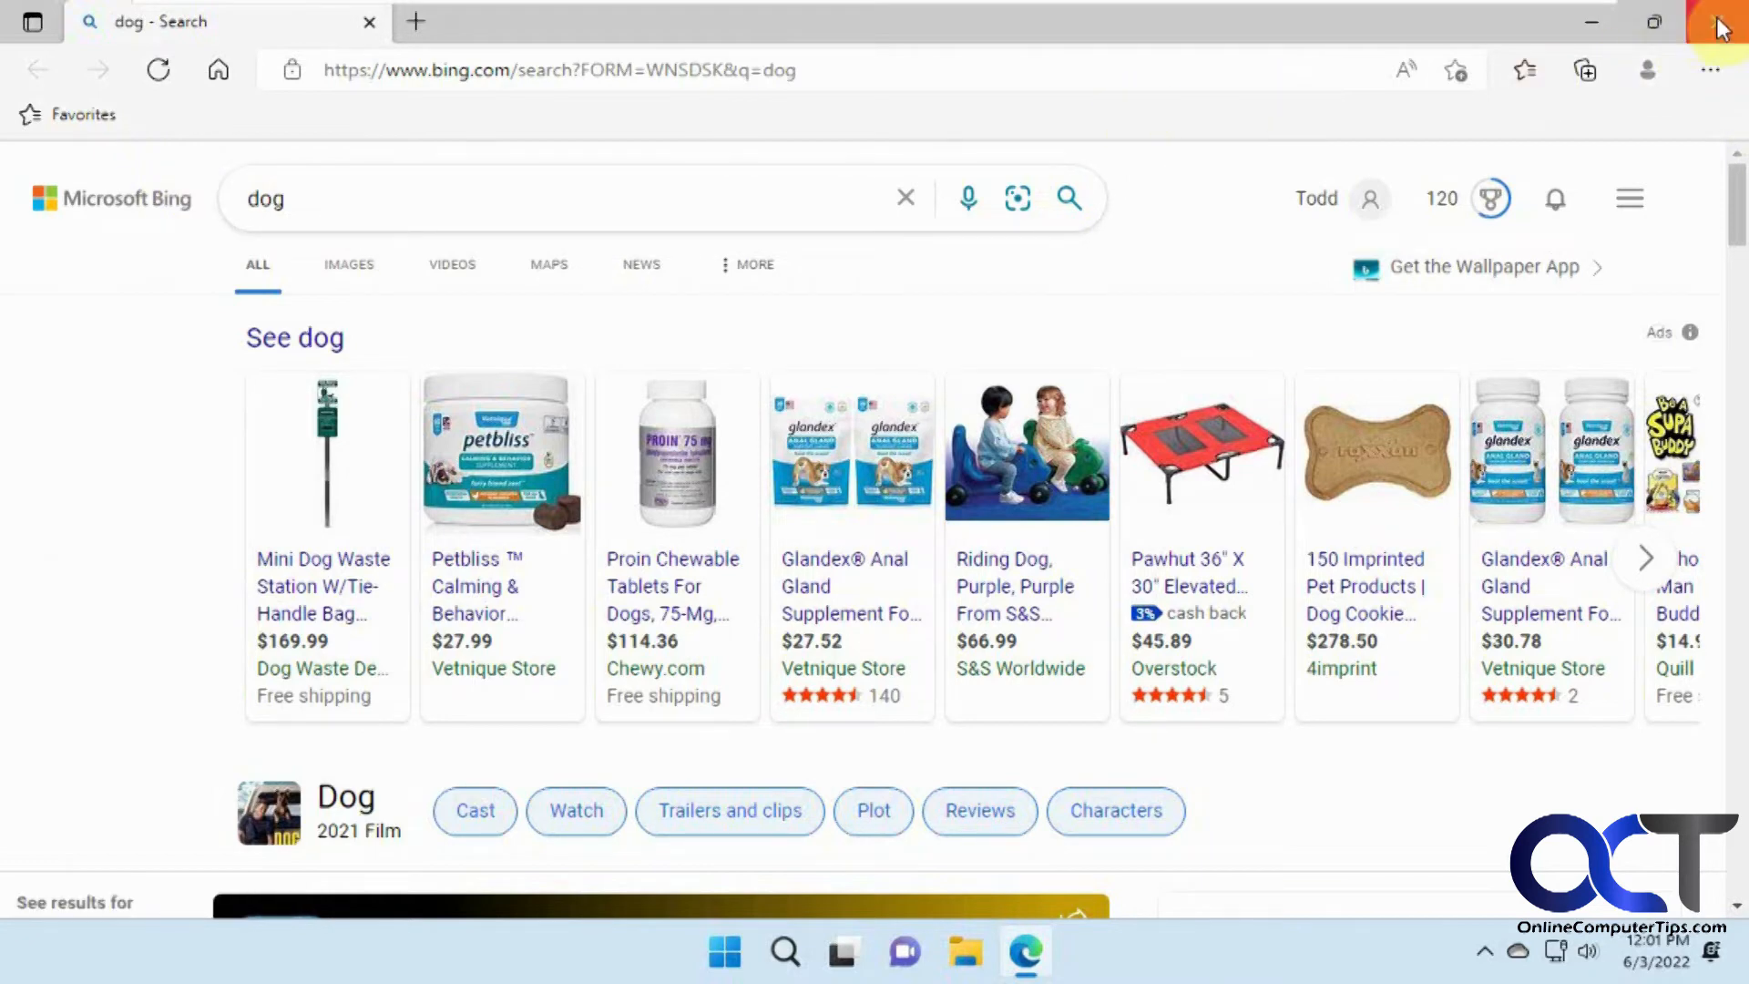
Step: Close the Edge window showing the Bing dog results
click(1721, 22)
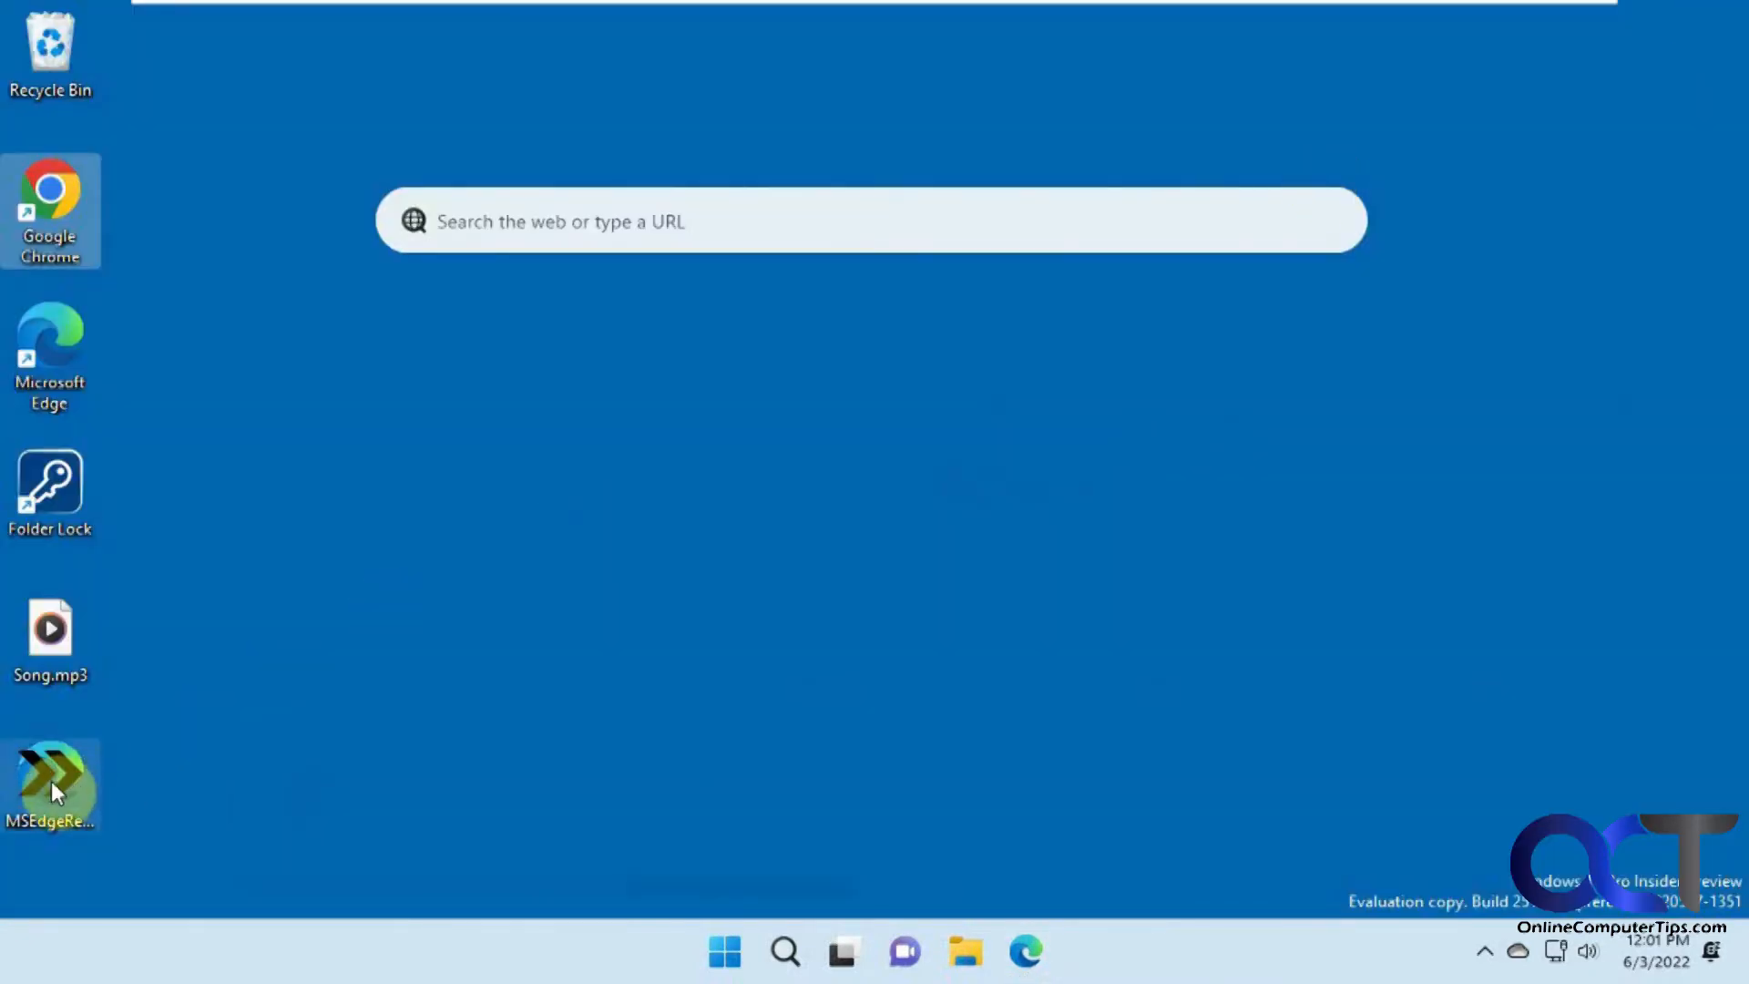
mouse_move(56, 782)
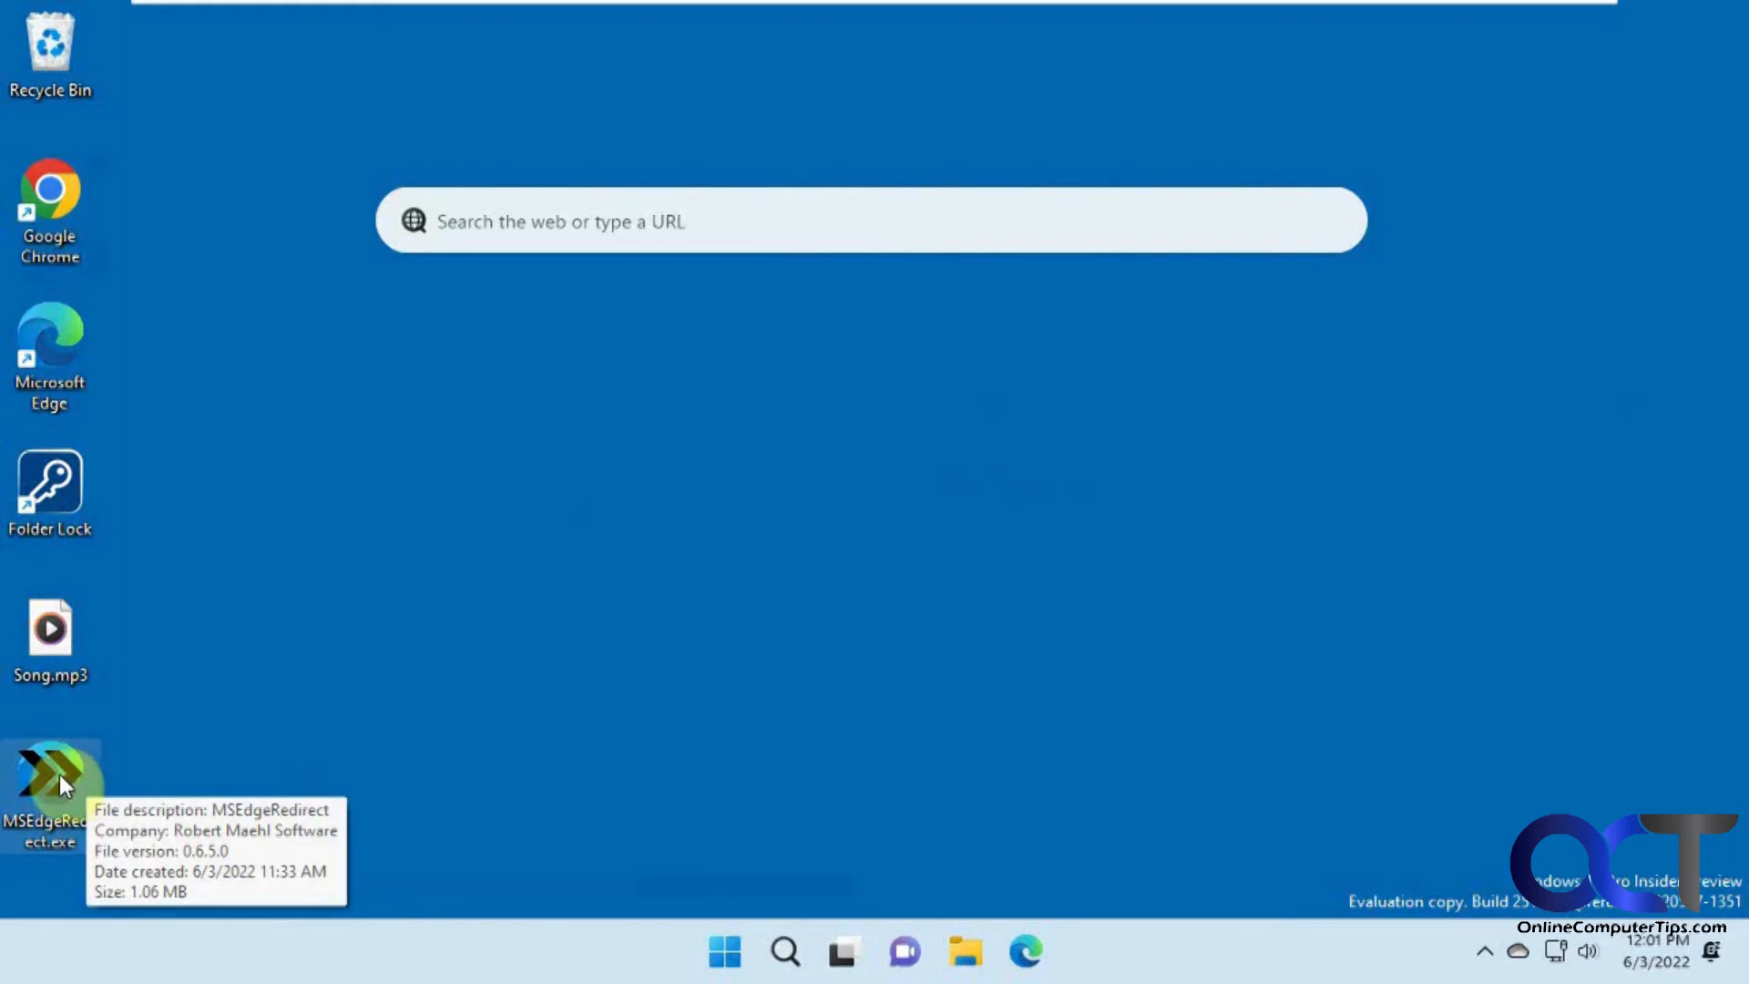
mouse_move(78, 925)
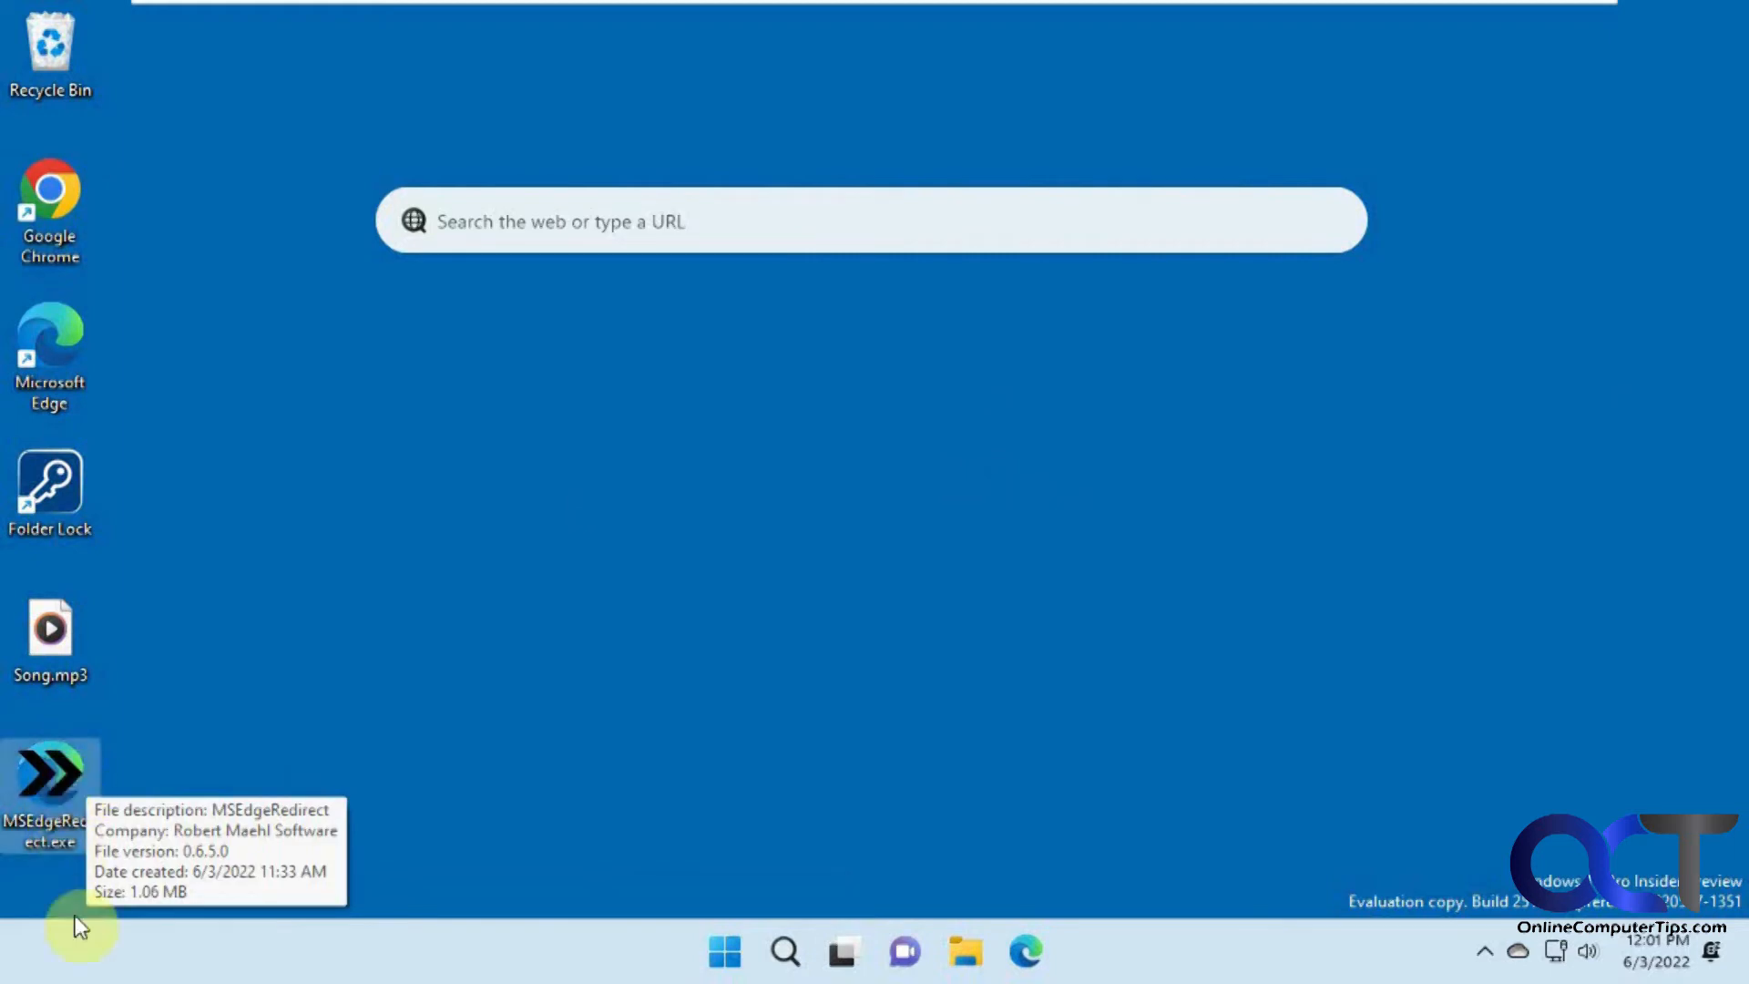
mouse_move(87, 951)
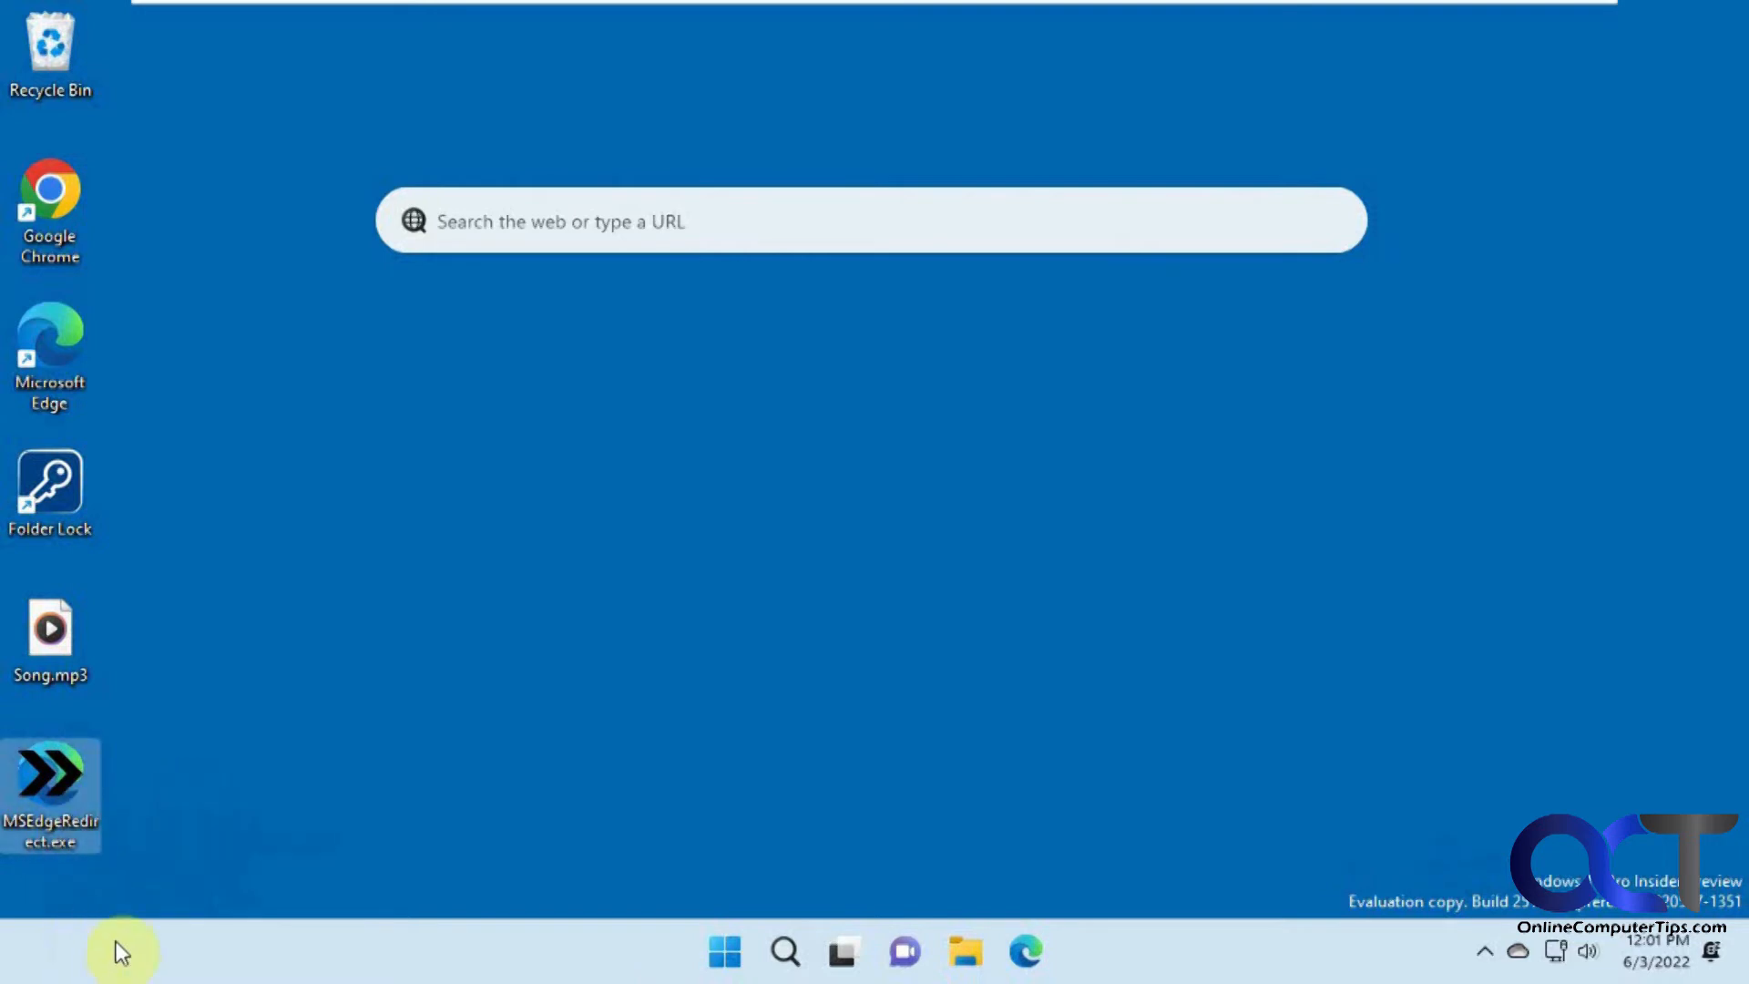
mouse_move(105, 931)
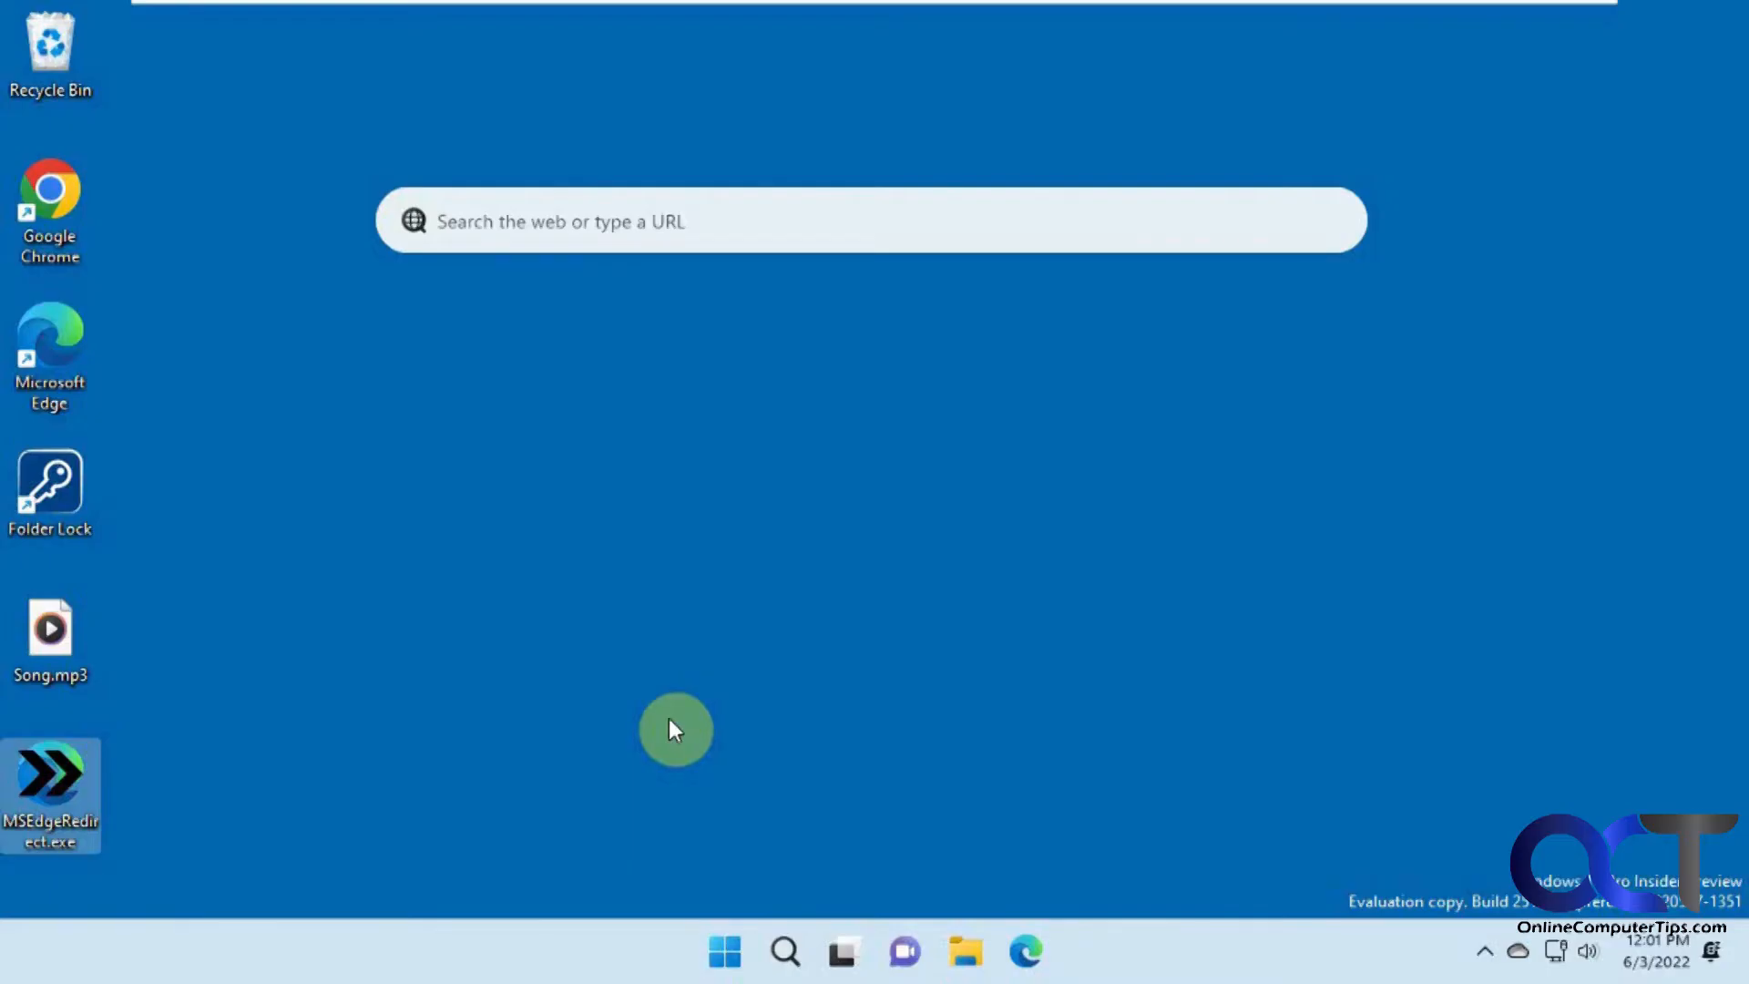
Step: Launch the MSEdgeRedirect.exe installer from the desktop
double_click(51, 794)
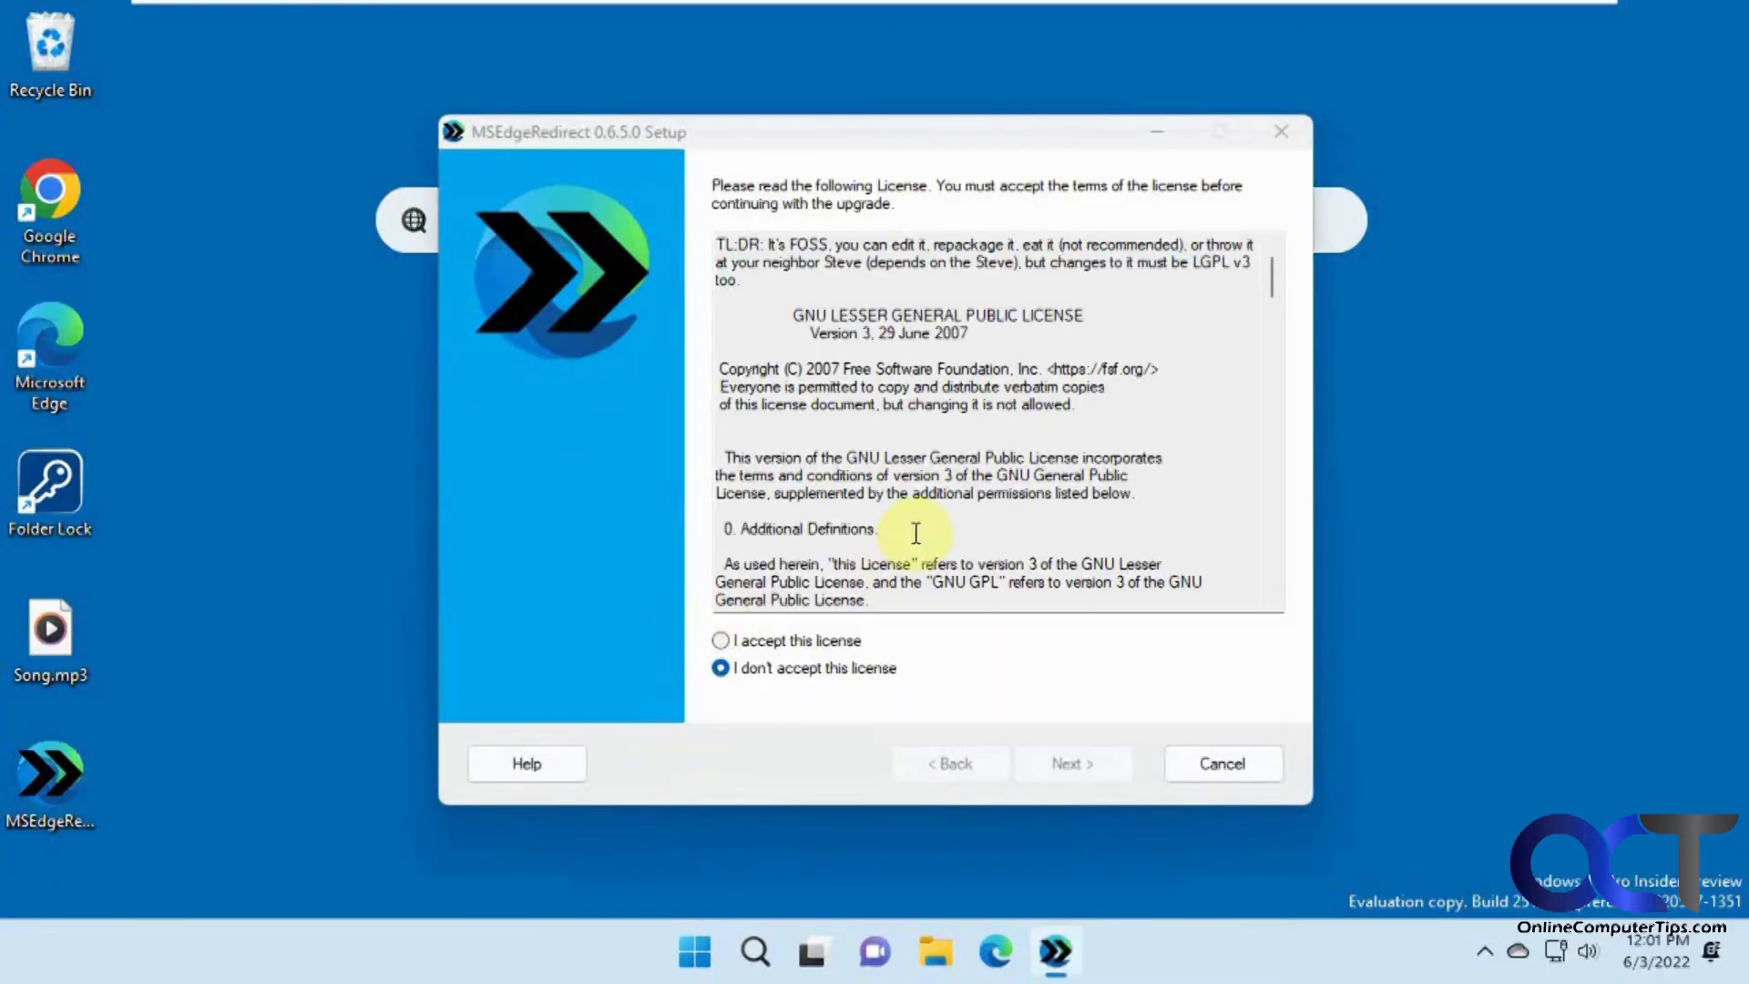
Step: Accept the license, enable Bing Search redirection to Google, and run the Update
click(721, 639)
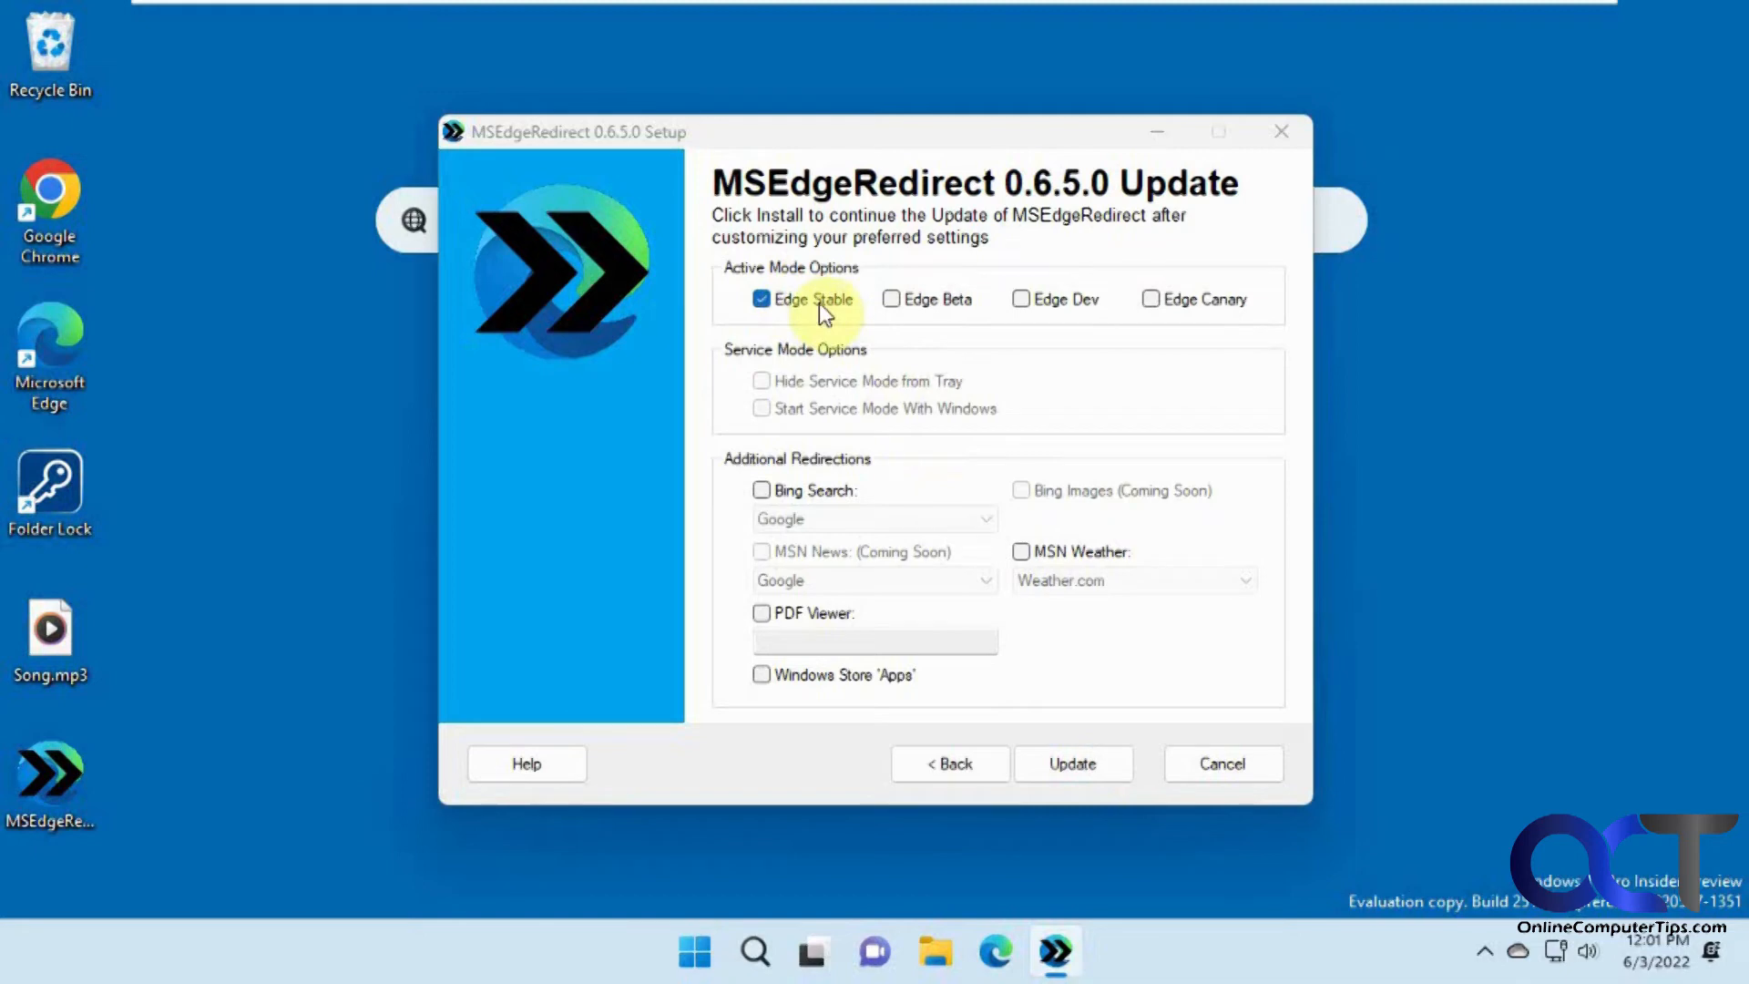
mouse_move(900, 450)
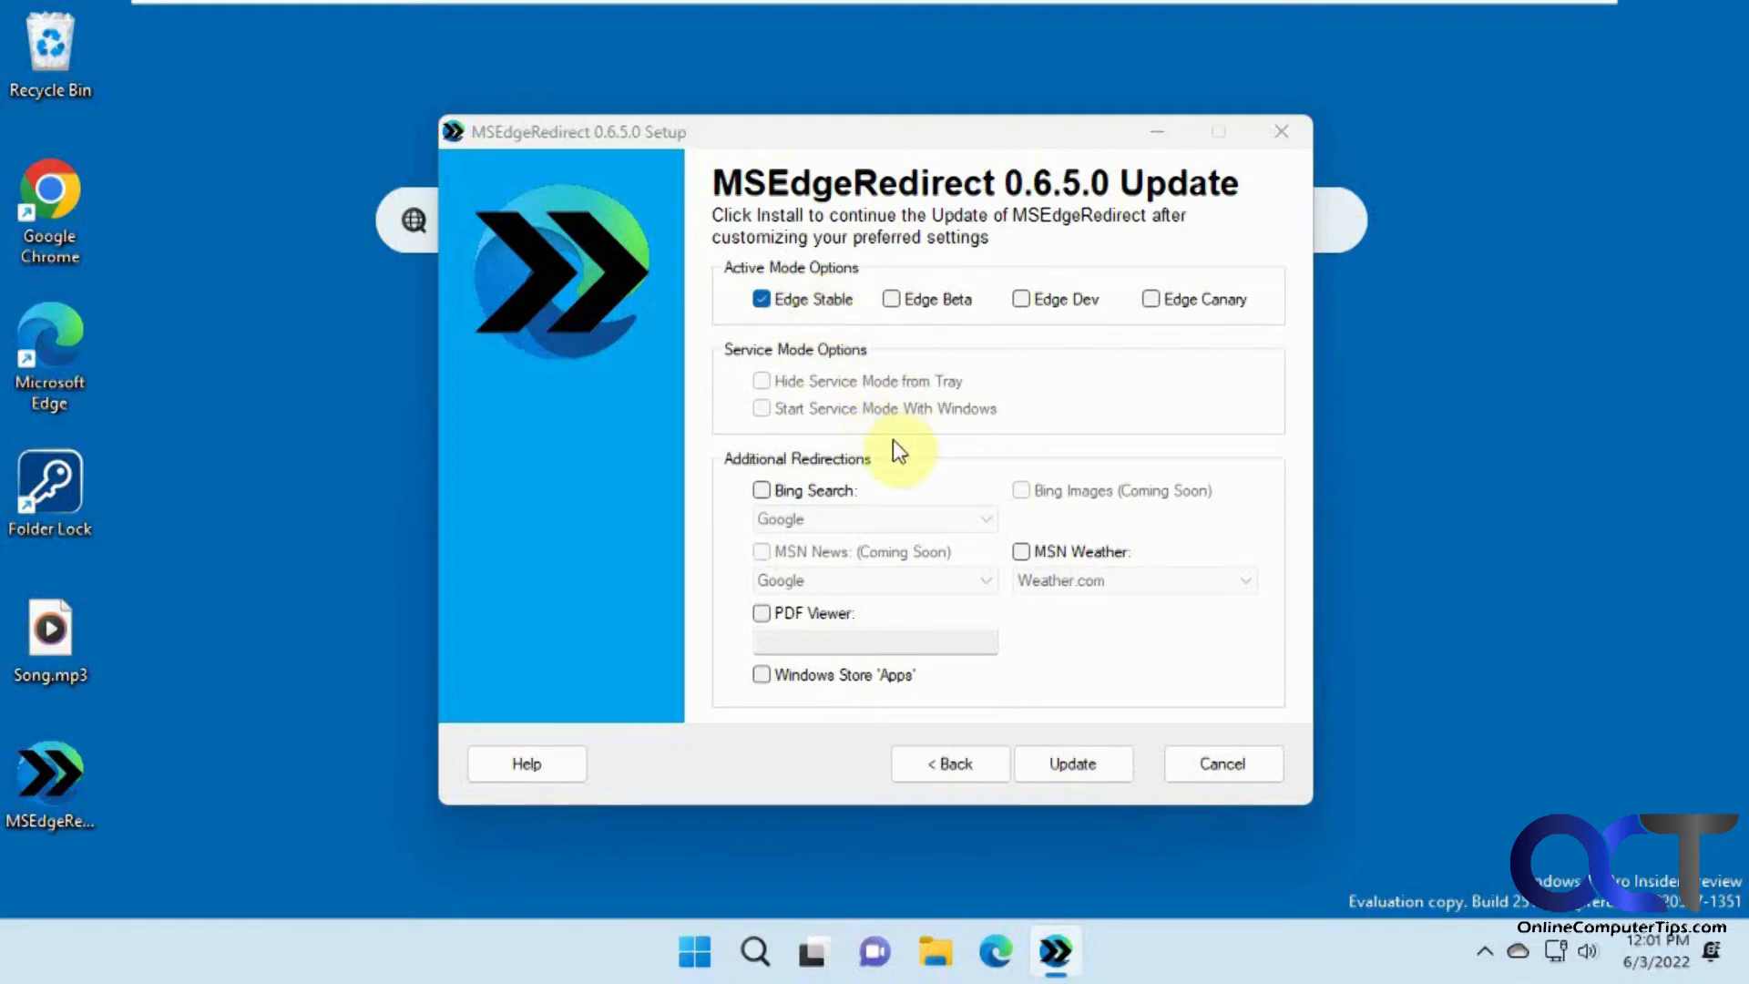
click(762, 490)
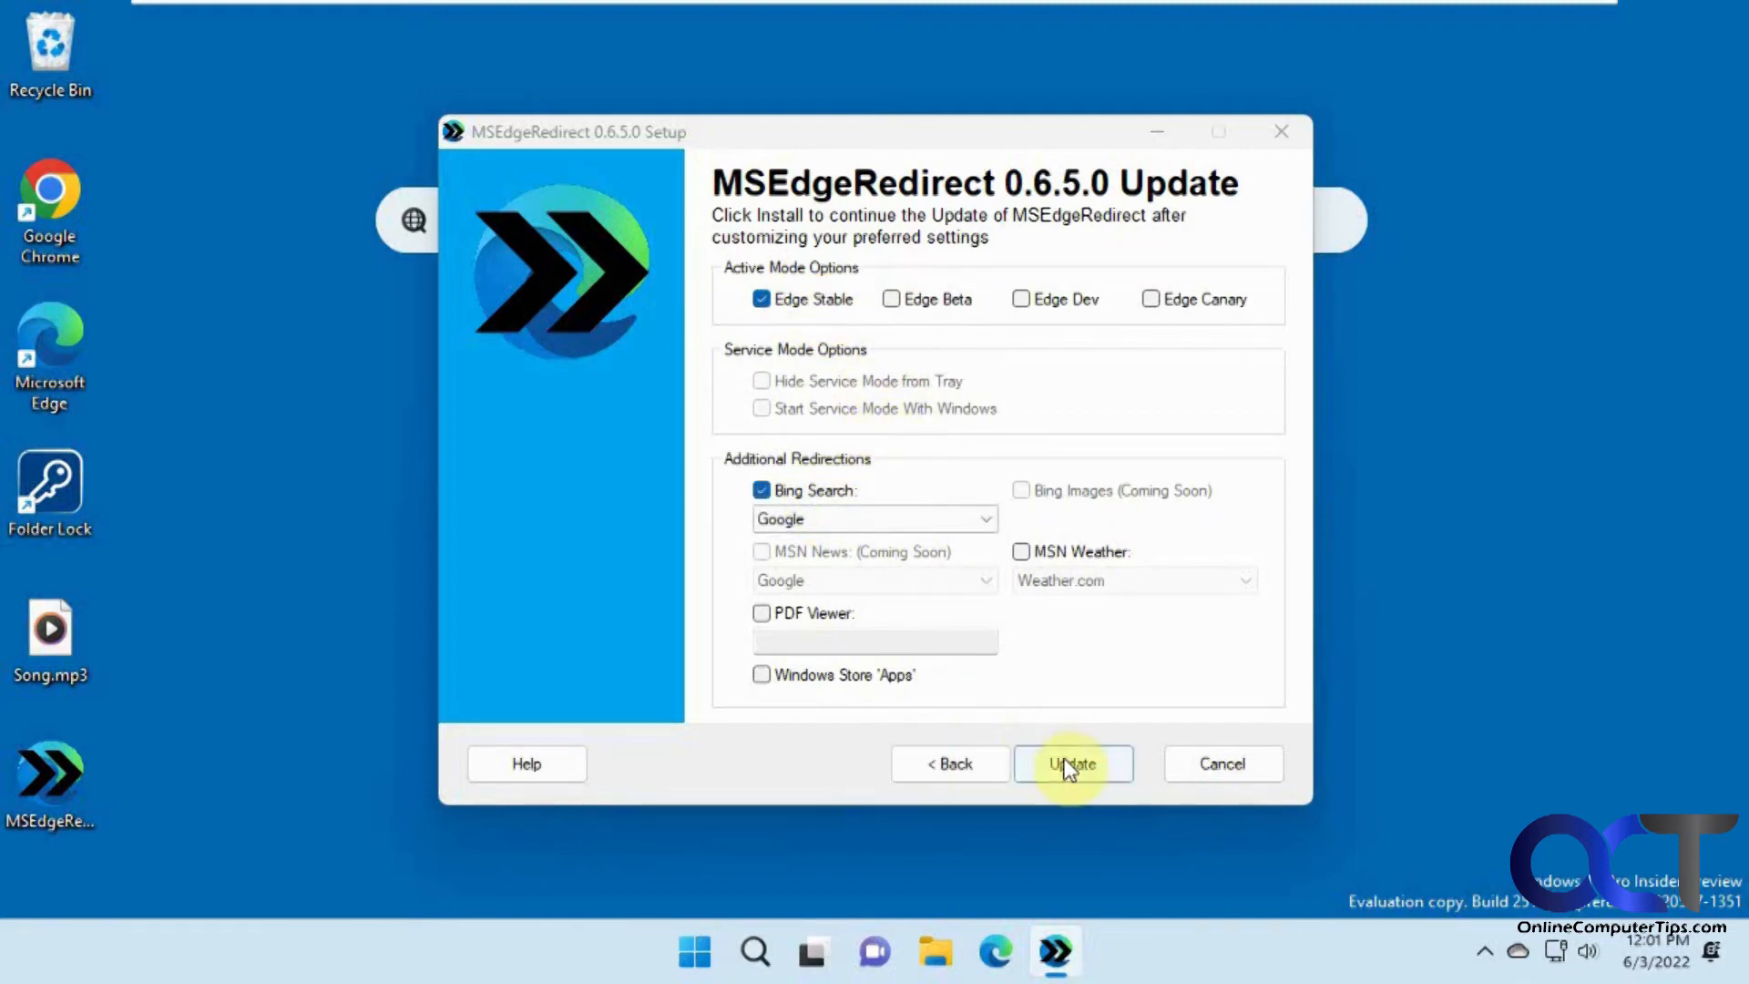
click(1071, 763)
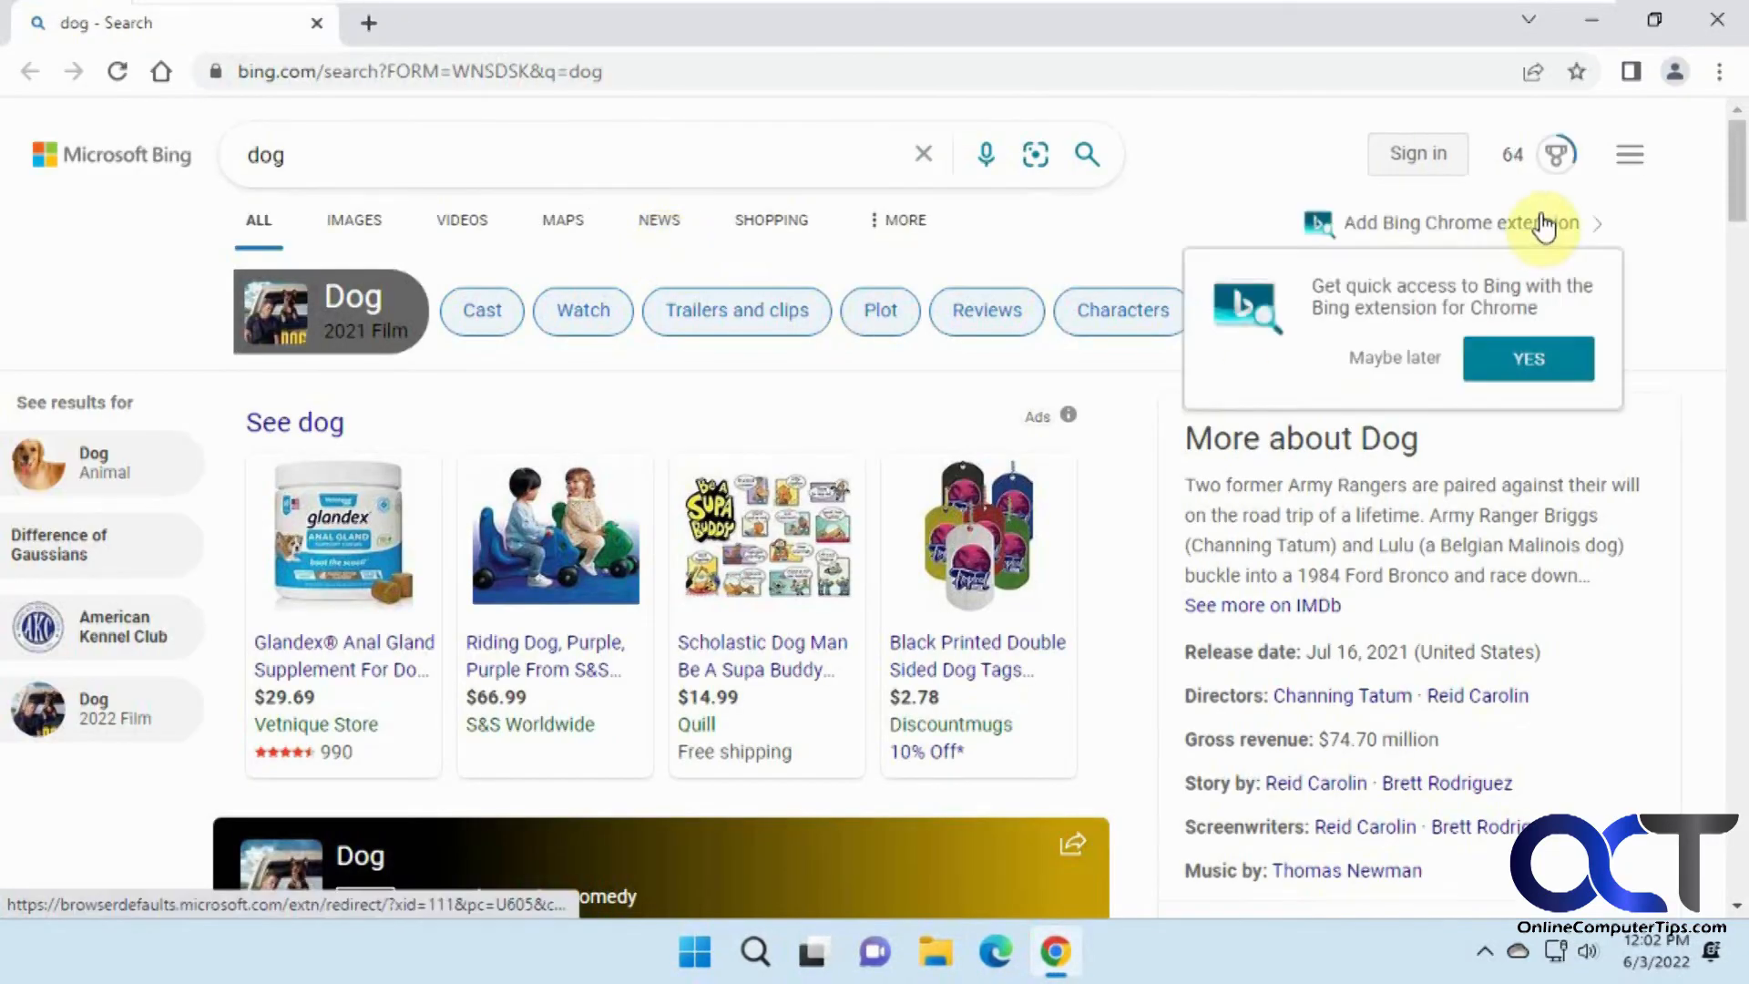
mouse_move(120, 184)
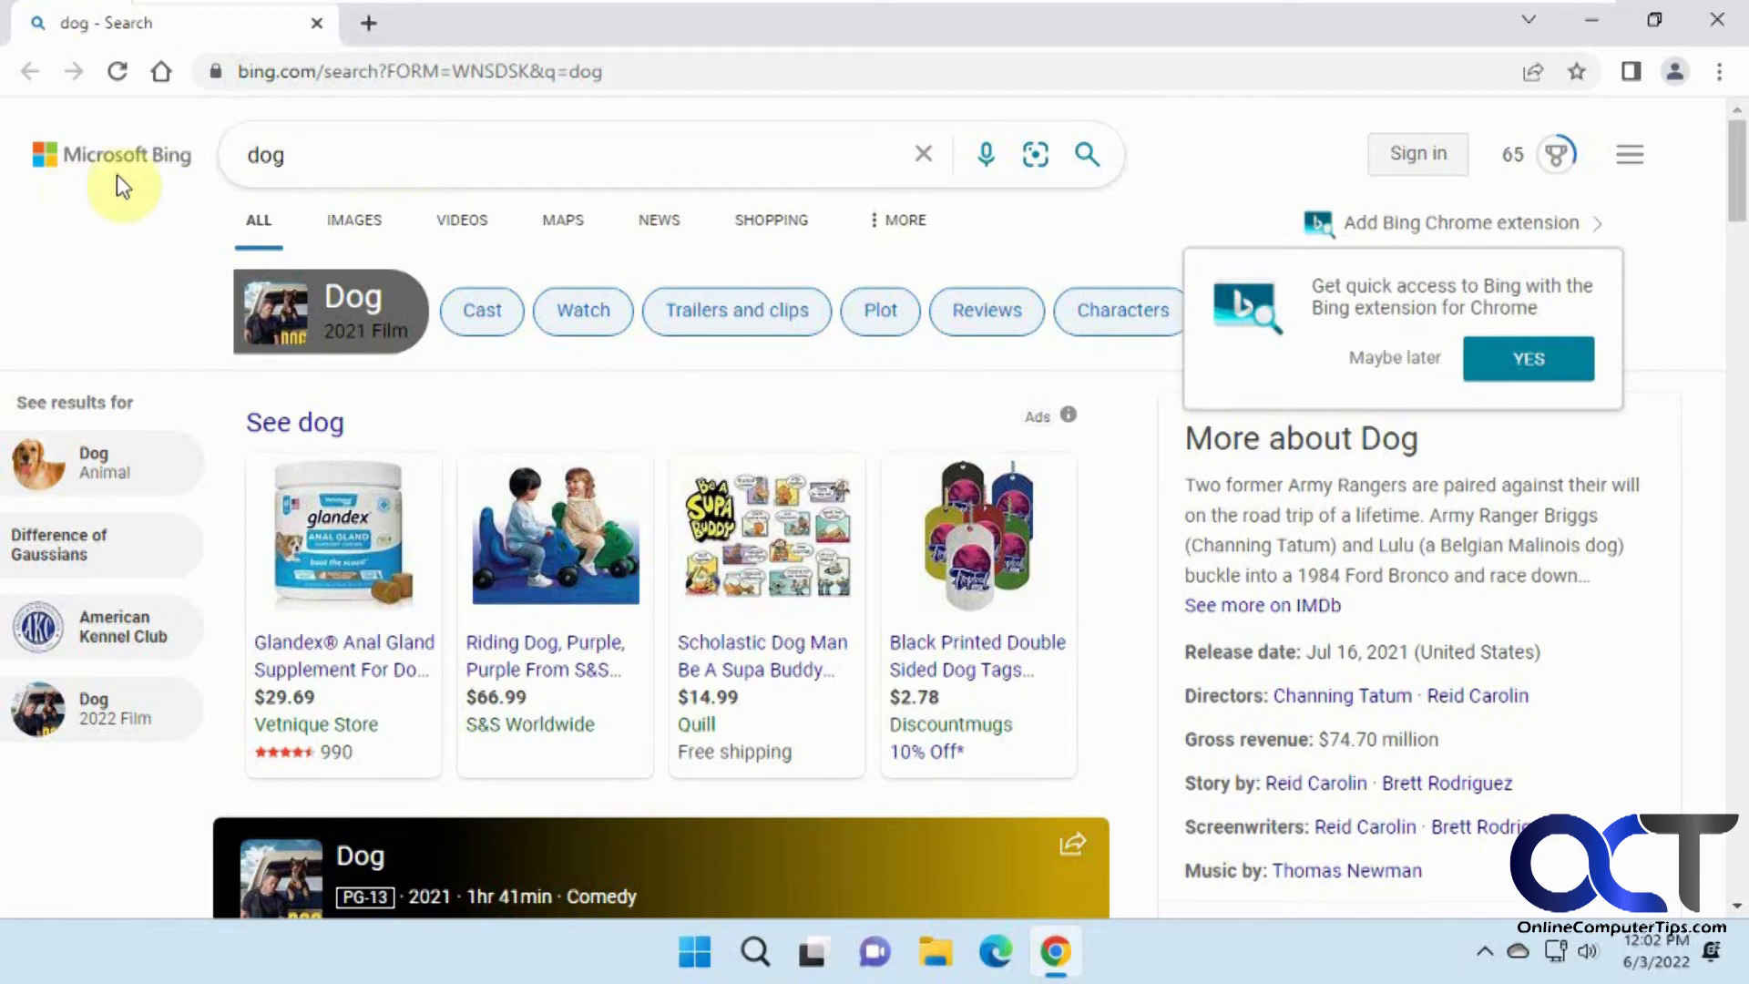
mouse_move(179, 162)
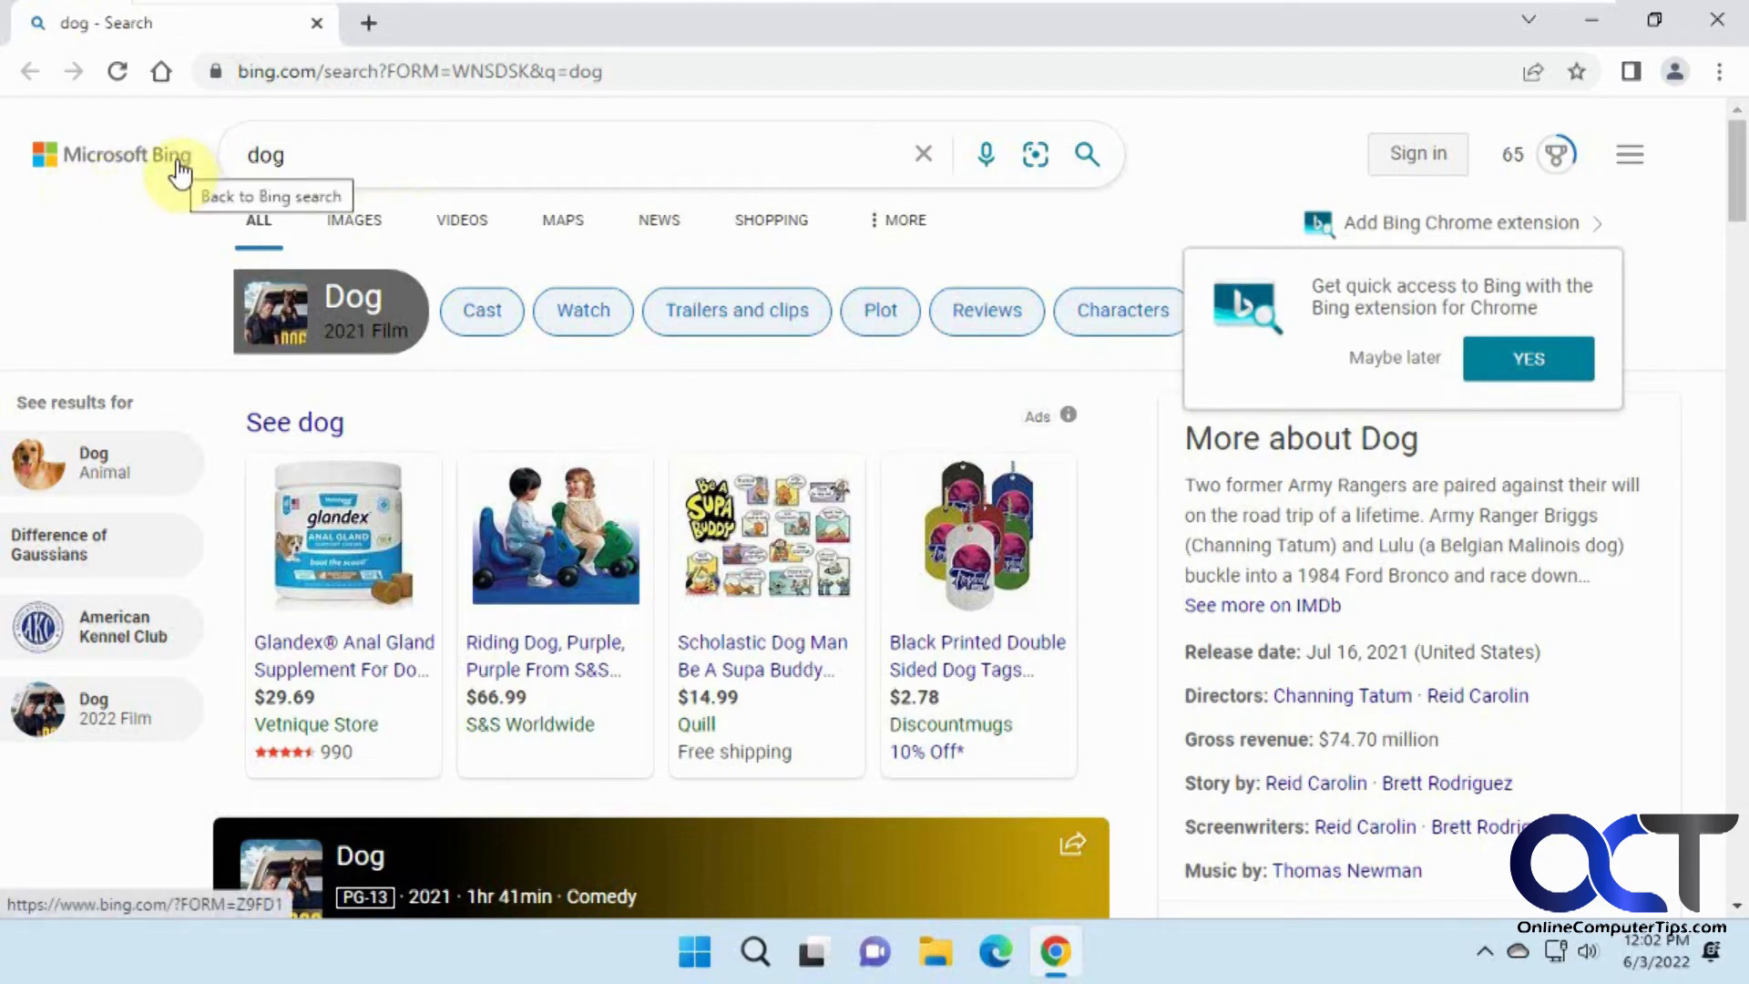
mouse_move(163, 71)
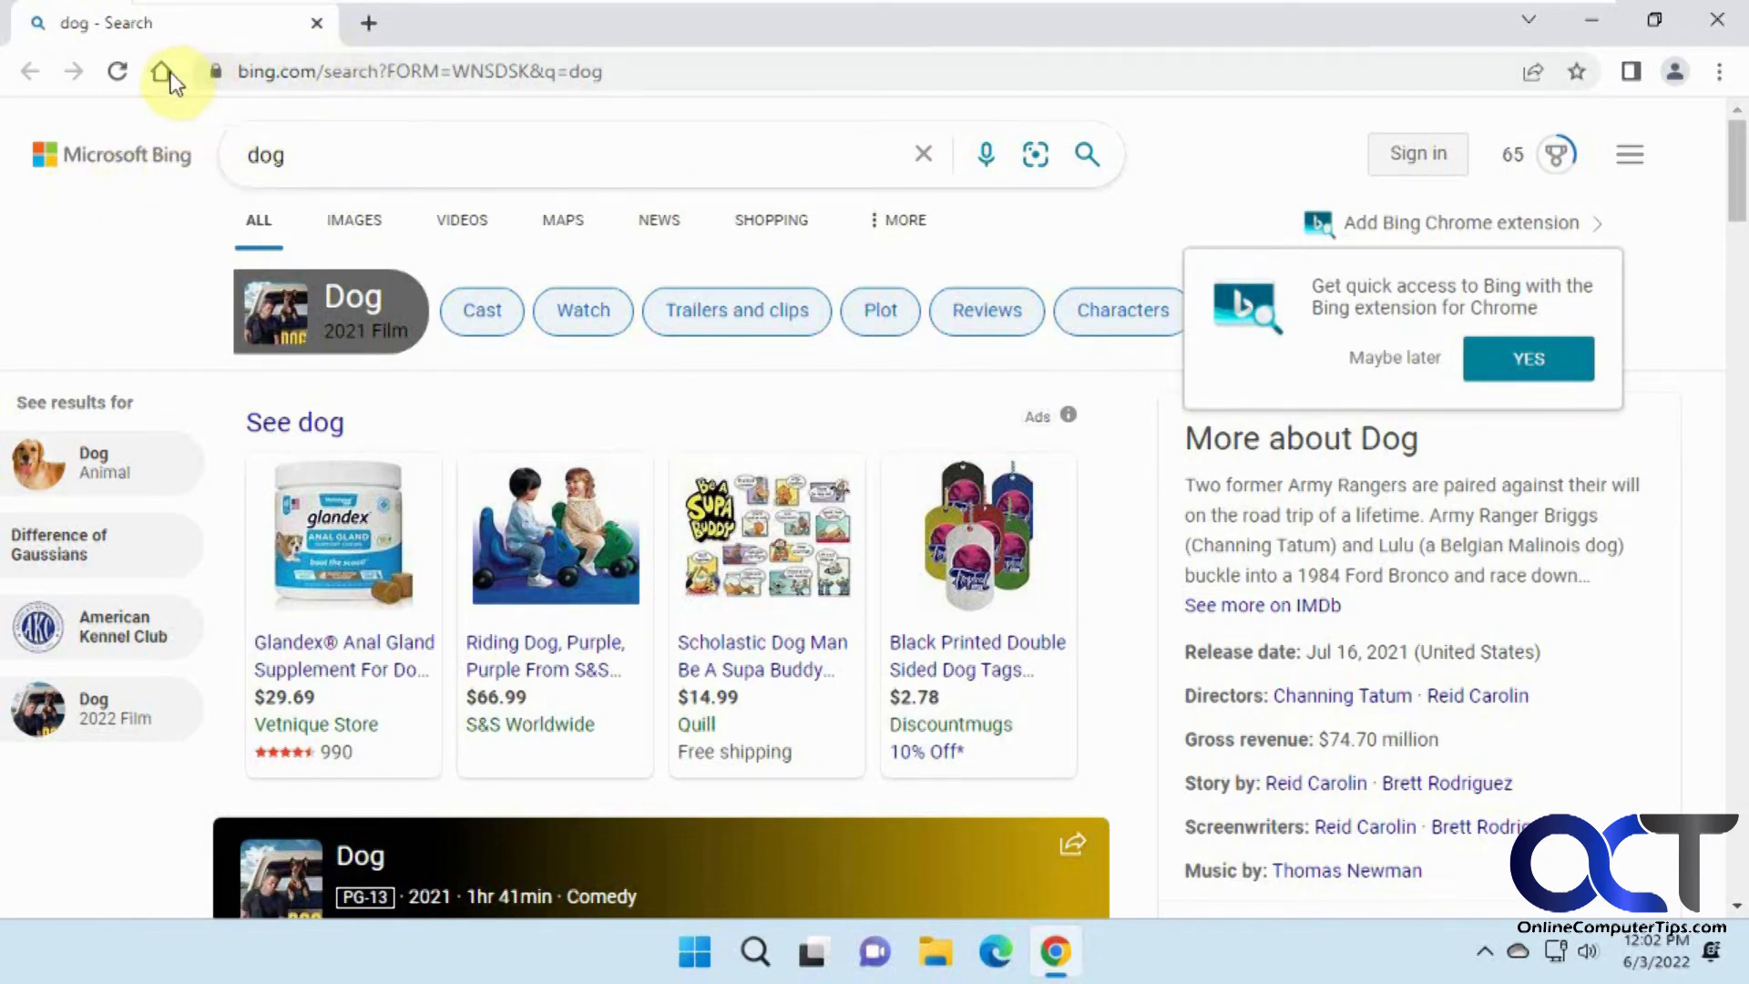
Step: Search dog from Chrome's Google home page, then close Chrome
click(162, 71)
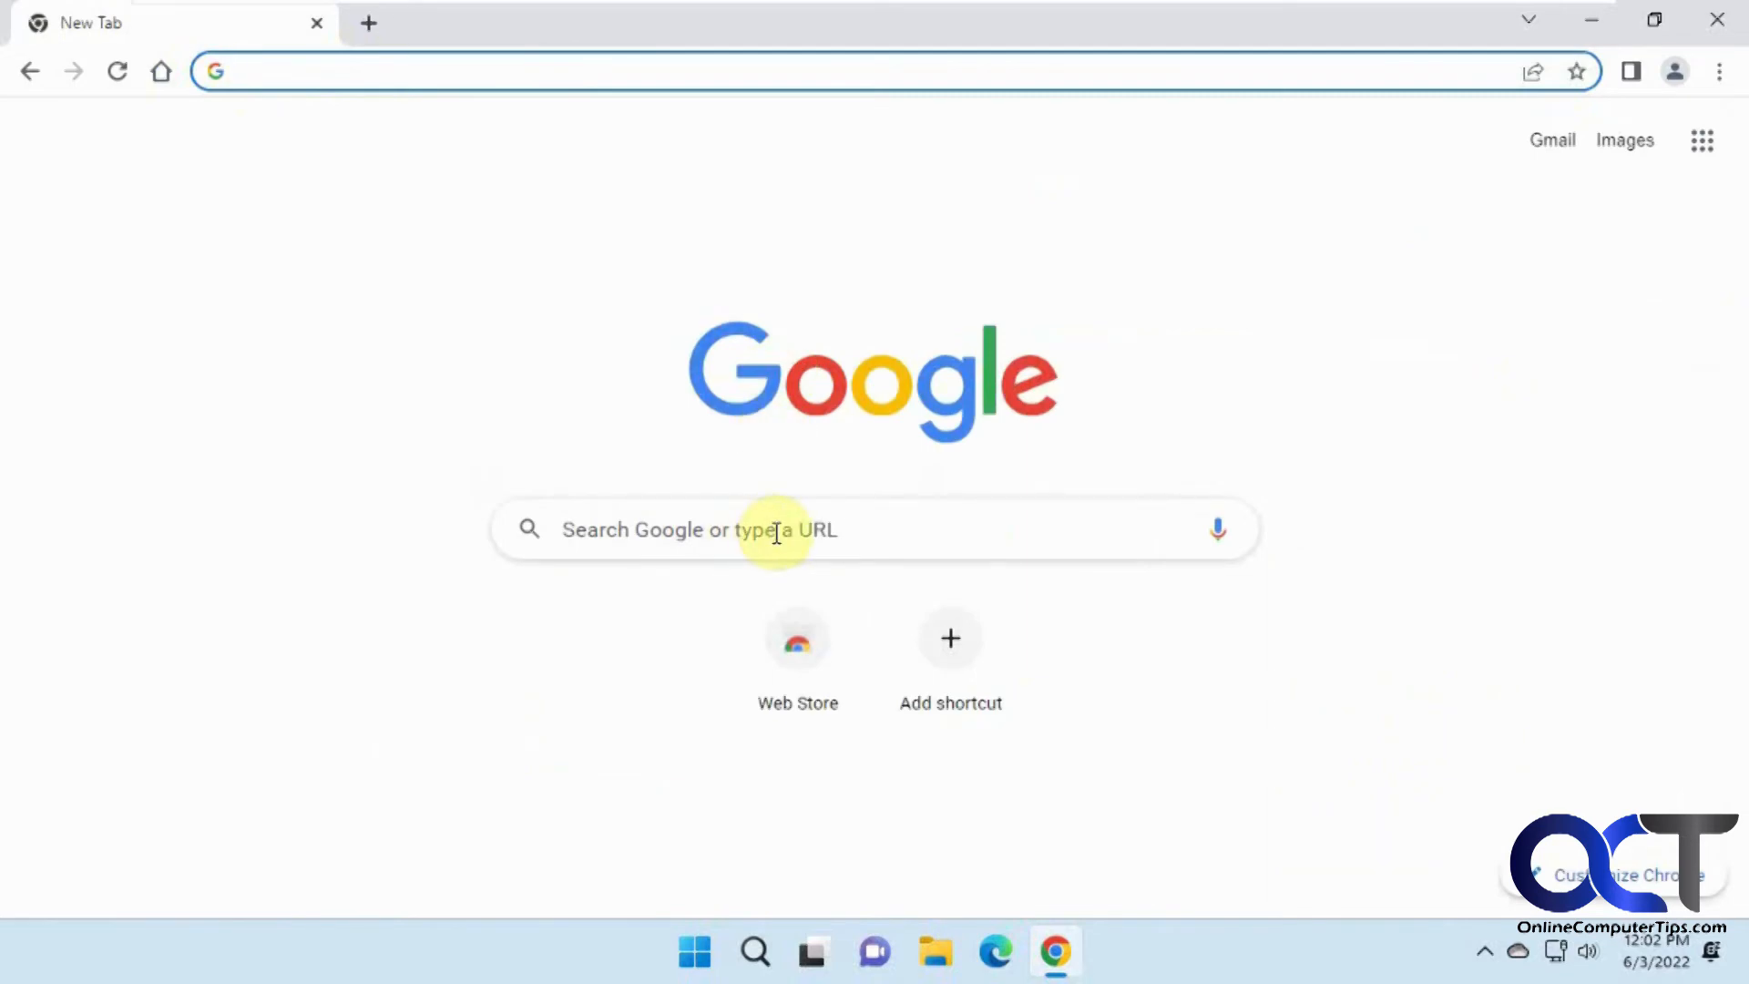
click(781, 530)
text(dog)
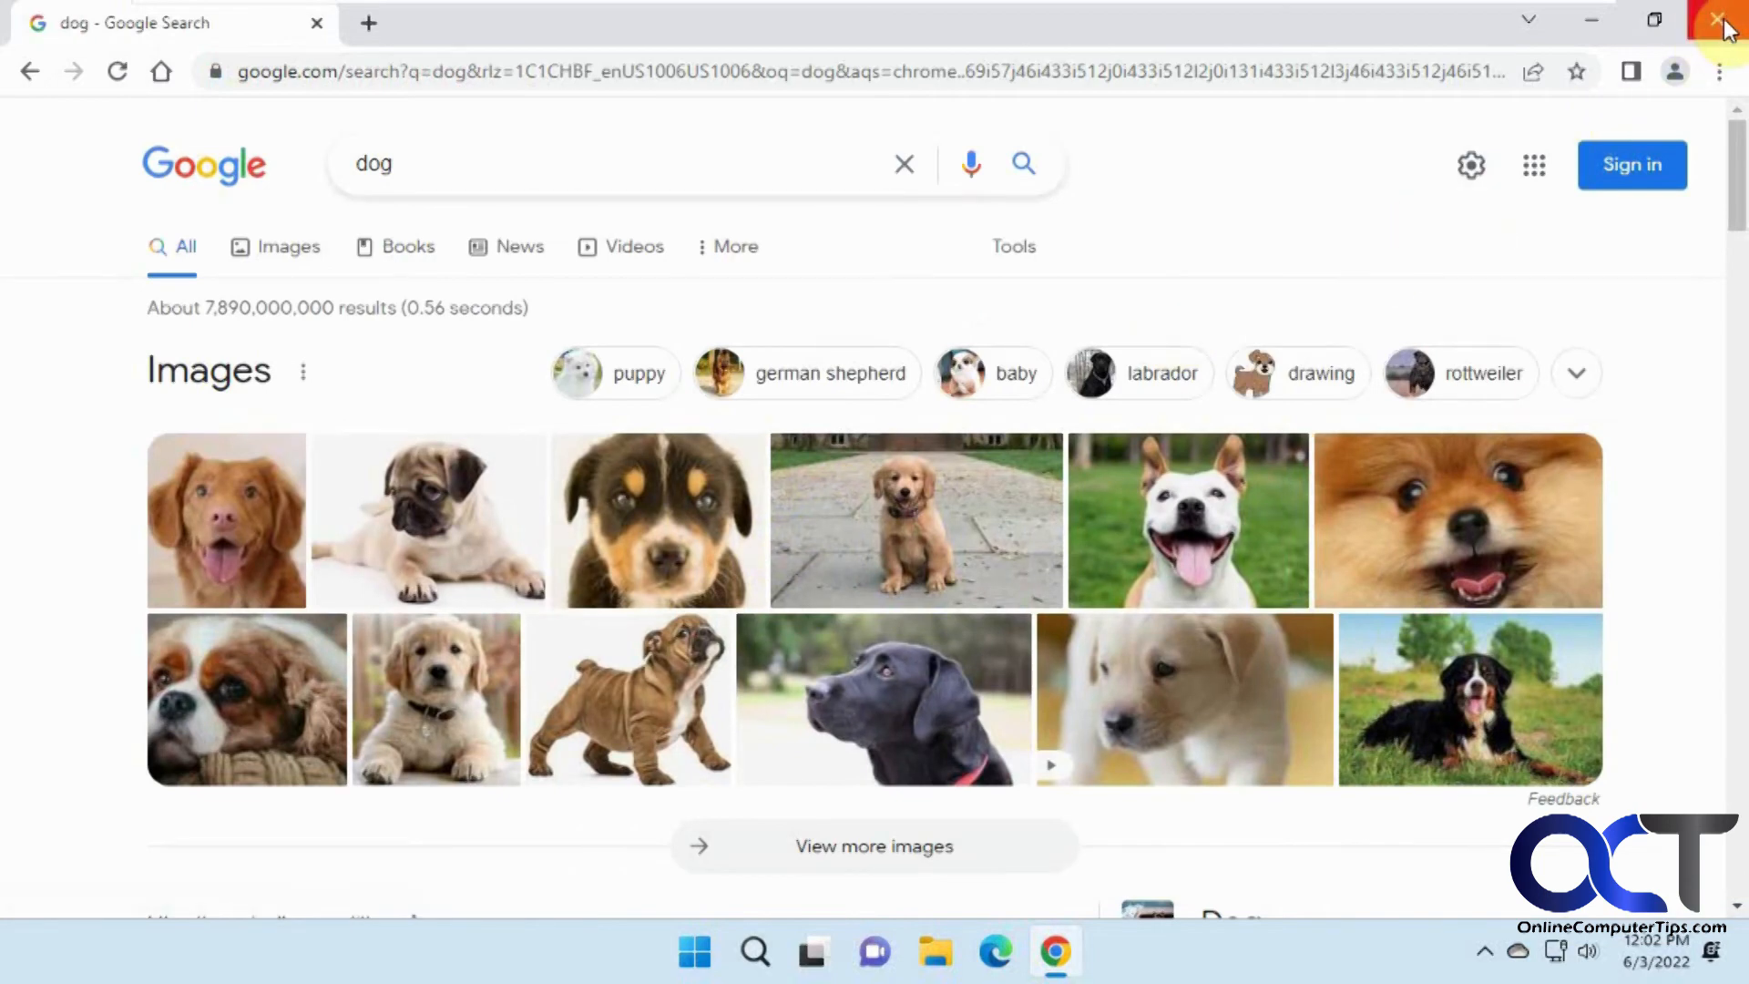
click(1721, 20)
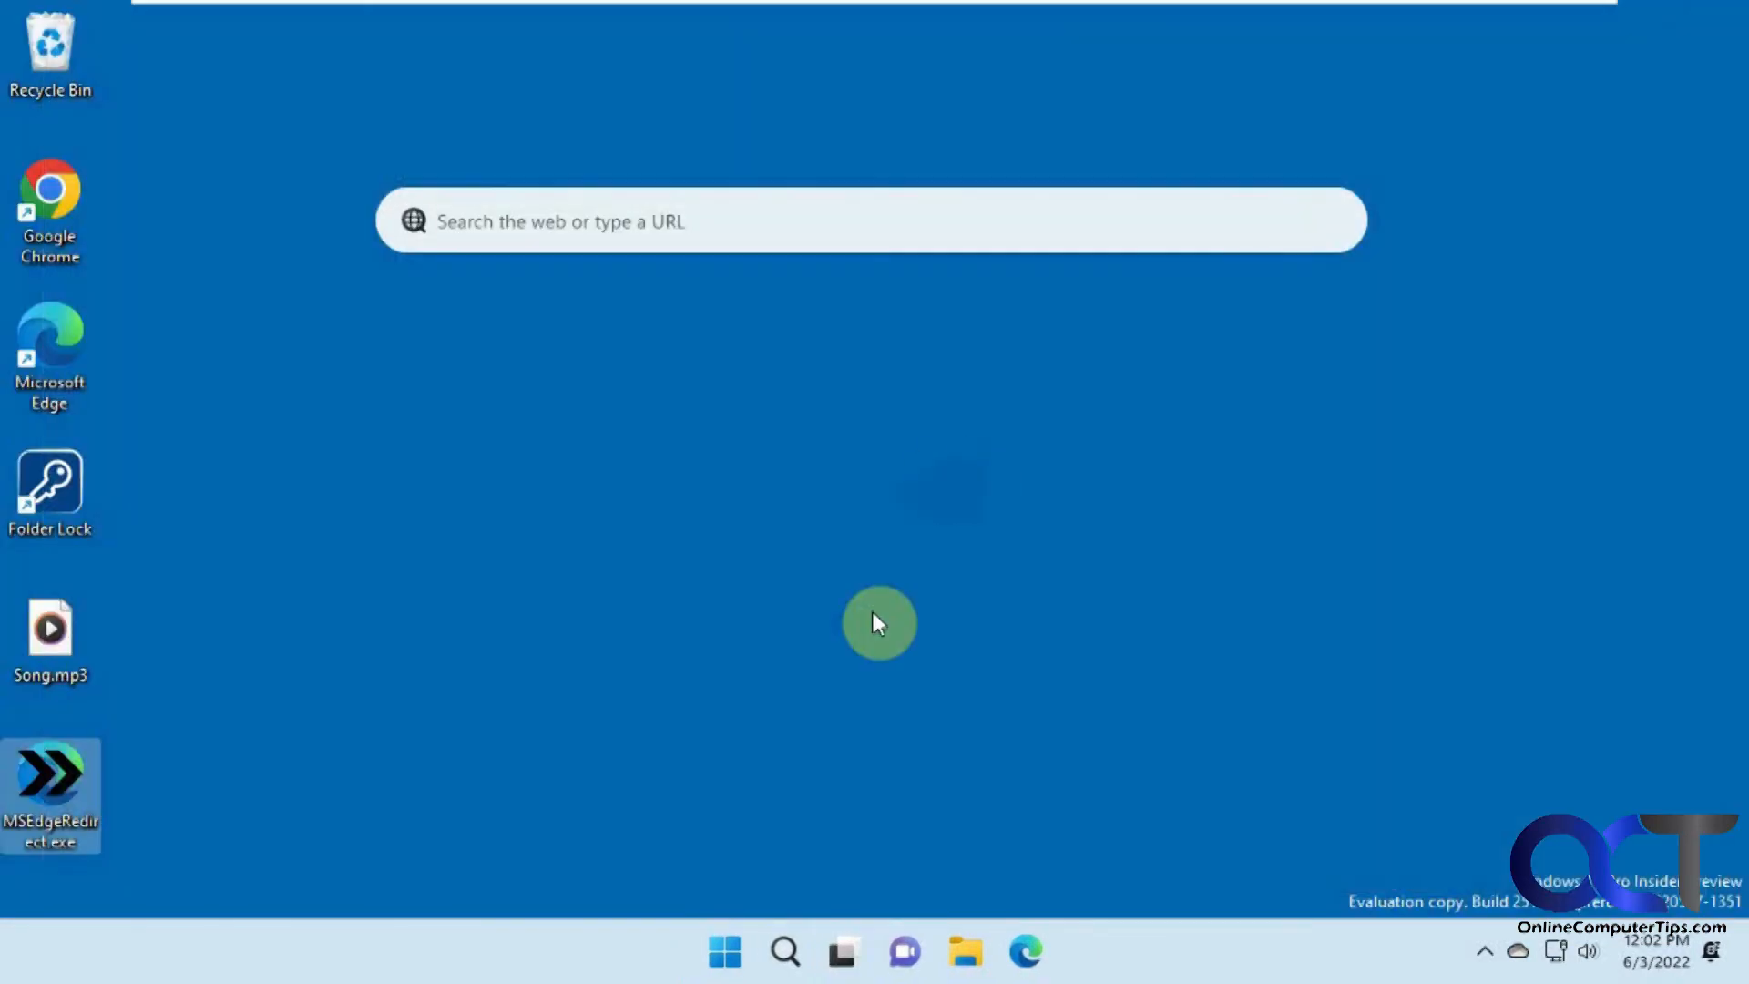
mouse_move(634, 386)
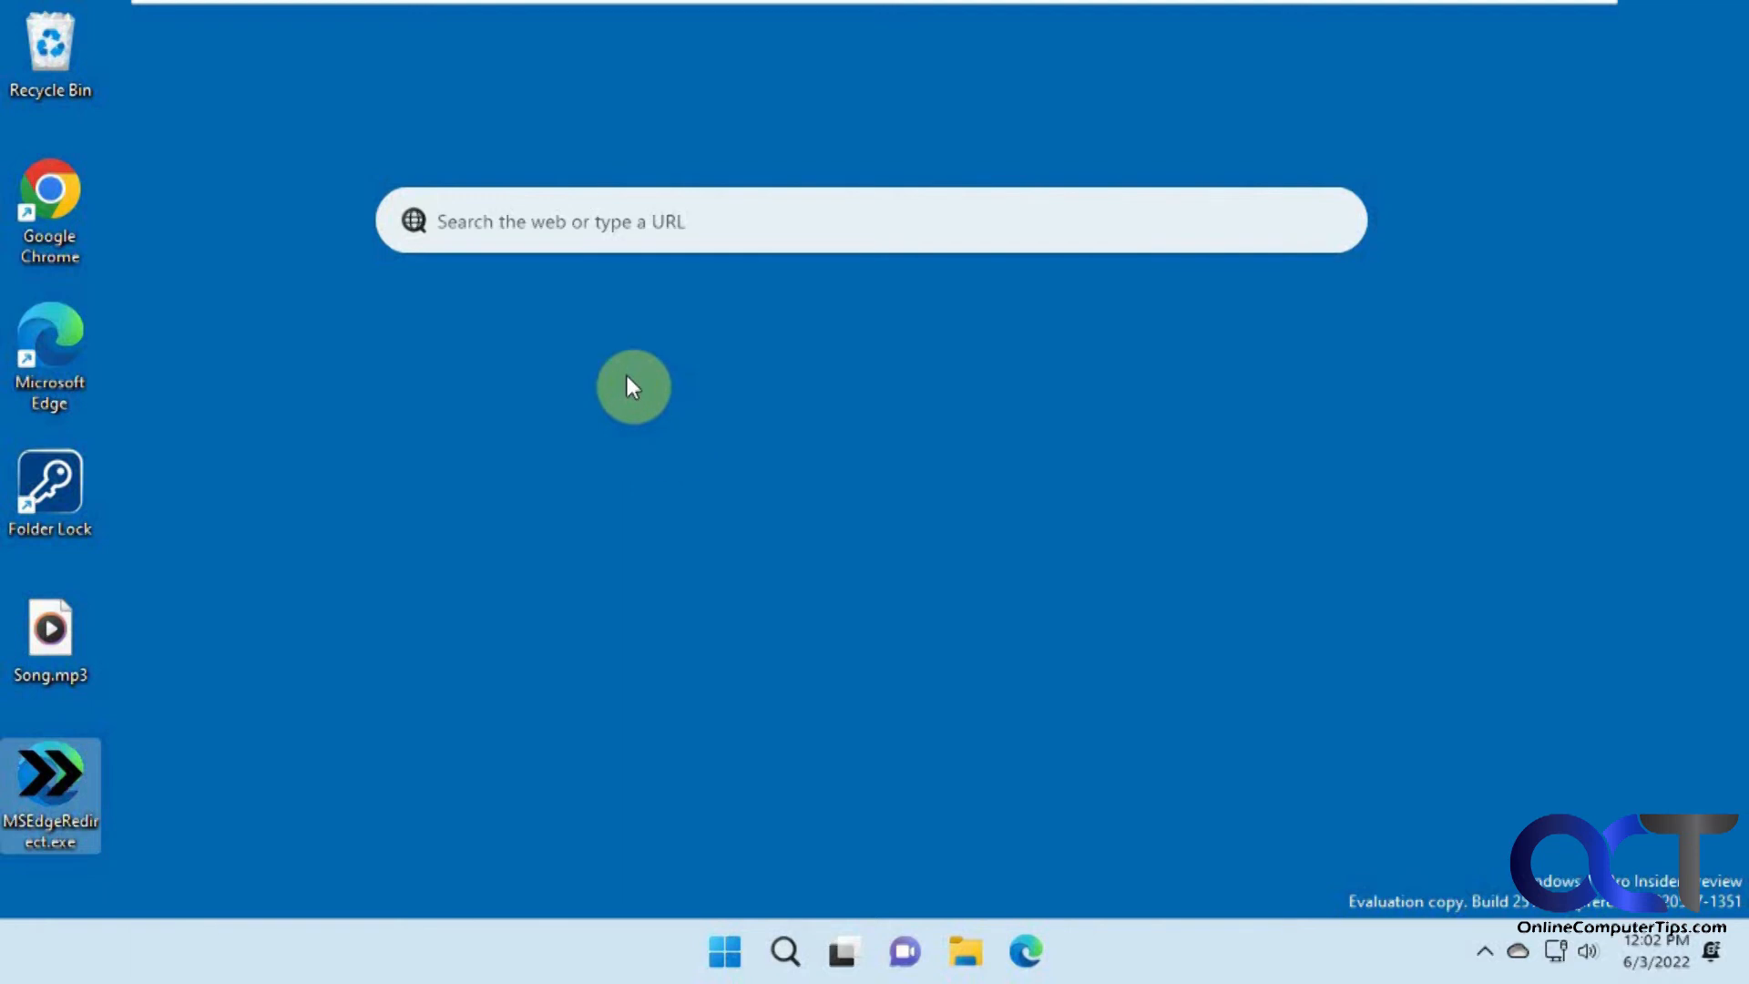
mouse_move(474, 384)
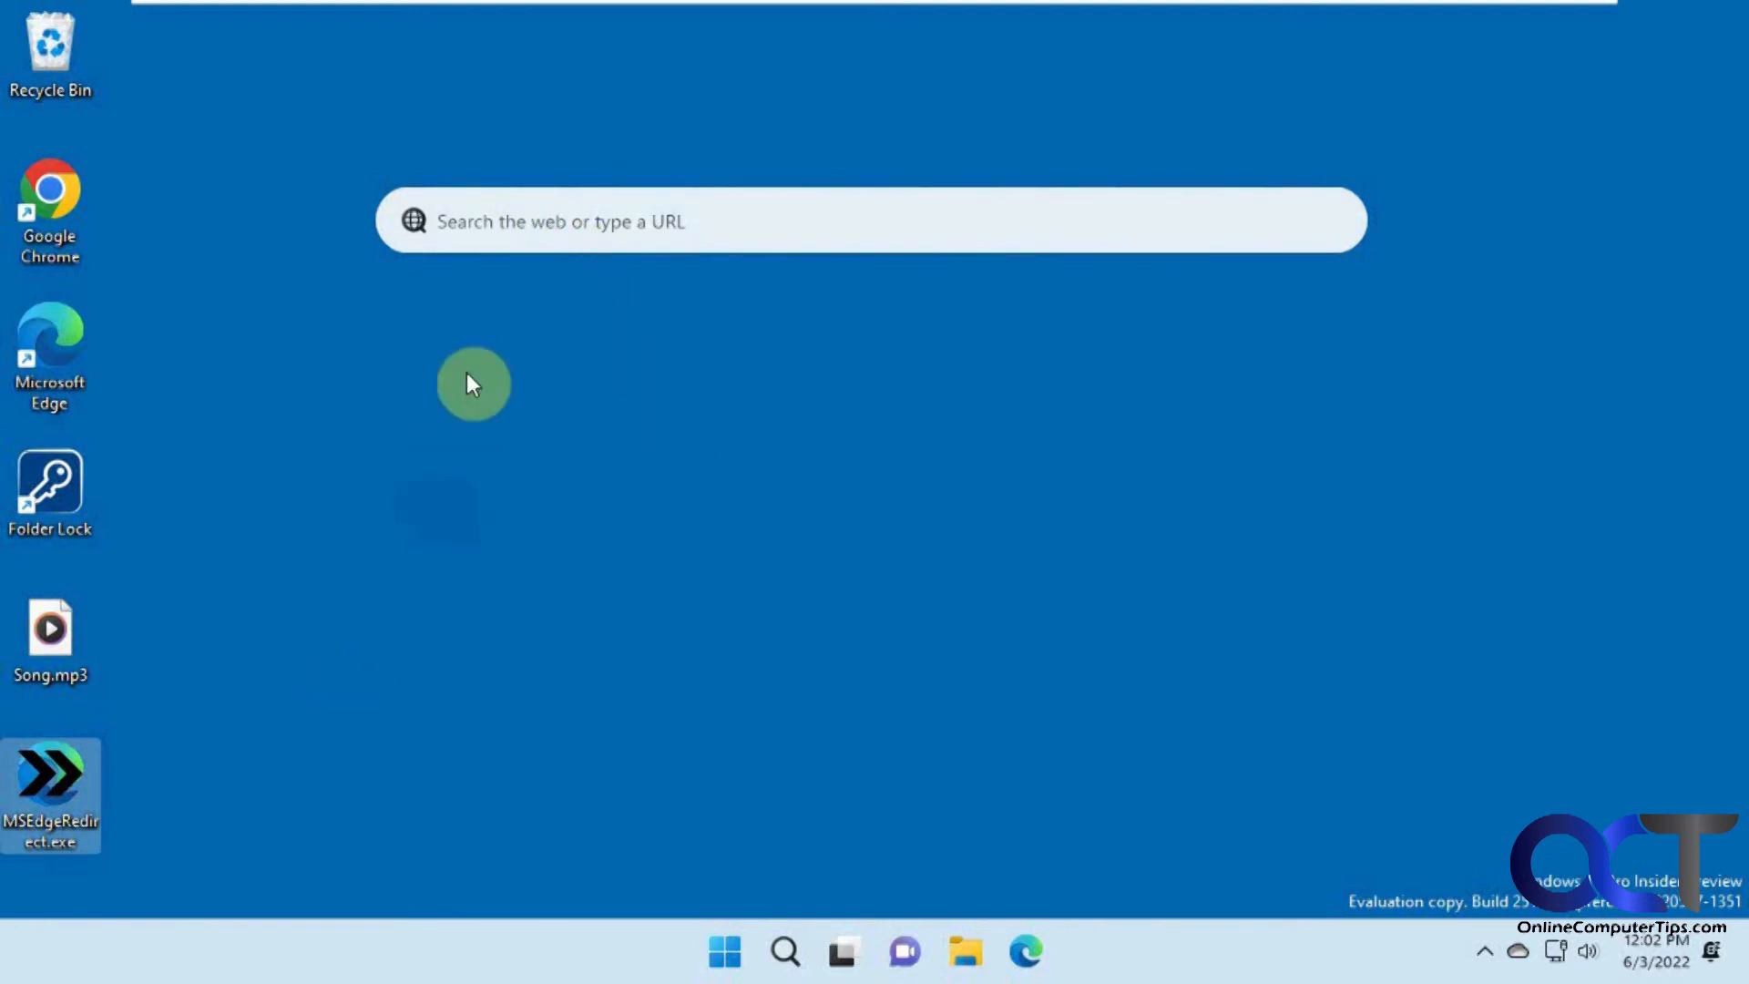
mouse_move(590, 271)
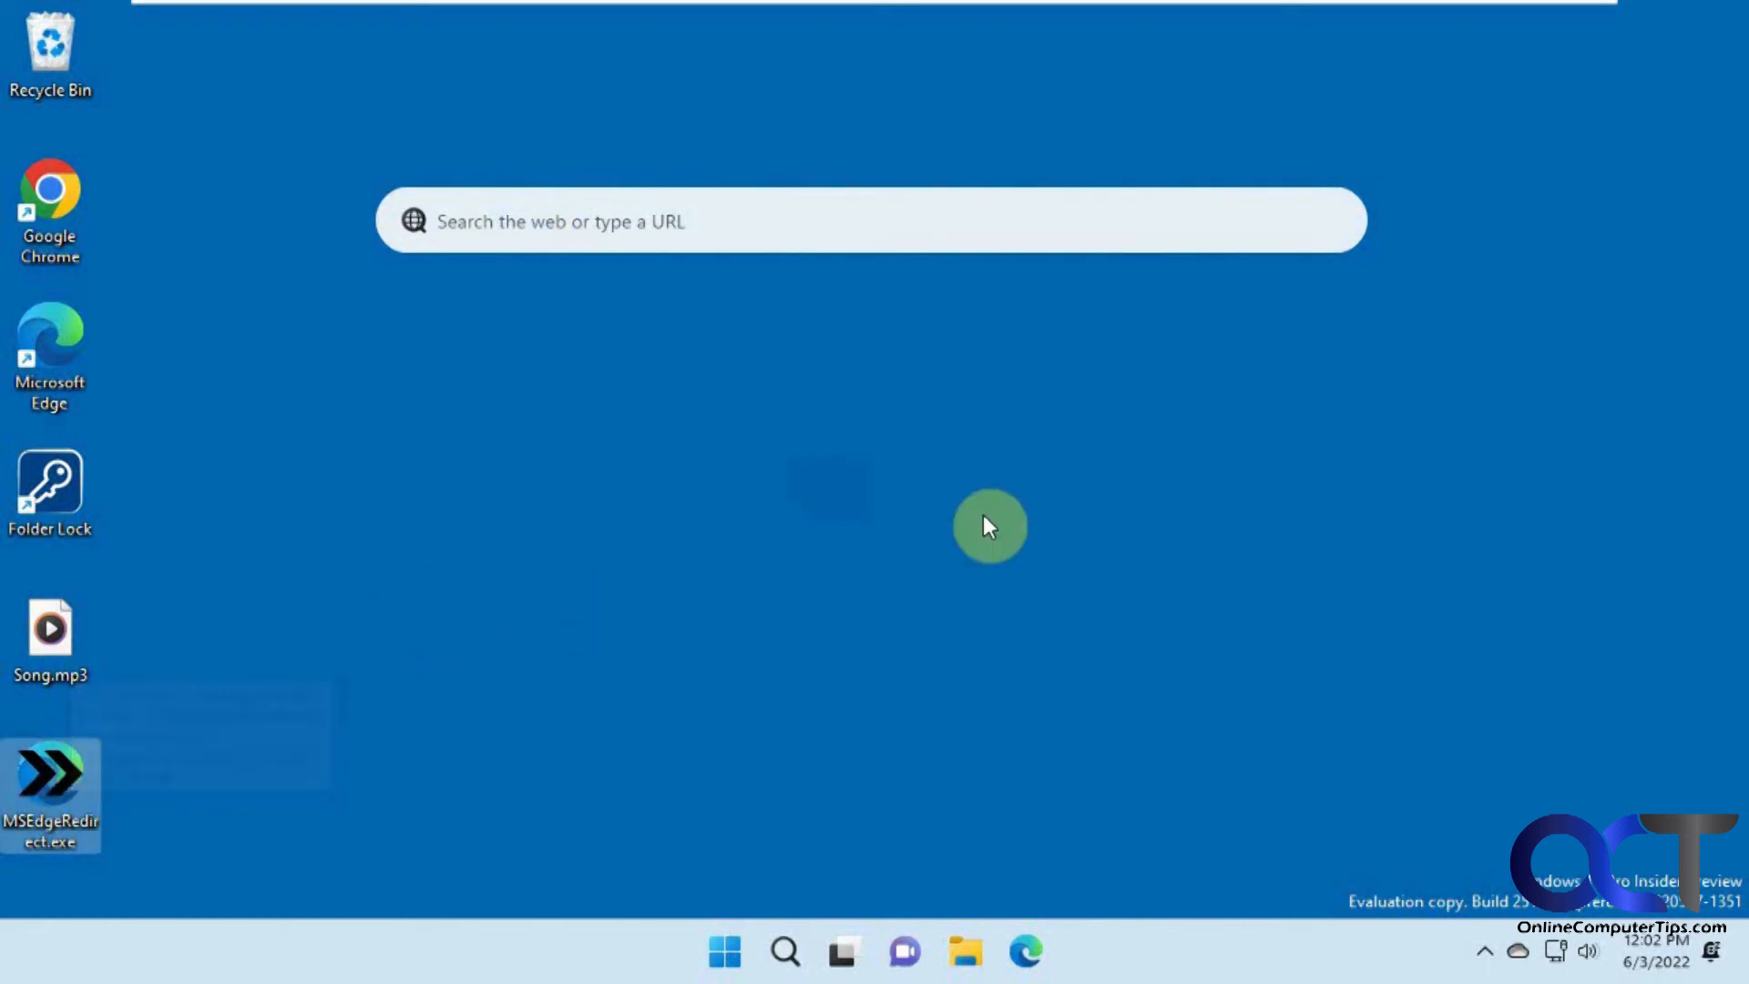
mouse_move(776, 279)
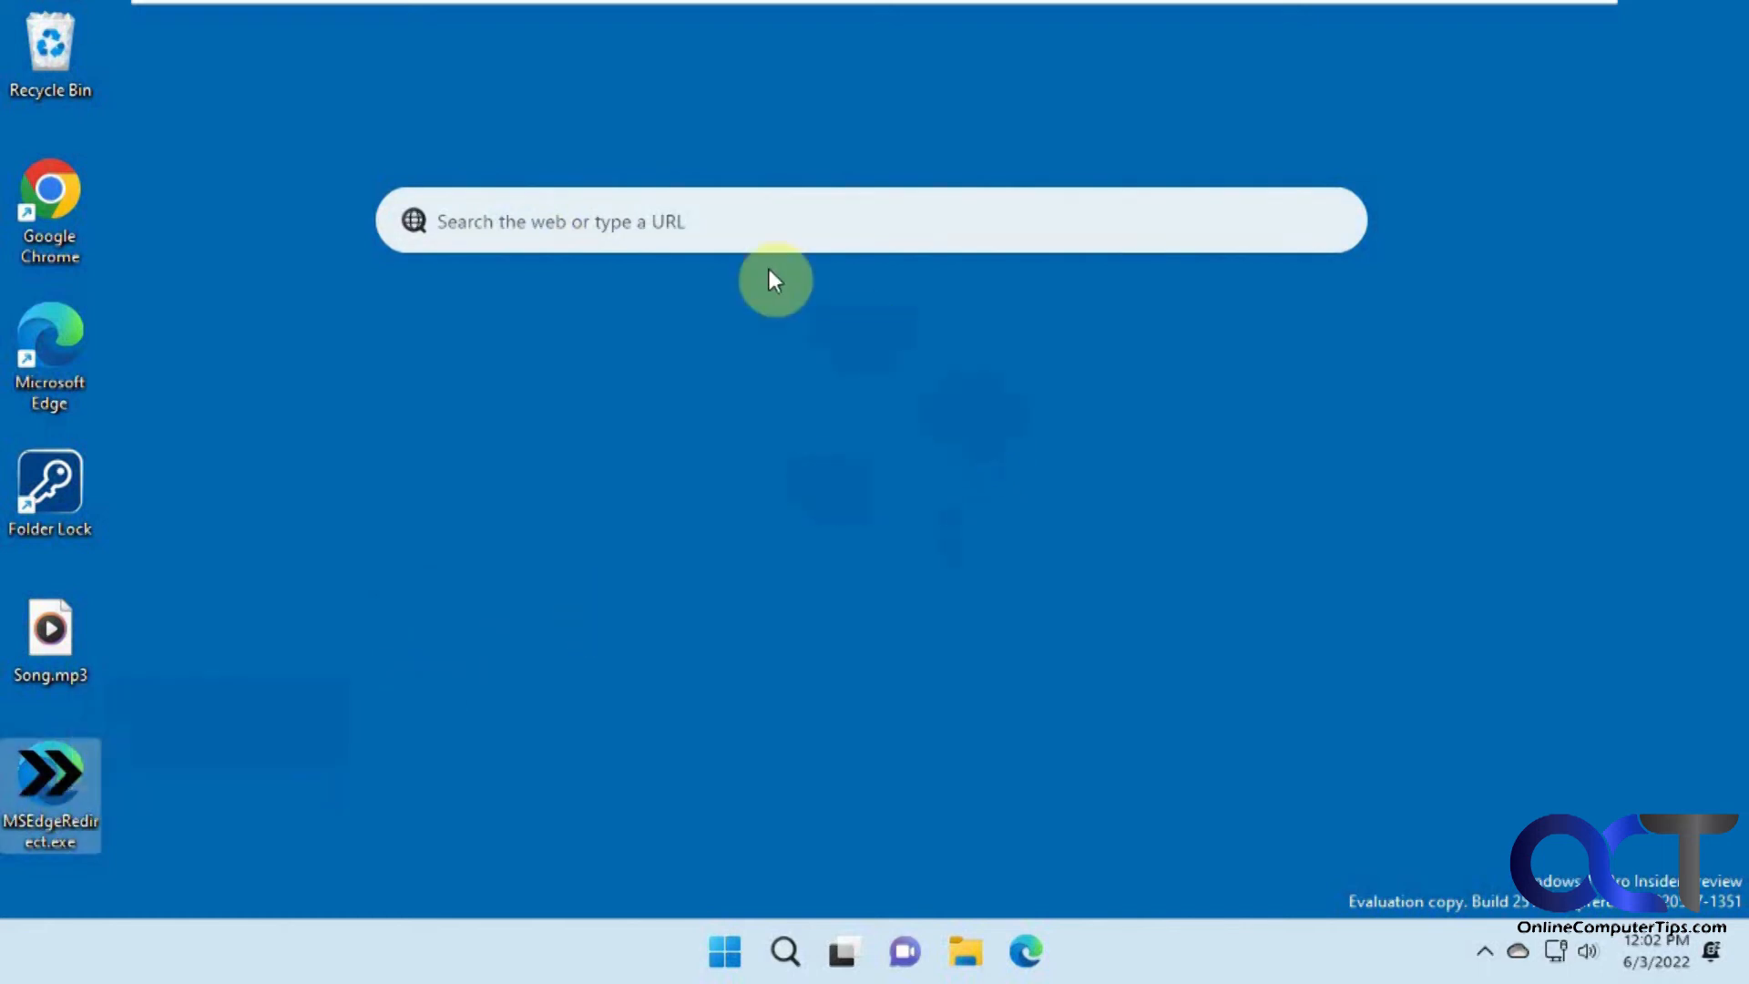
Step: Enter onlinecomputertips.com in the desktop search bar, opening it in Chrome, then minimise Chrome
click(663, 220)
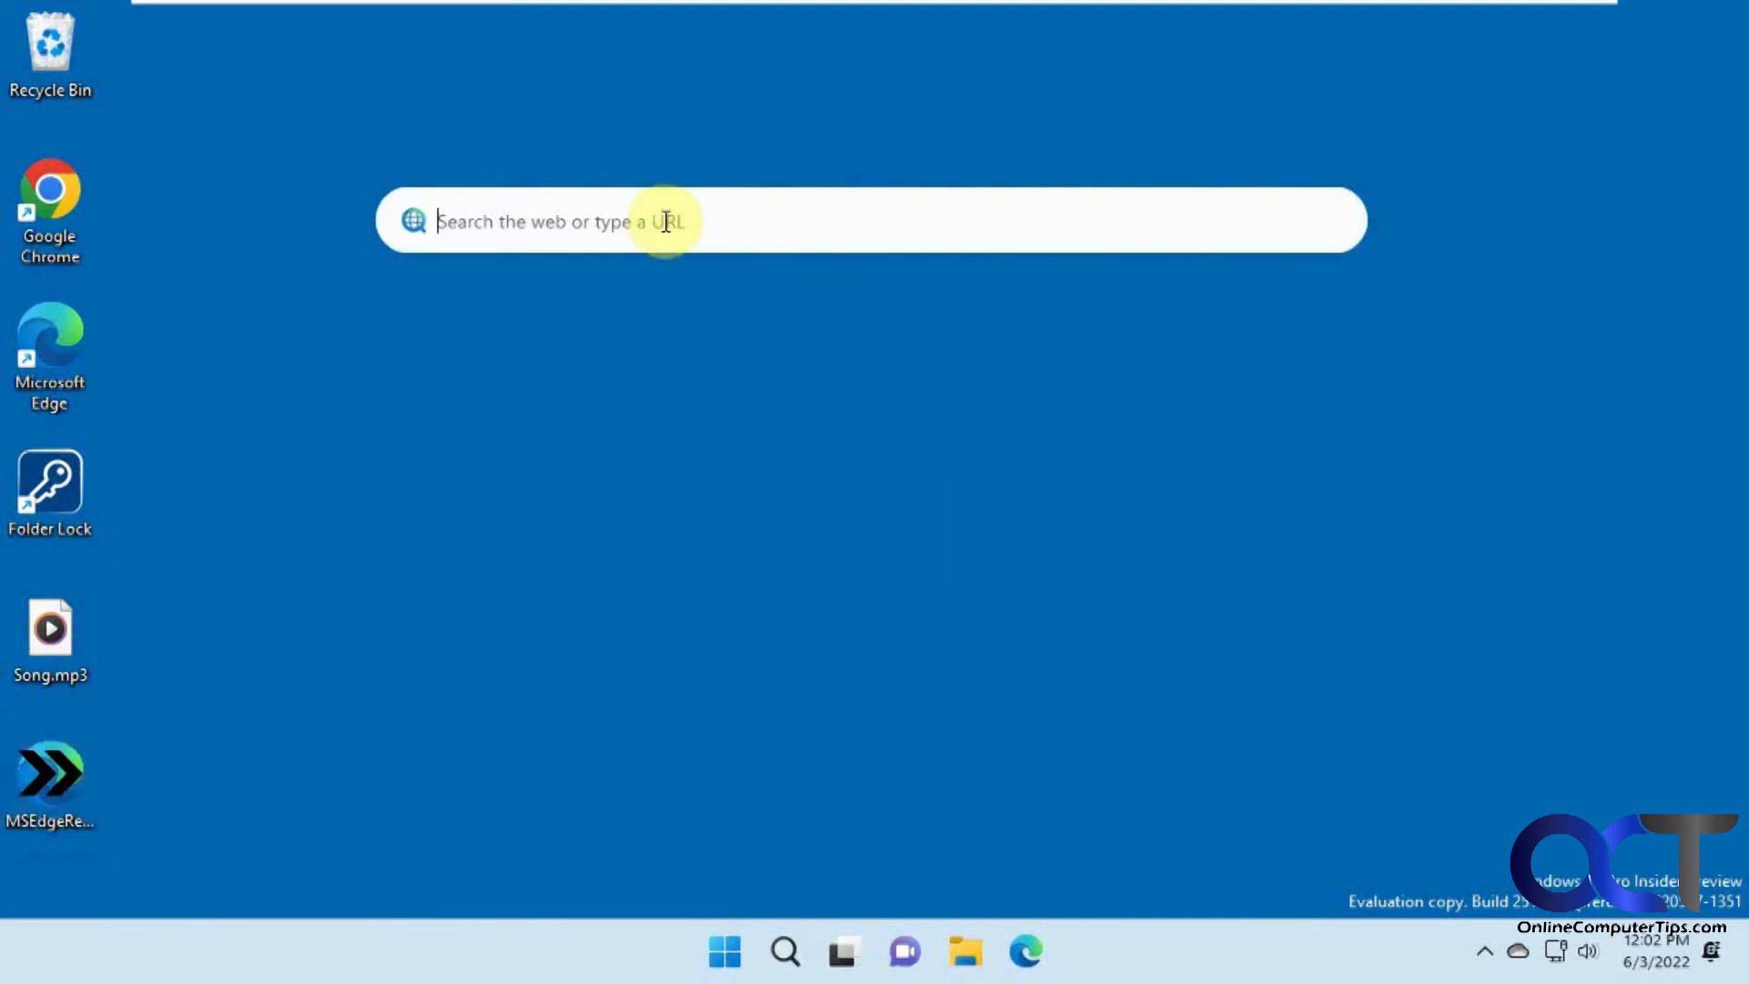
text(a)
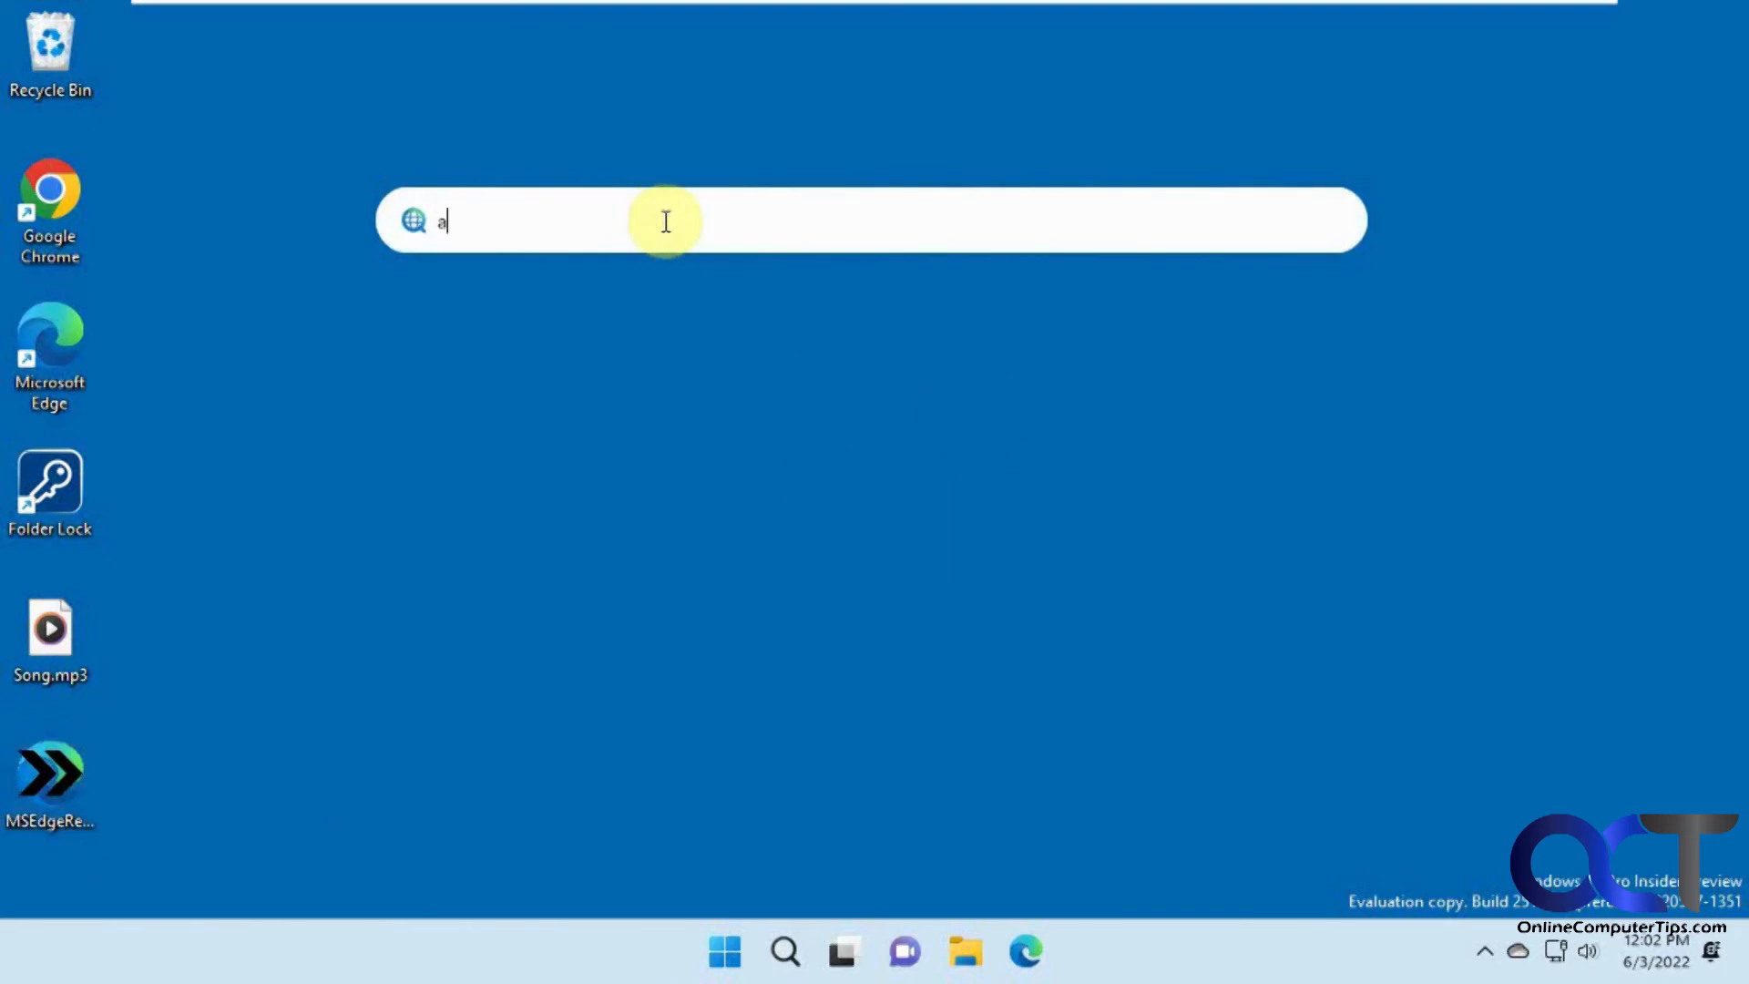
text(nlinecom)
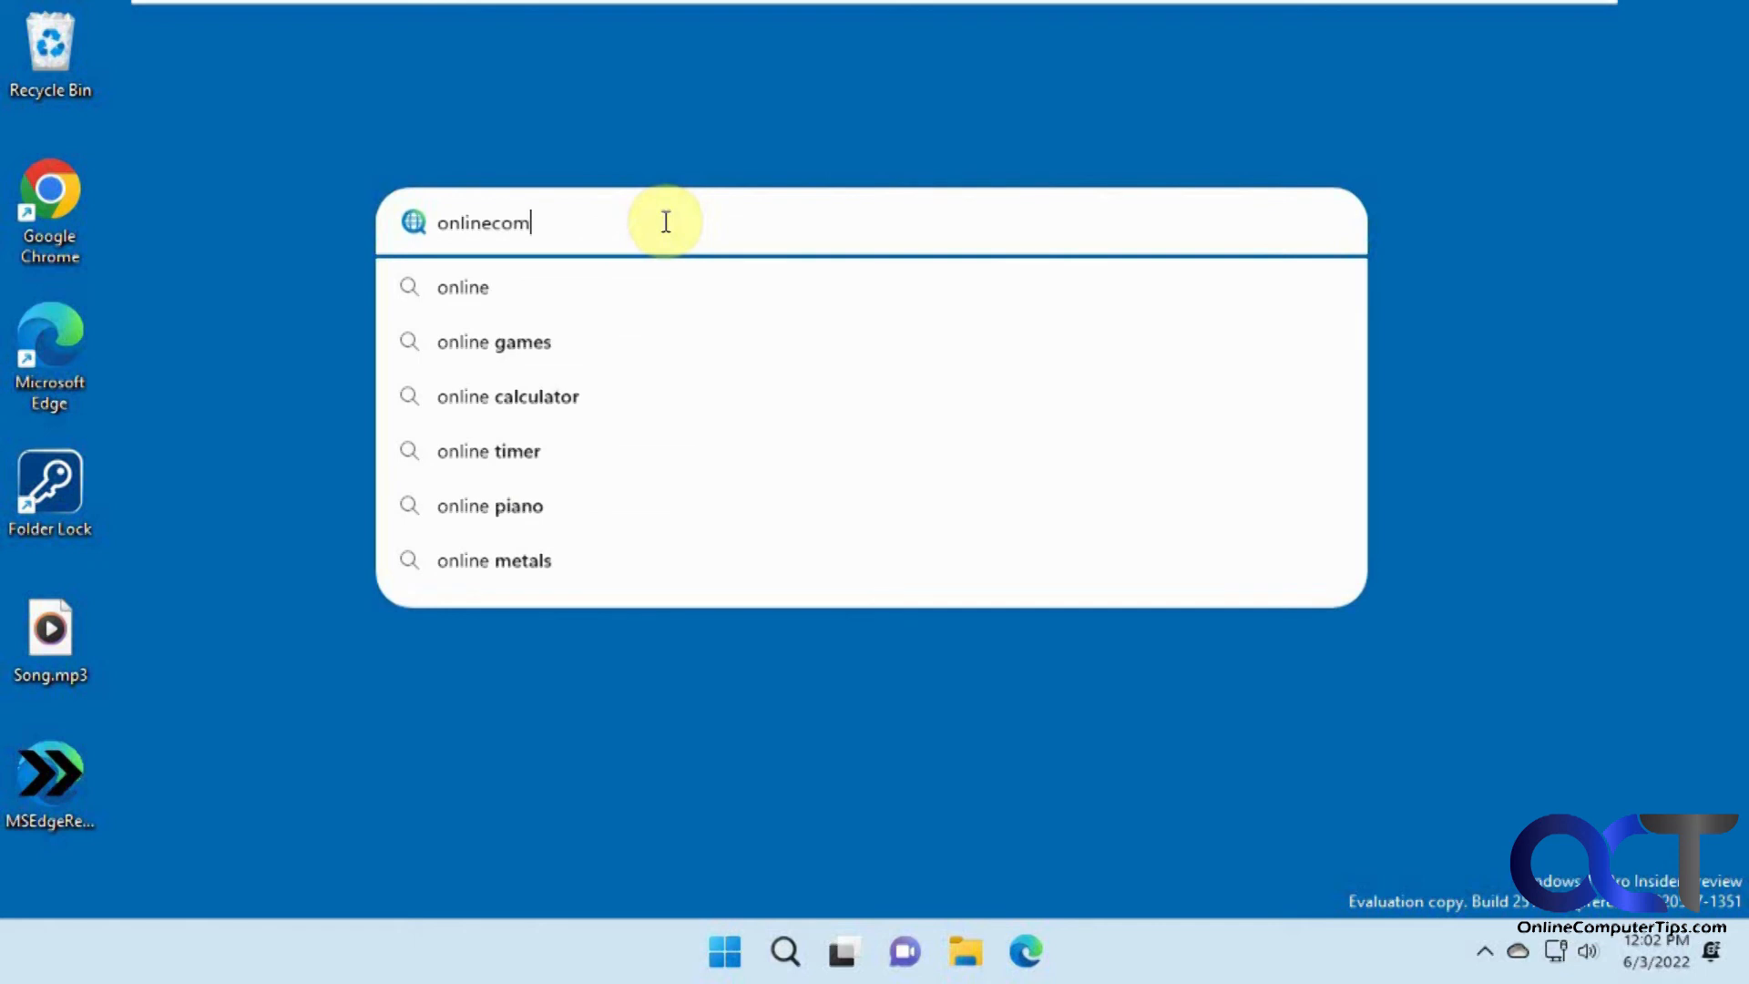
text(putertipsc)
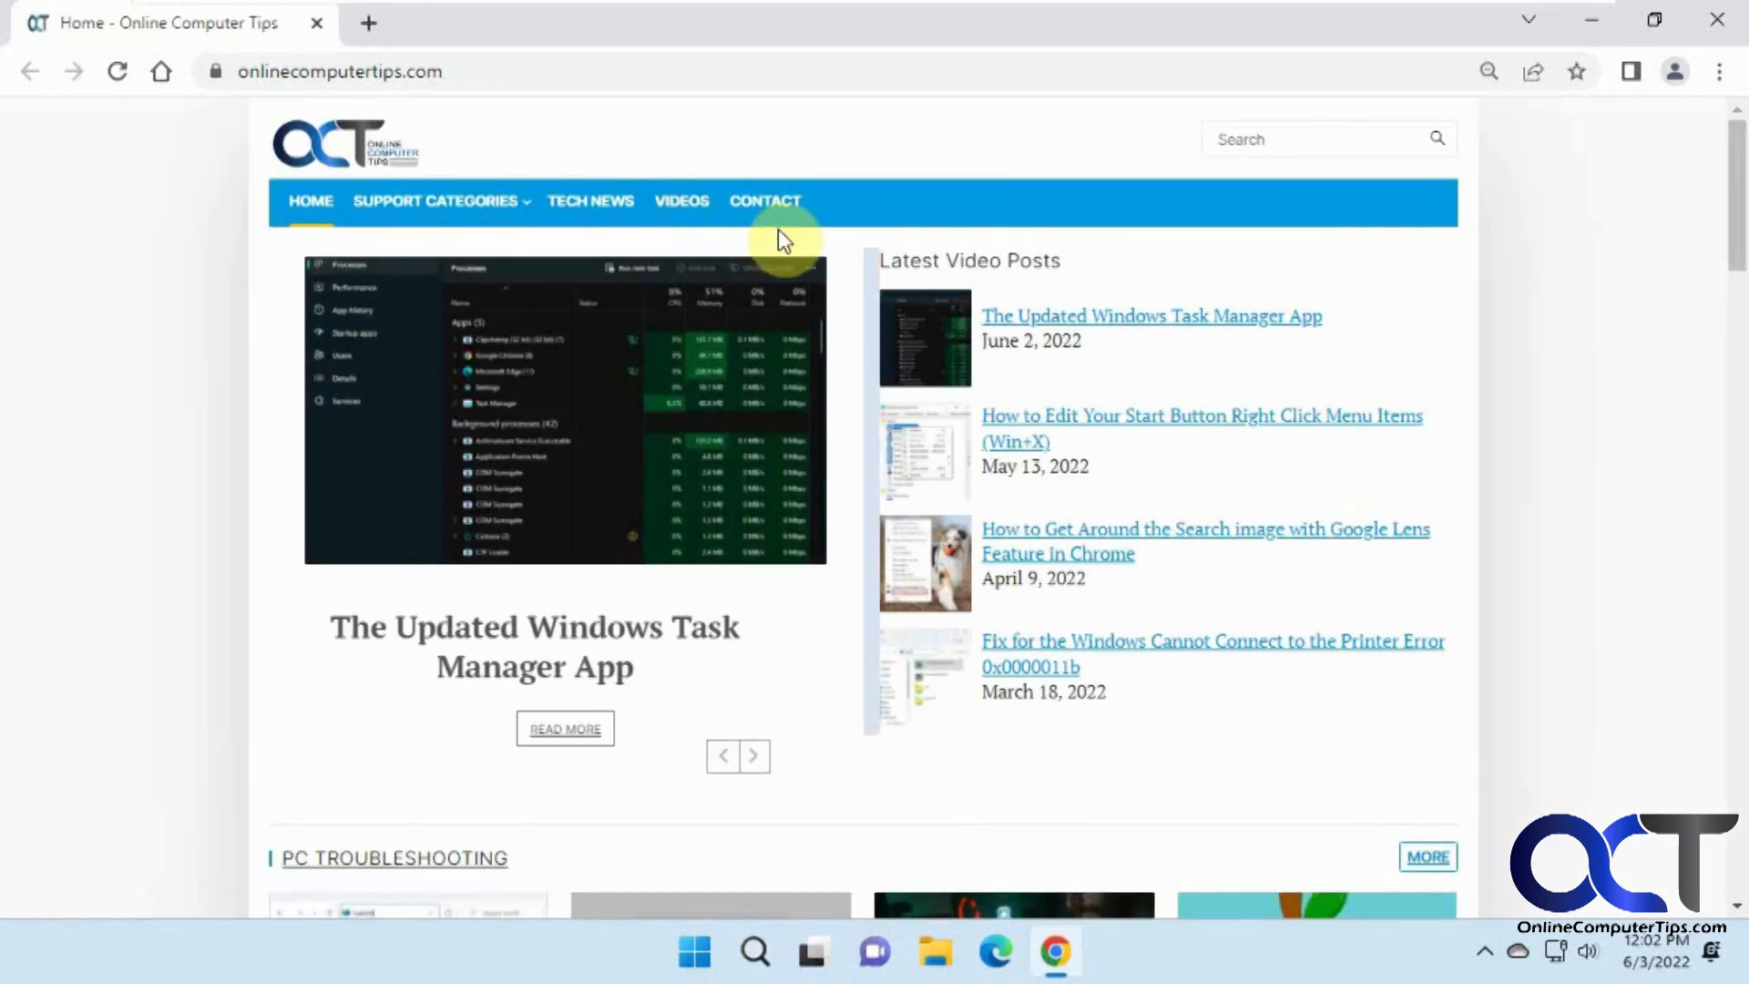
mouse_move(1597, 20)
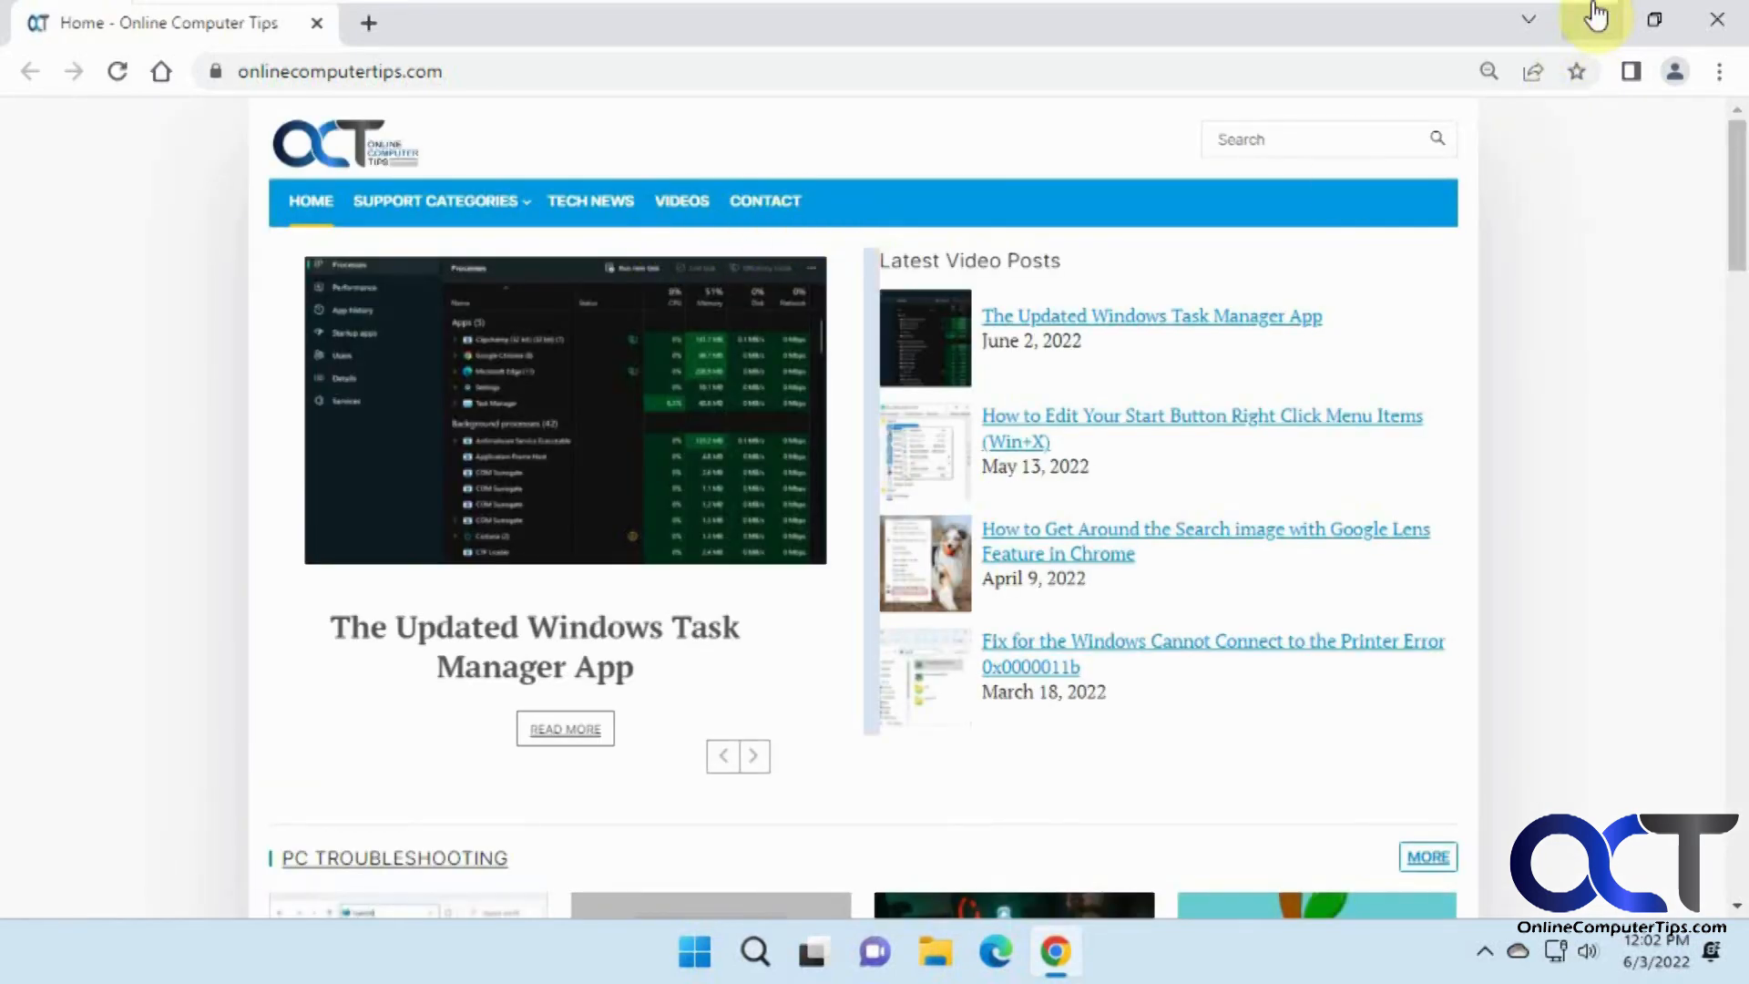
click(1593, 21)
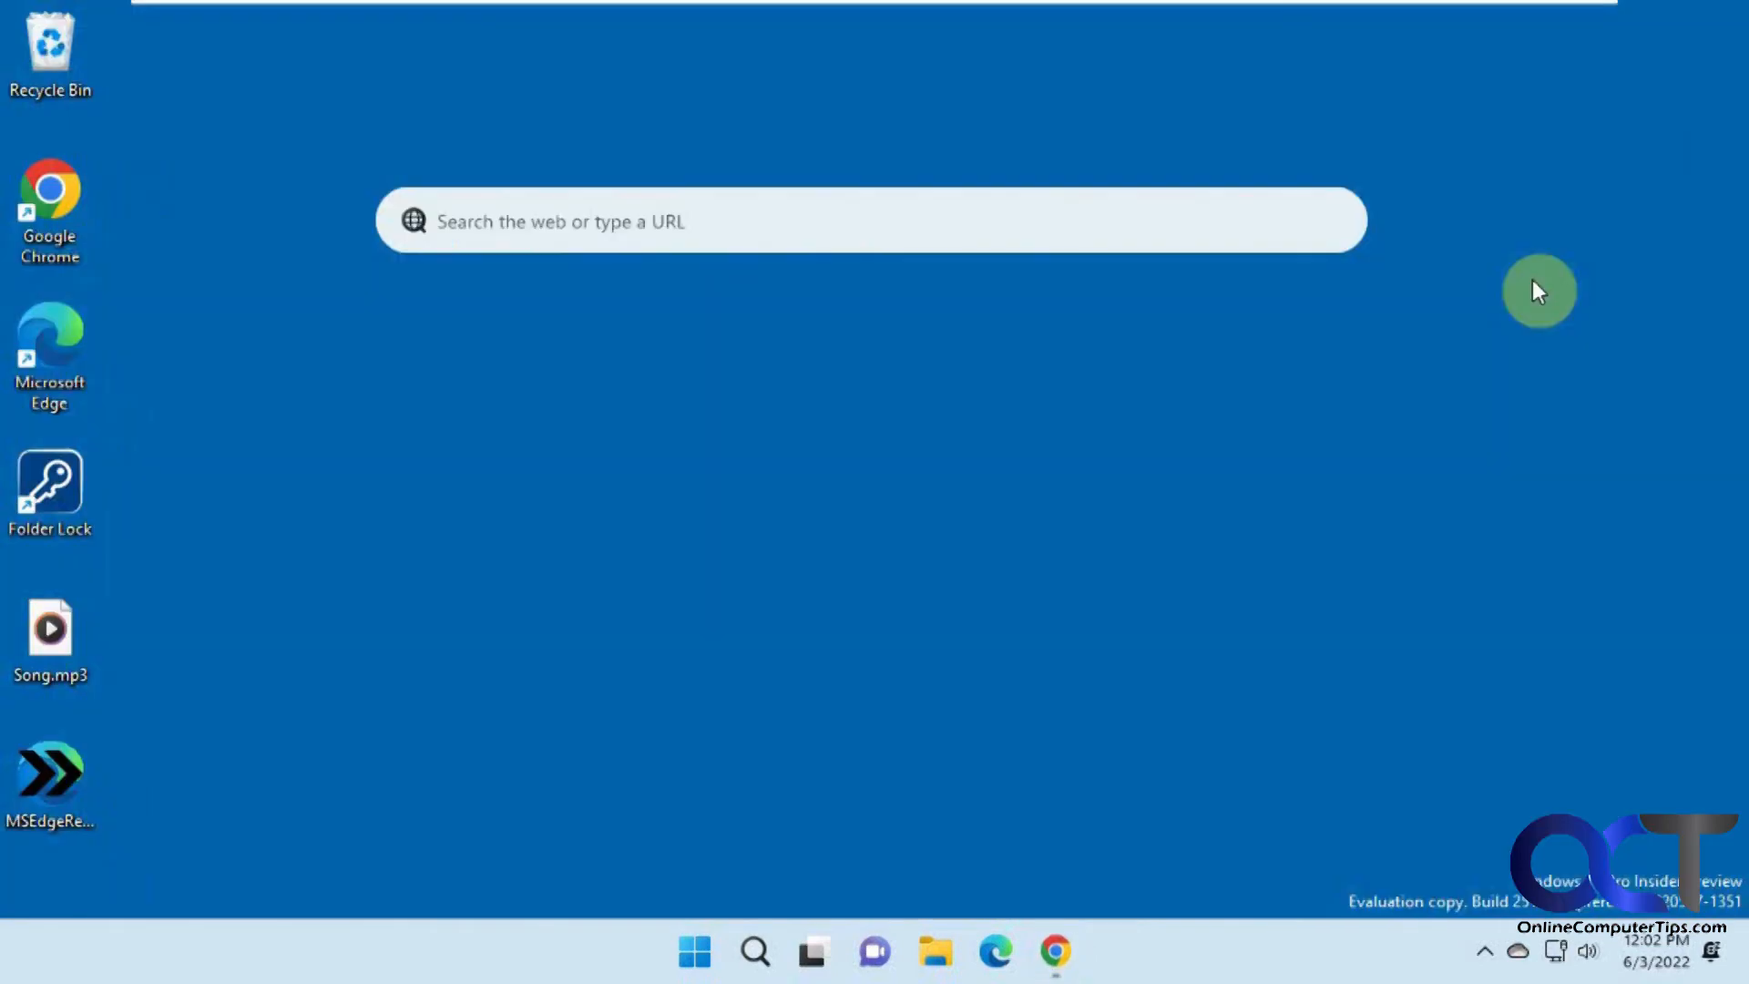
mouse_move(1631, 789)
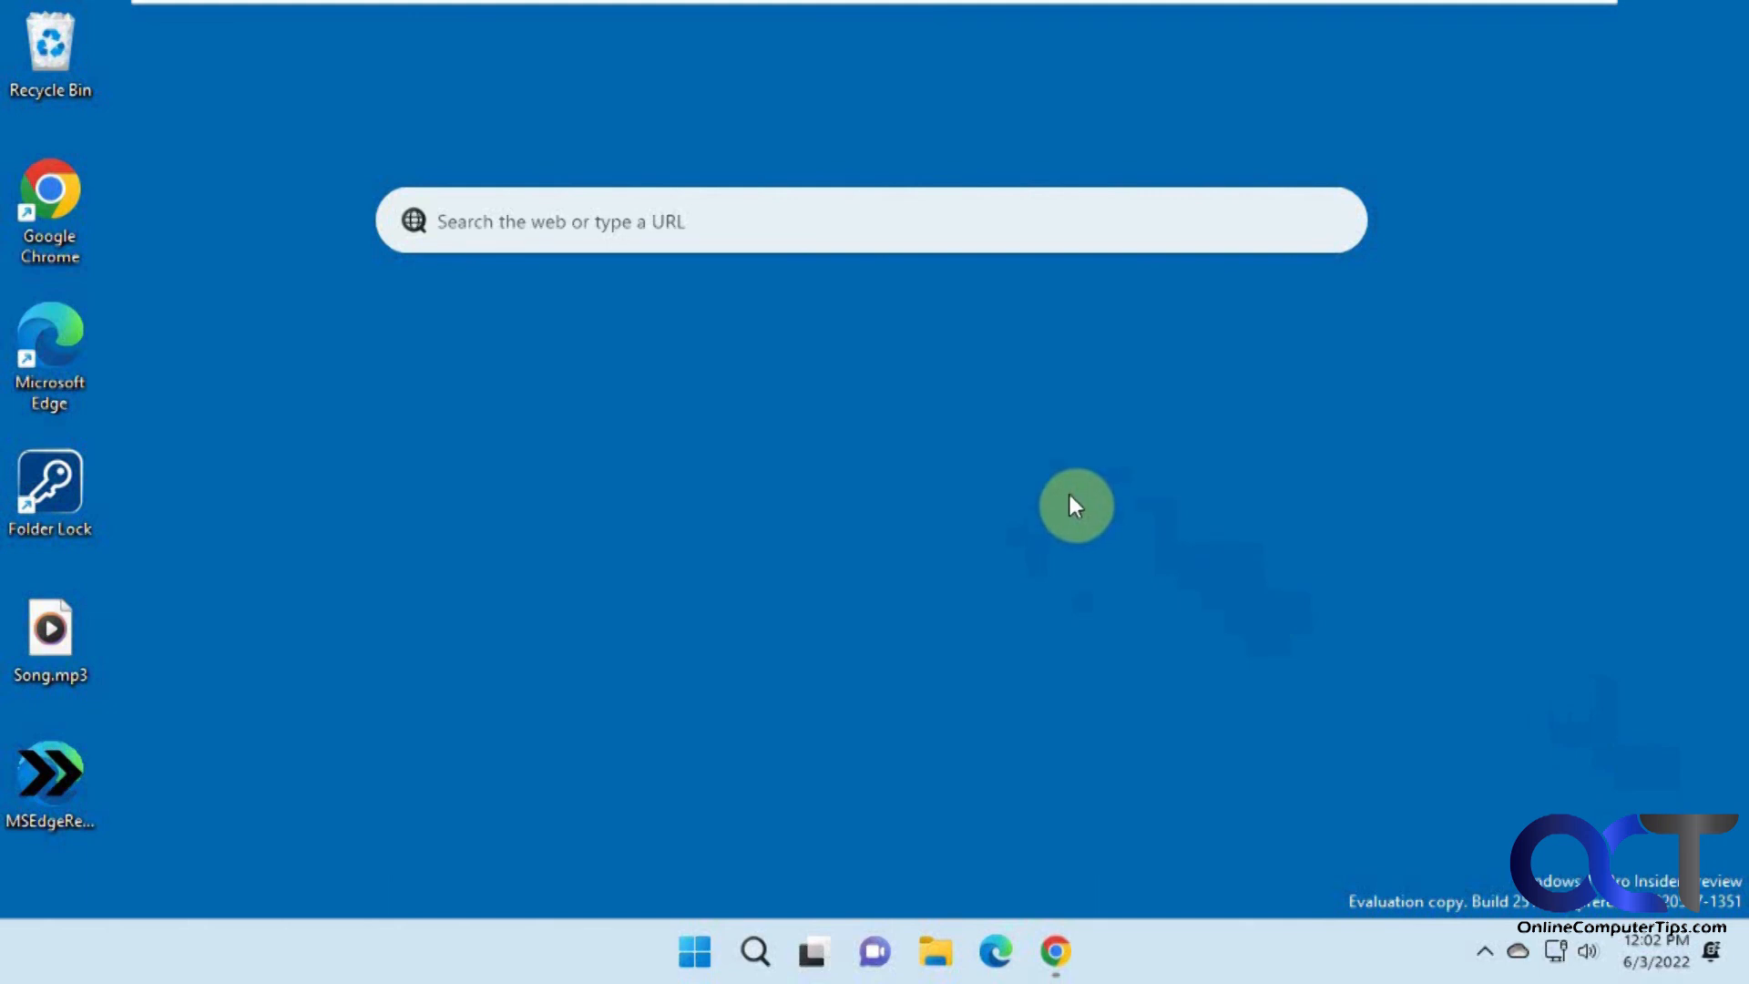
mouse_move(965, 528)
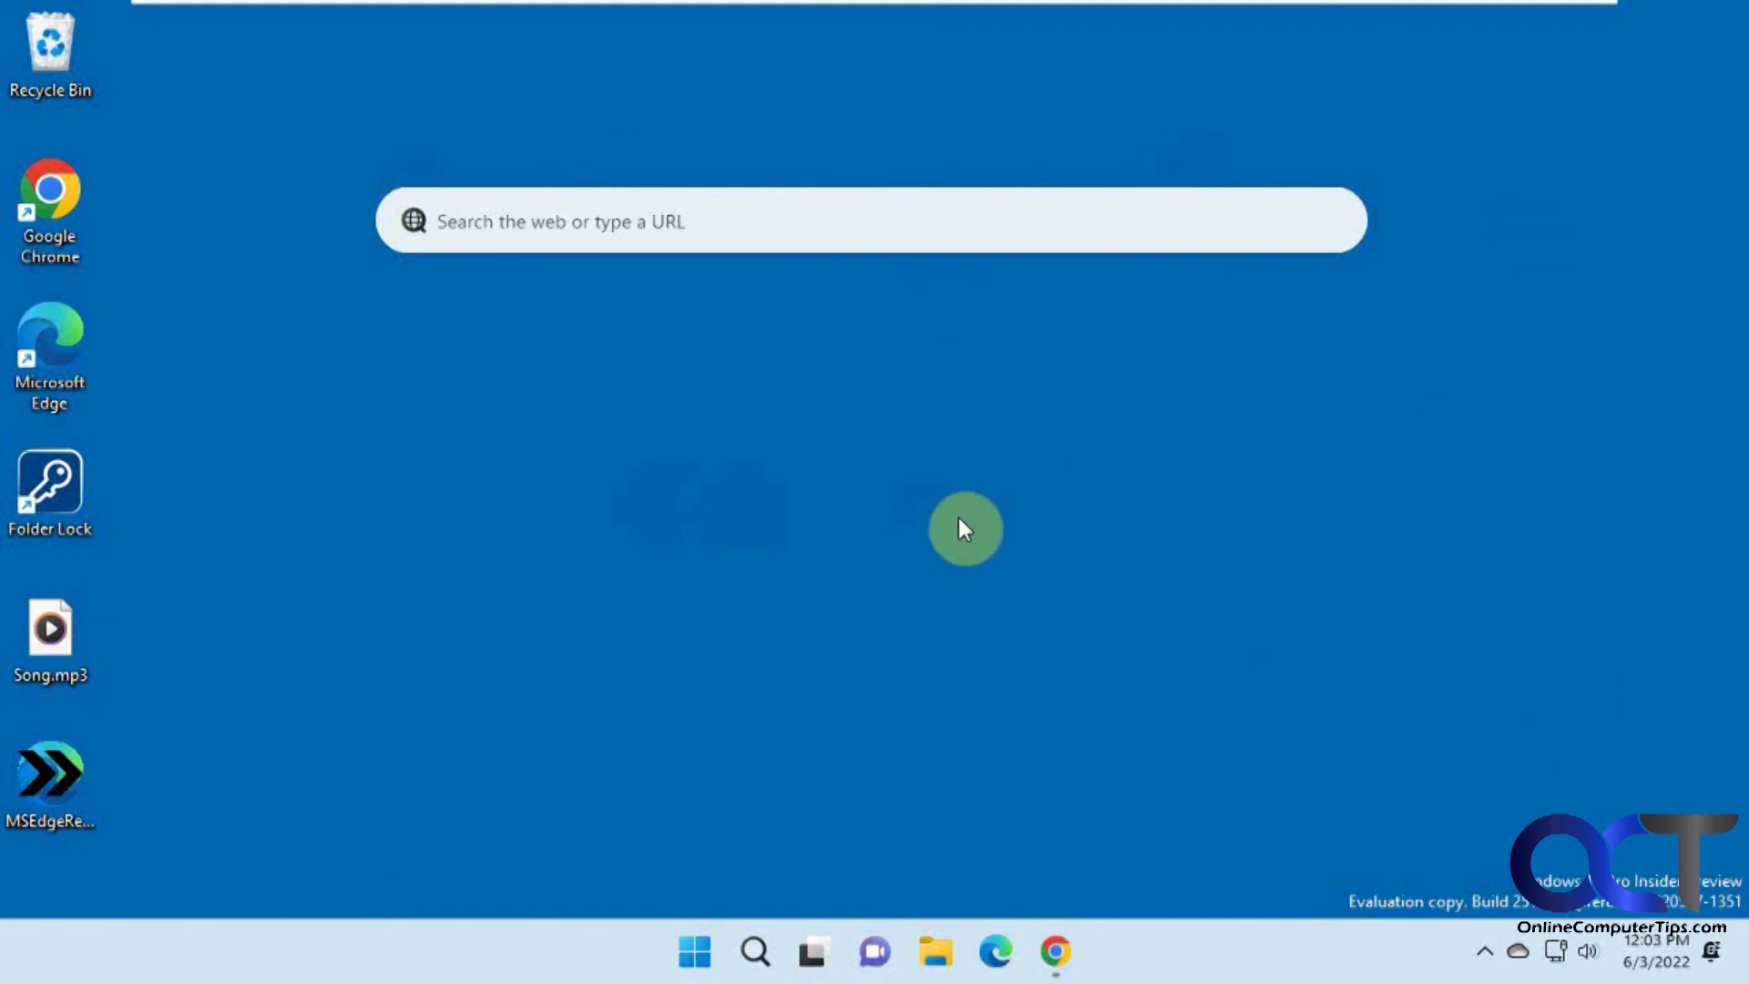
mouse_move(885, 575)
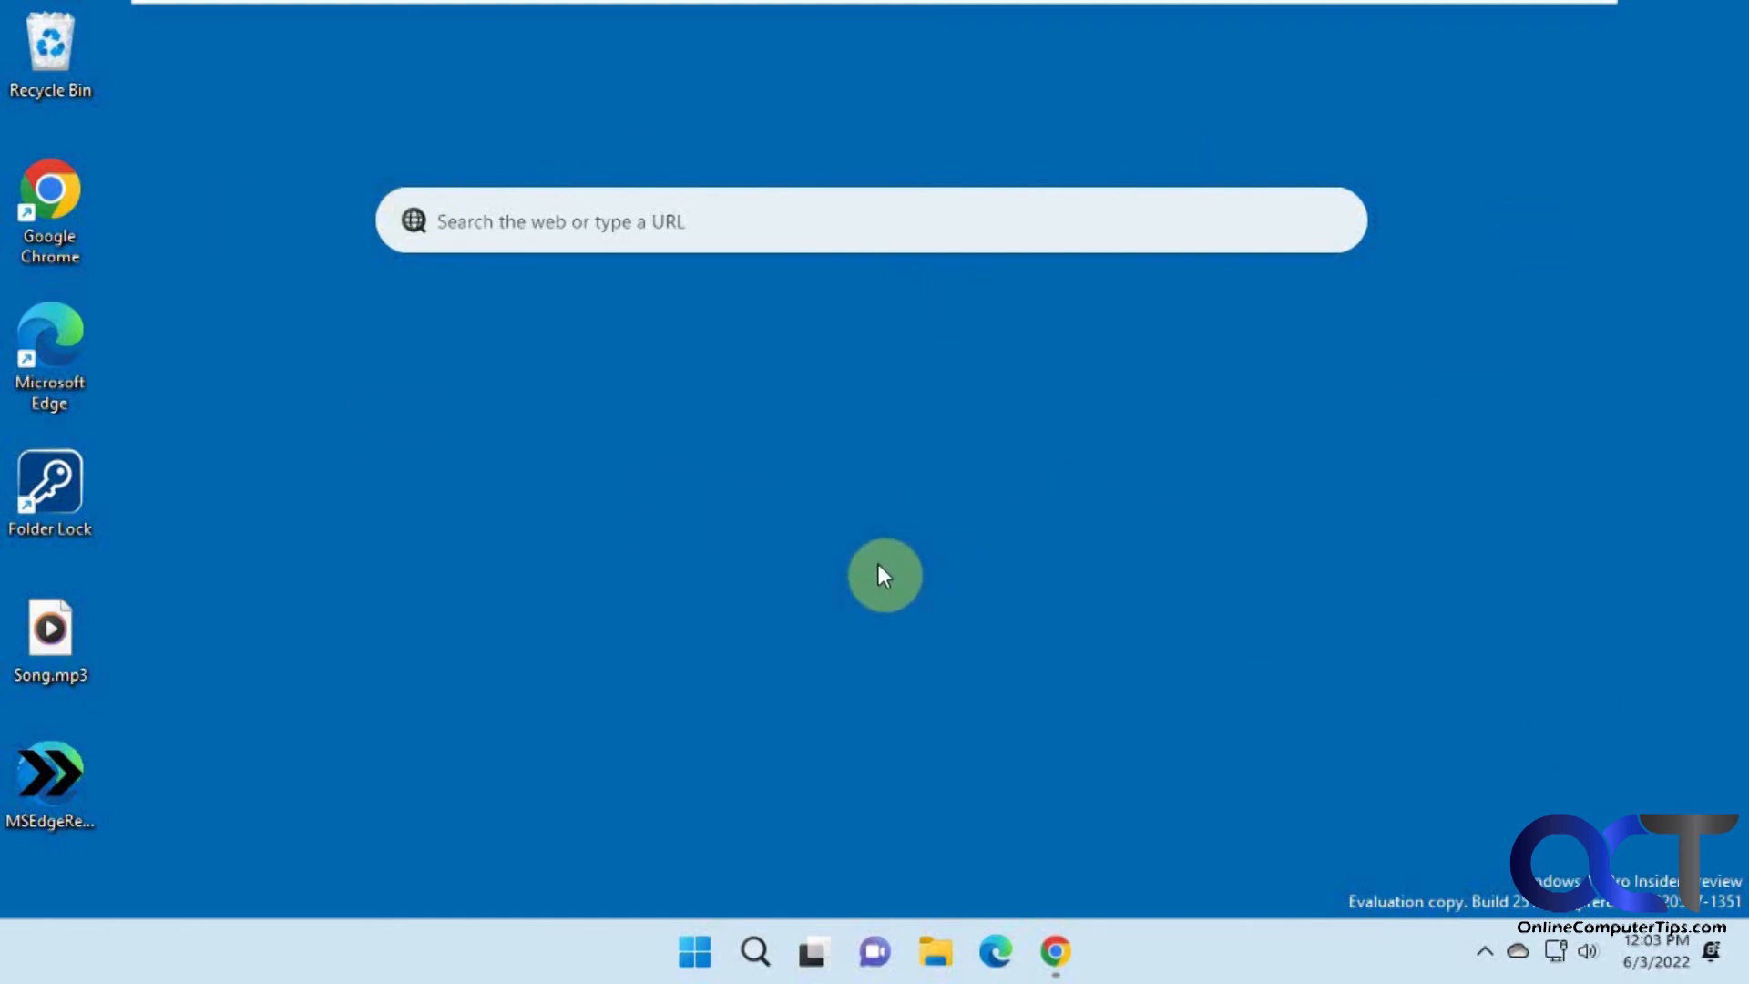